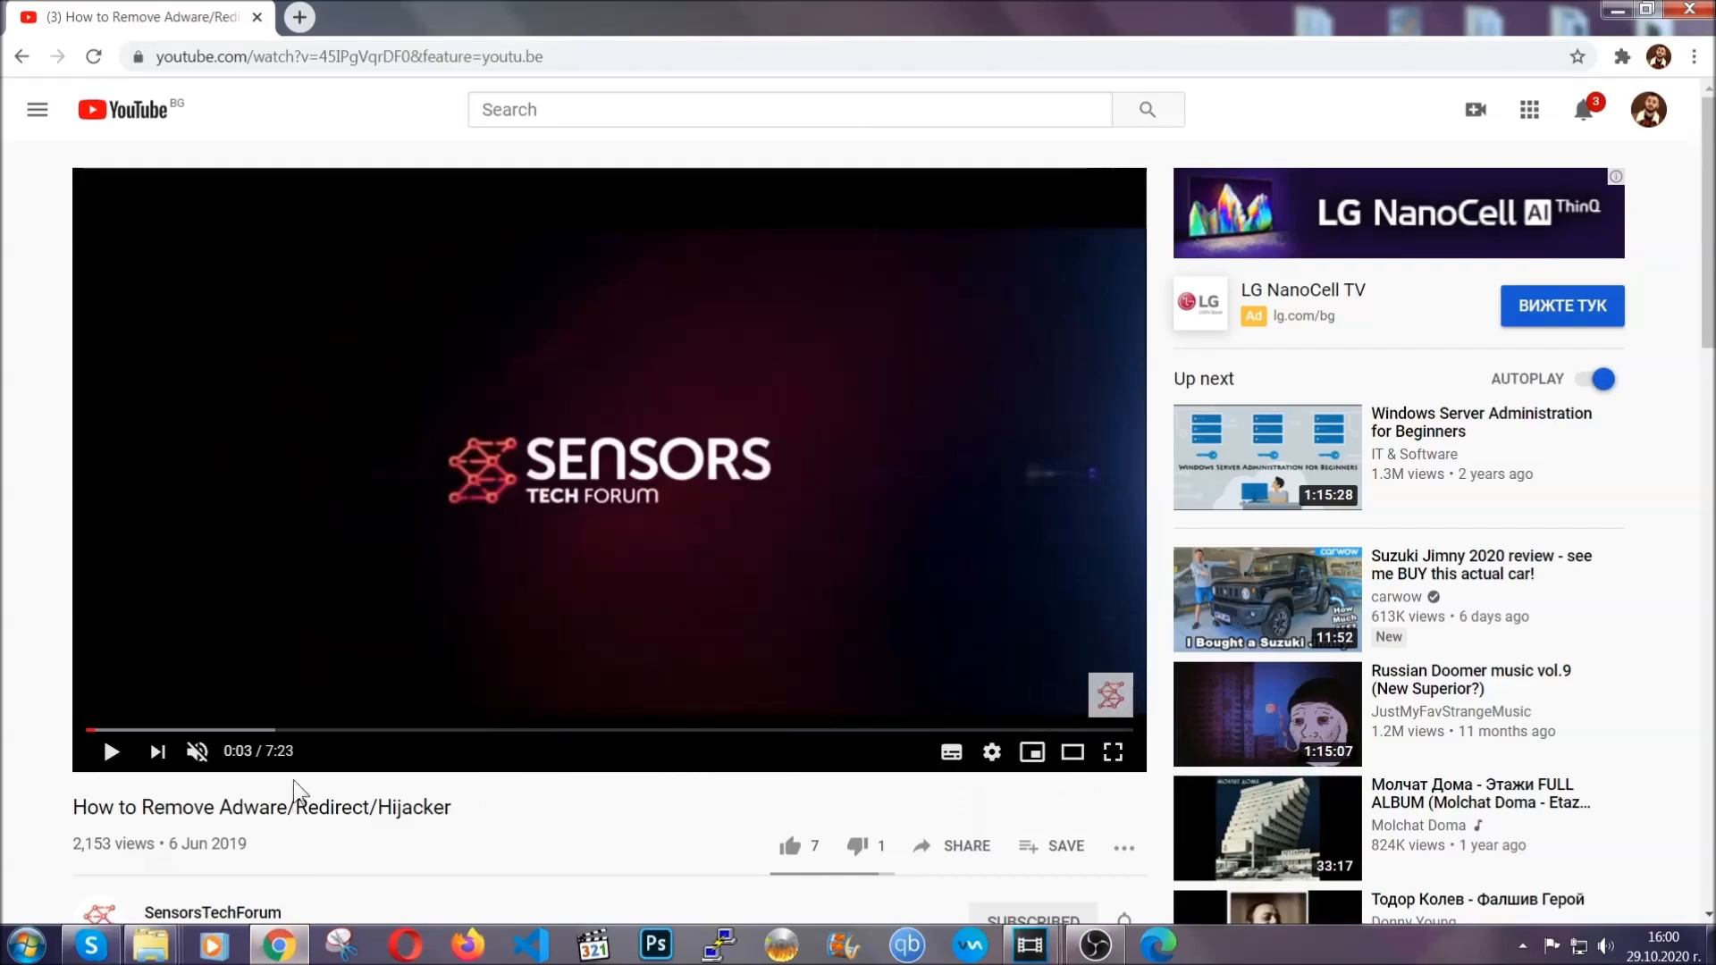
- Open the Full Removal Guide from the video description and download the SpyHunter 5 installer
{"action": "scroll", "scroll_direction": "down", "scroll_amount": 3}
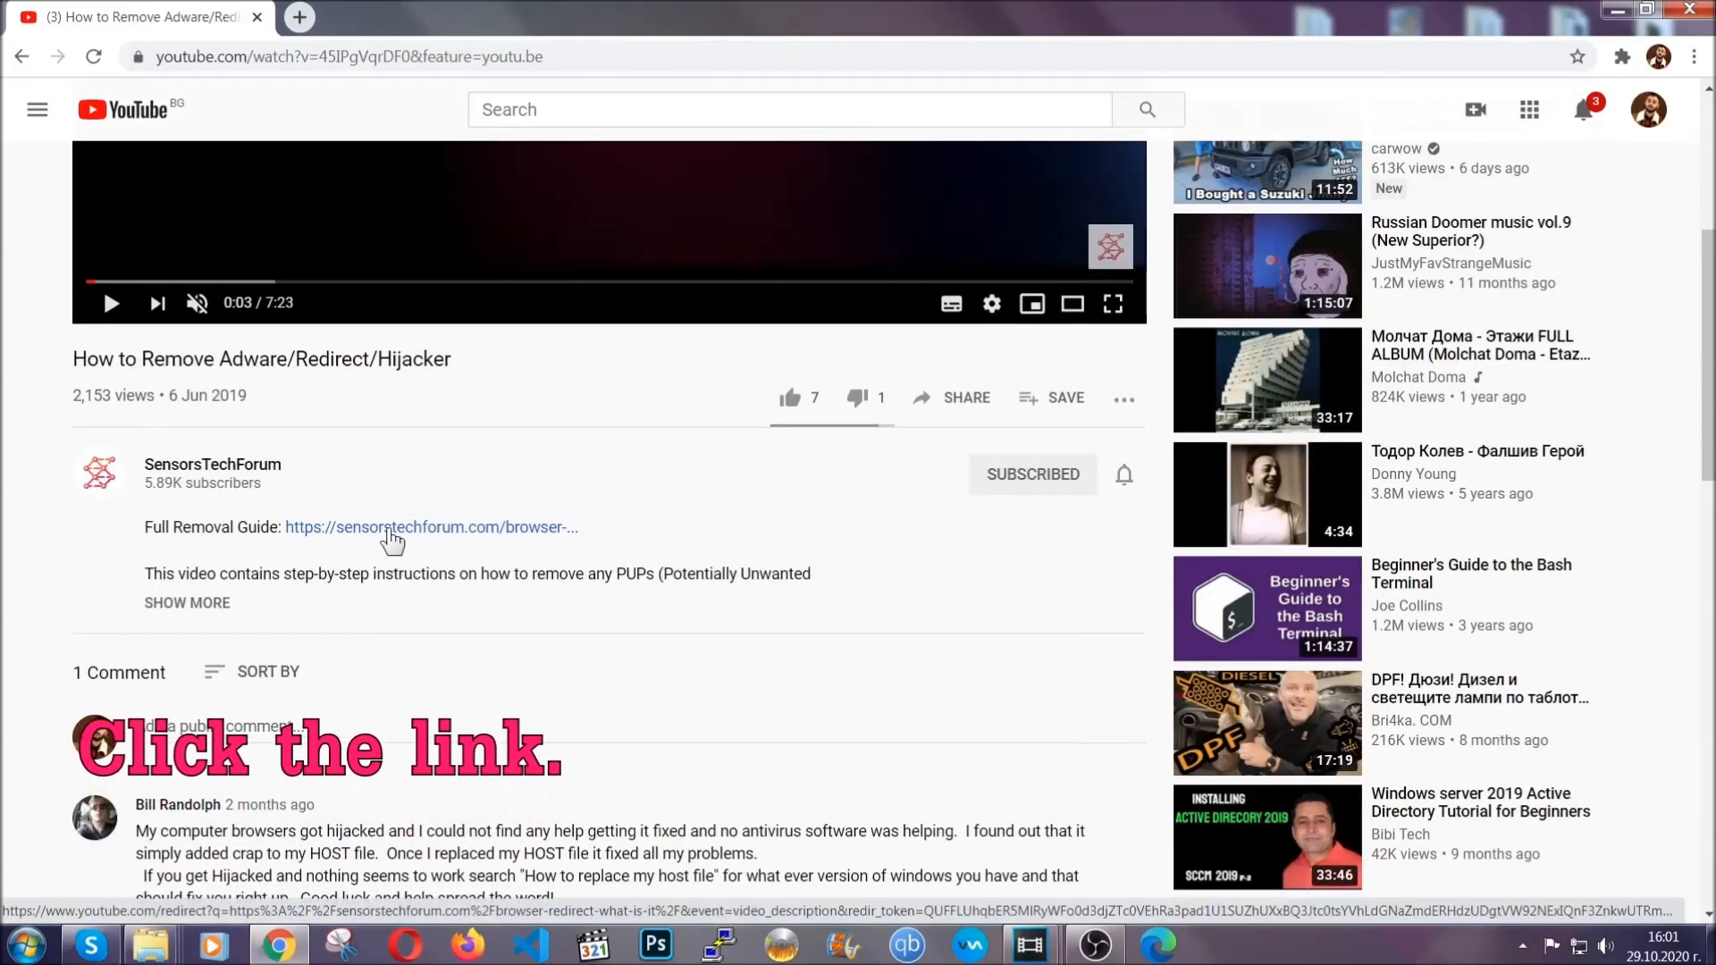
{"action": "left_click", "coordinate": [430, 526]}
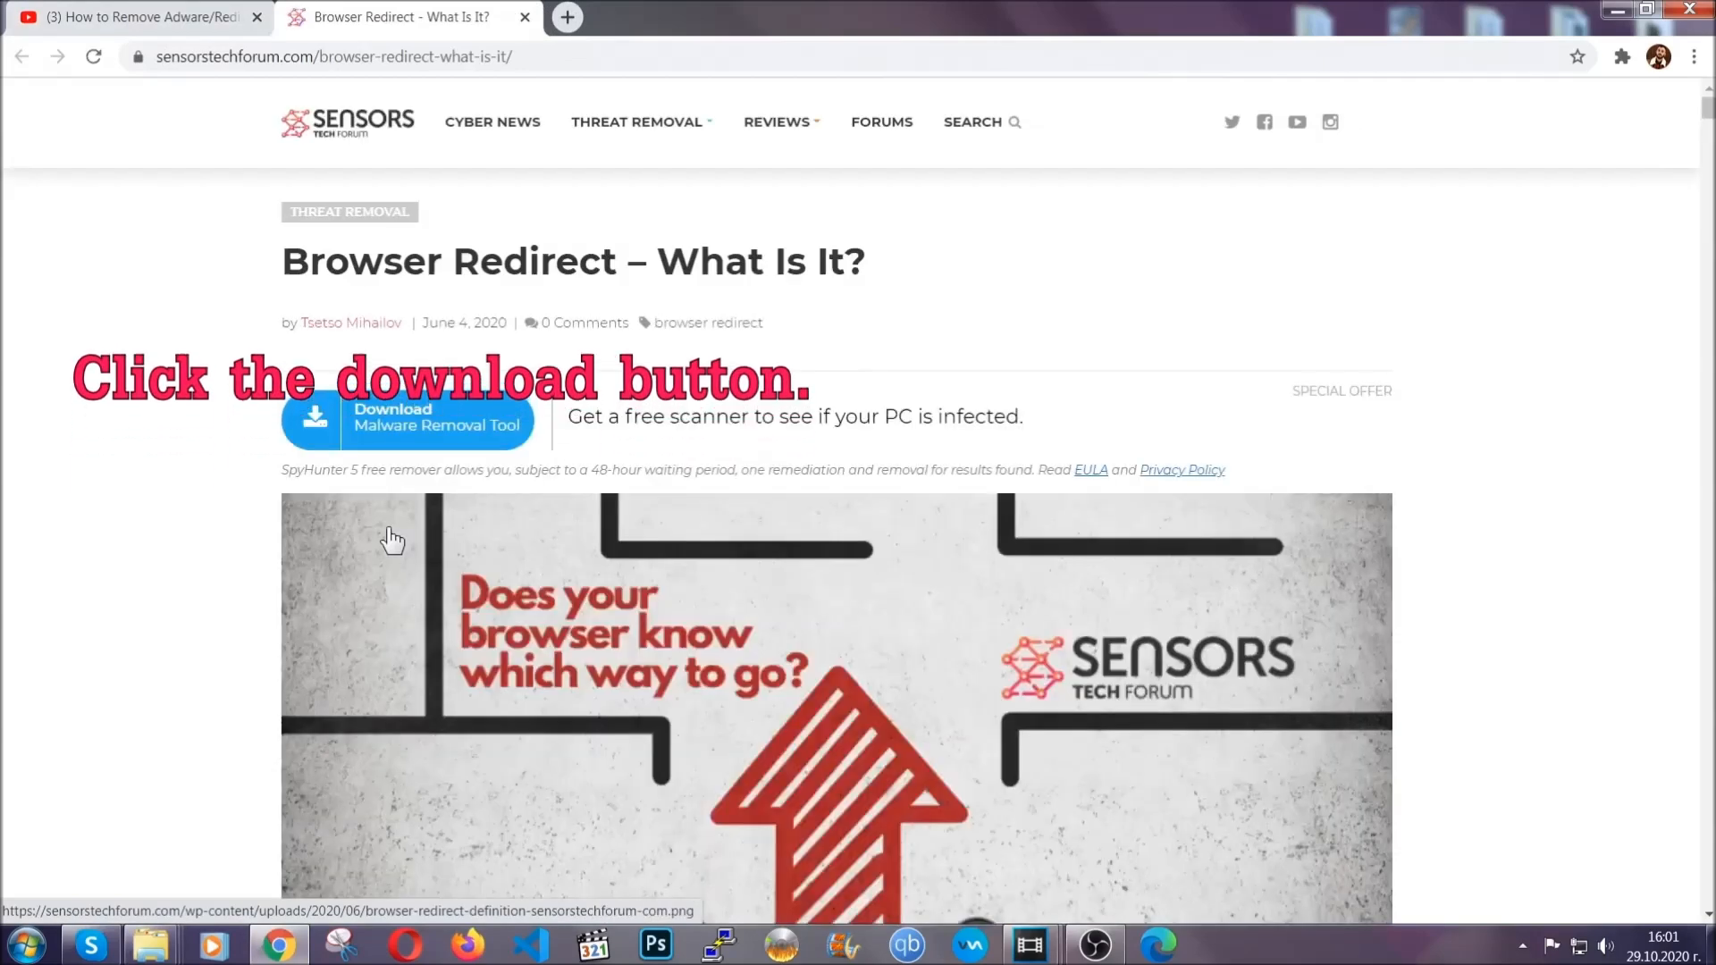
{"action": "mouse_move", "coordinate": [408, 421]}
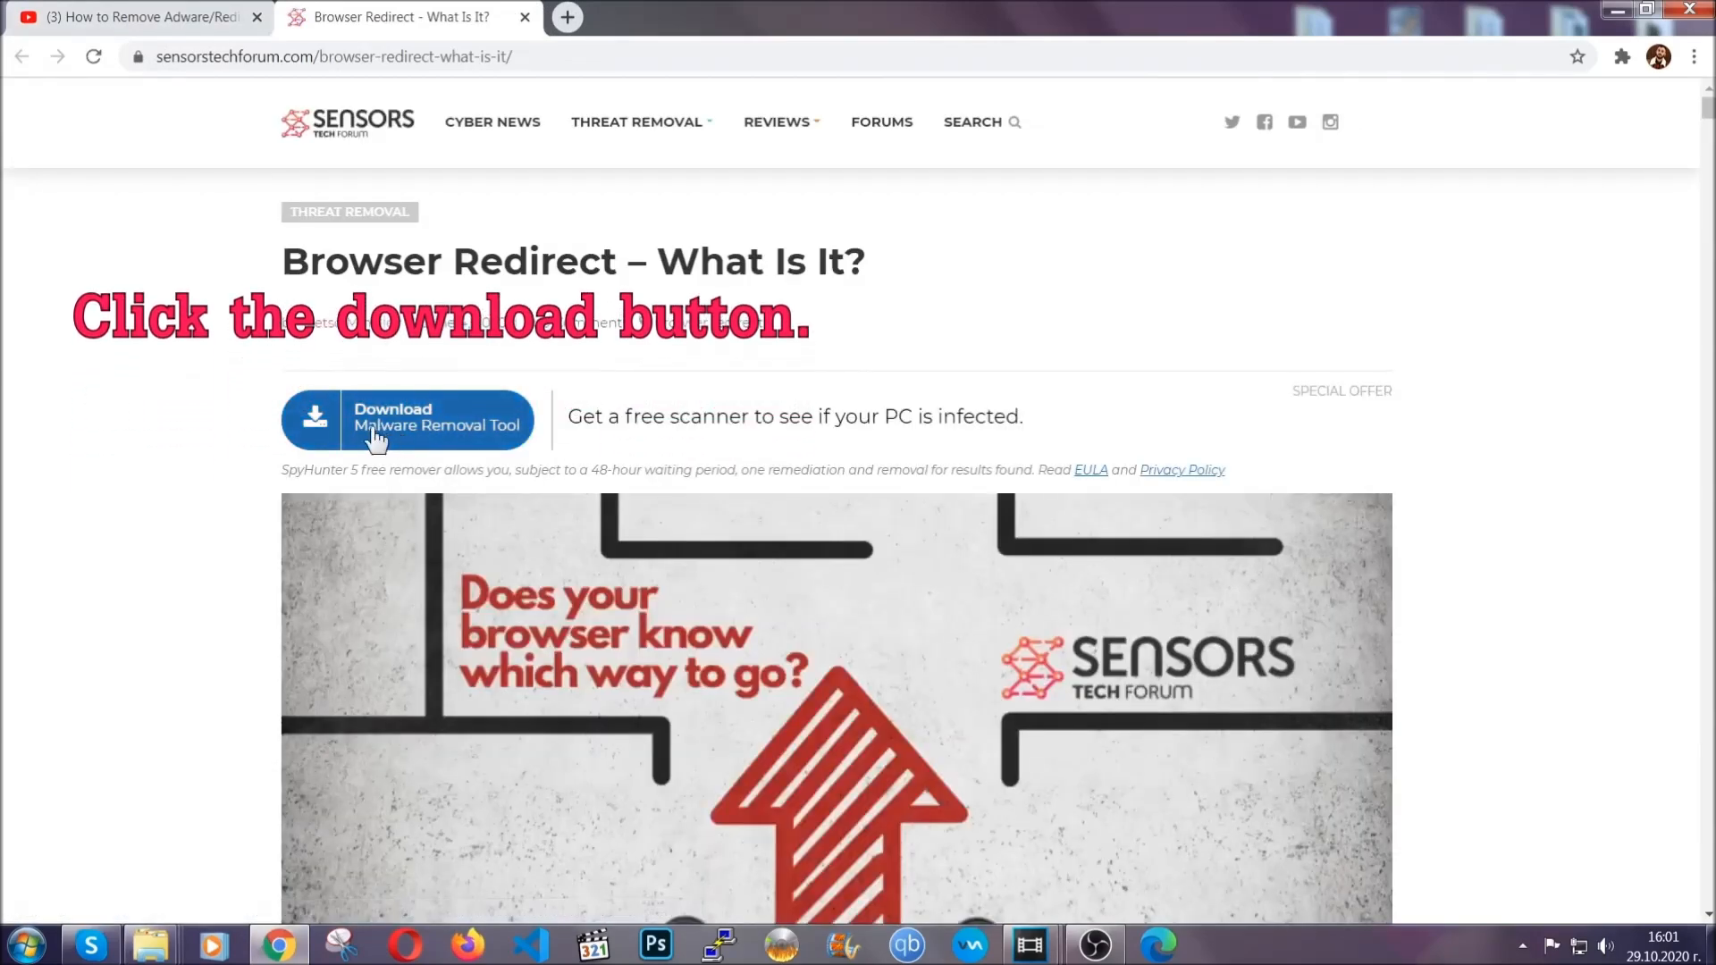
{"action": "left_click", "coordinate": [408, 419]}
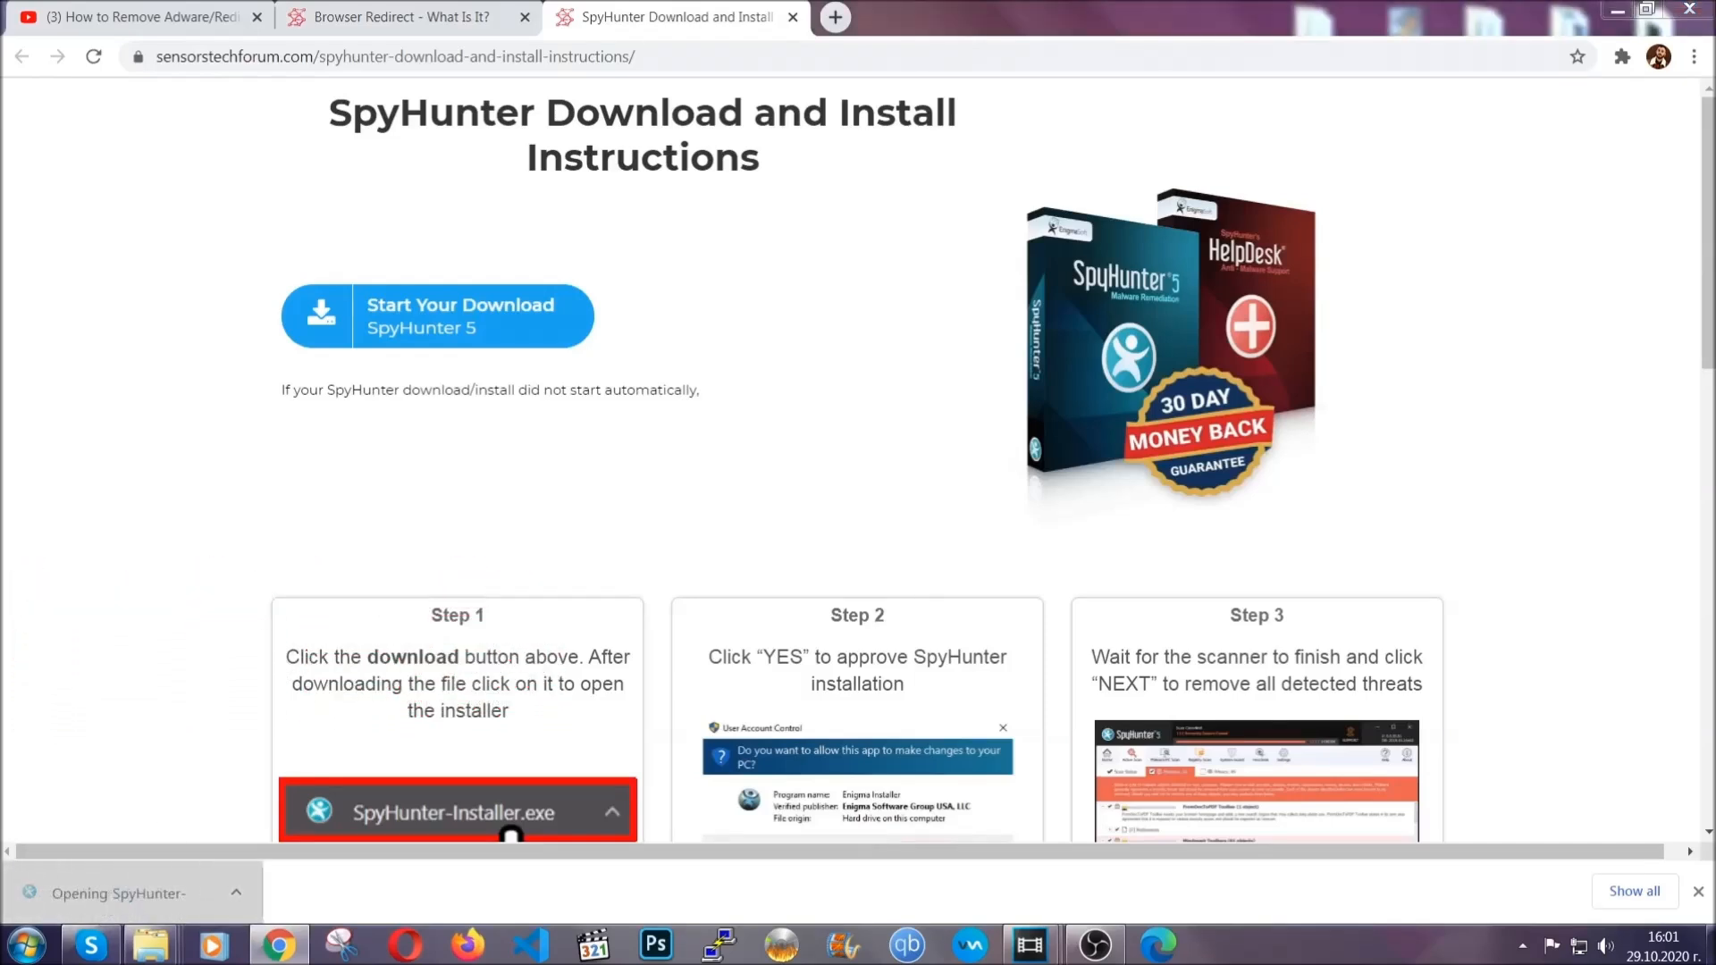
- Run SpyHunter-Installer.exe, choose English, and continue setup until it completes successfully
{"action": "left_click", "coordinate": [457, 812]}
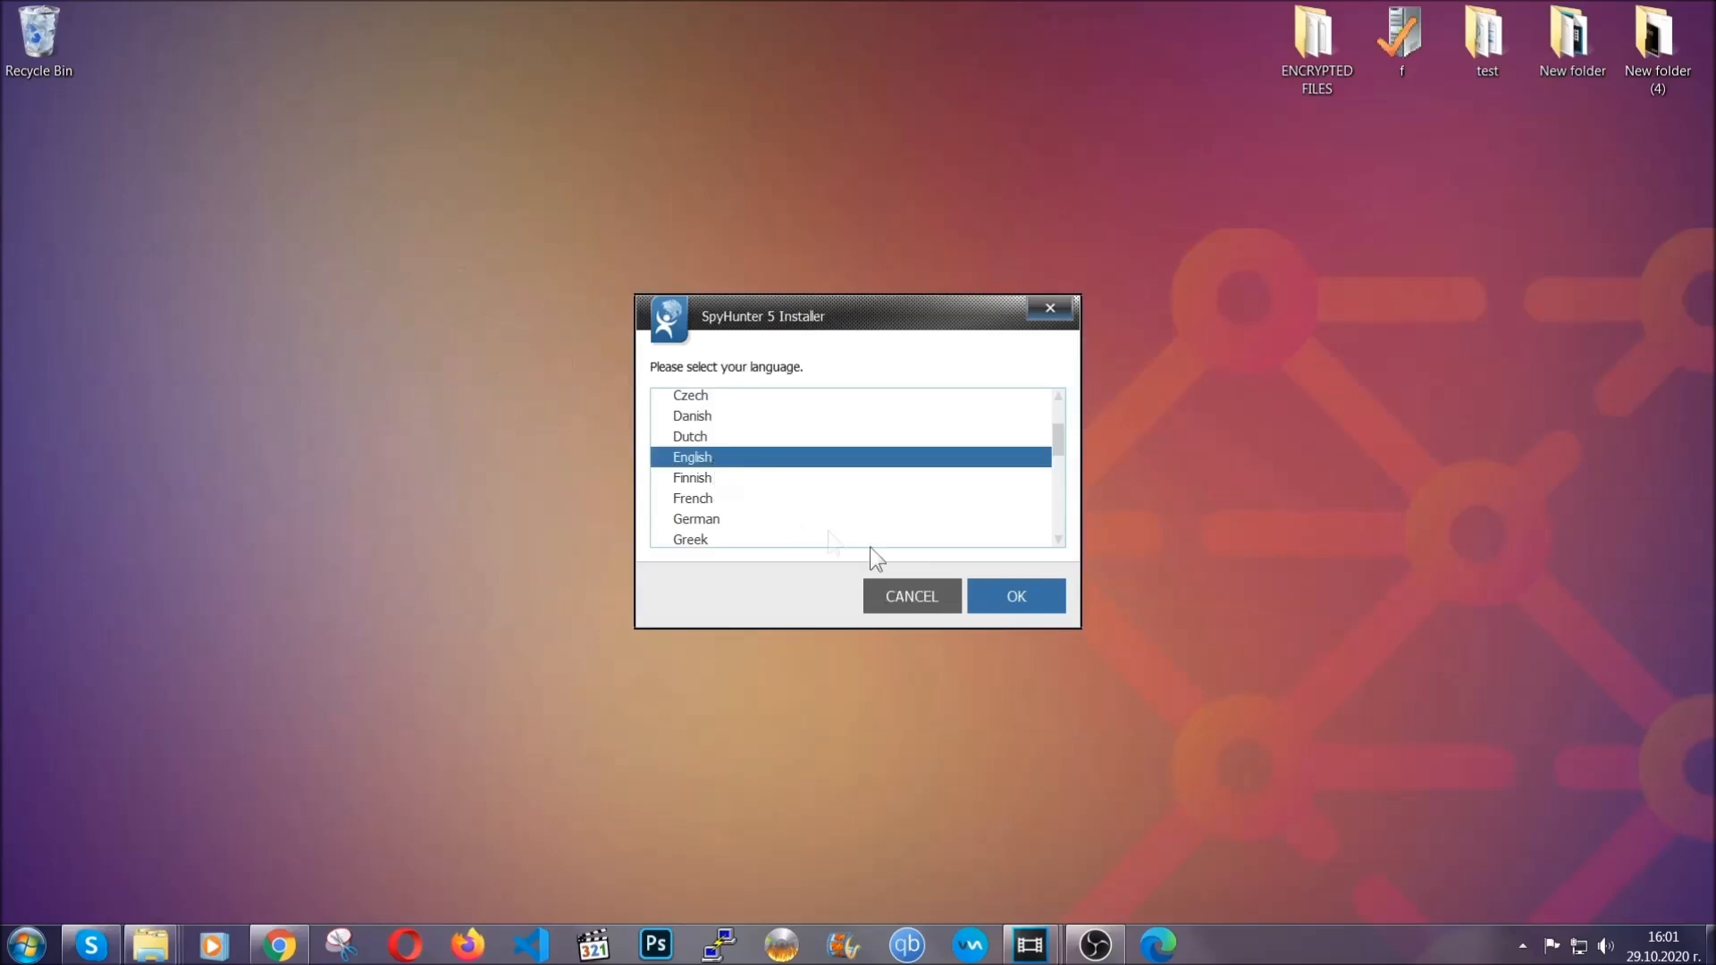
{"action": "left_click", "coordinate": [1014, 595]}
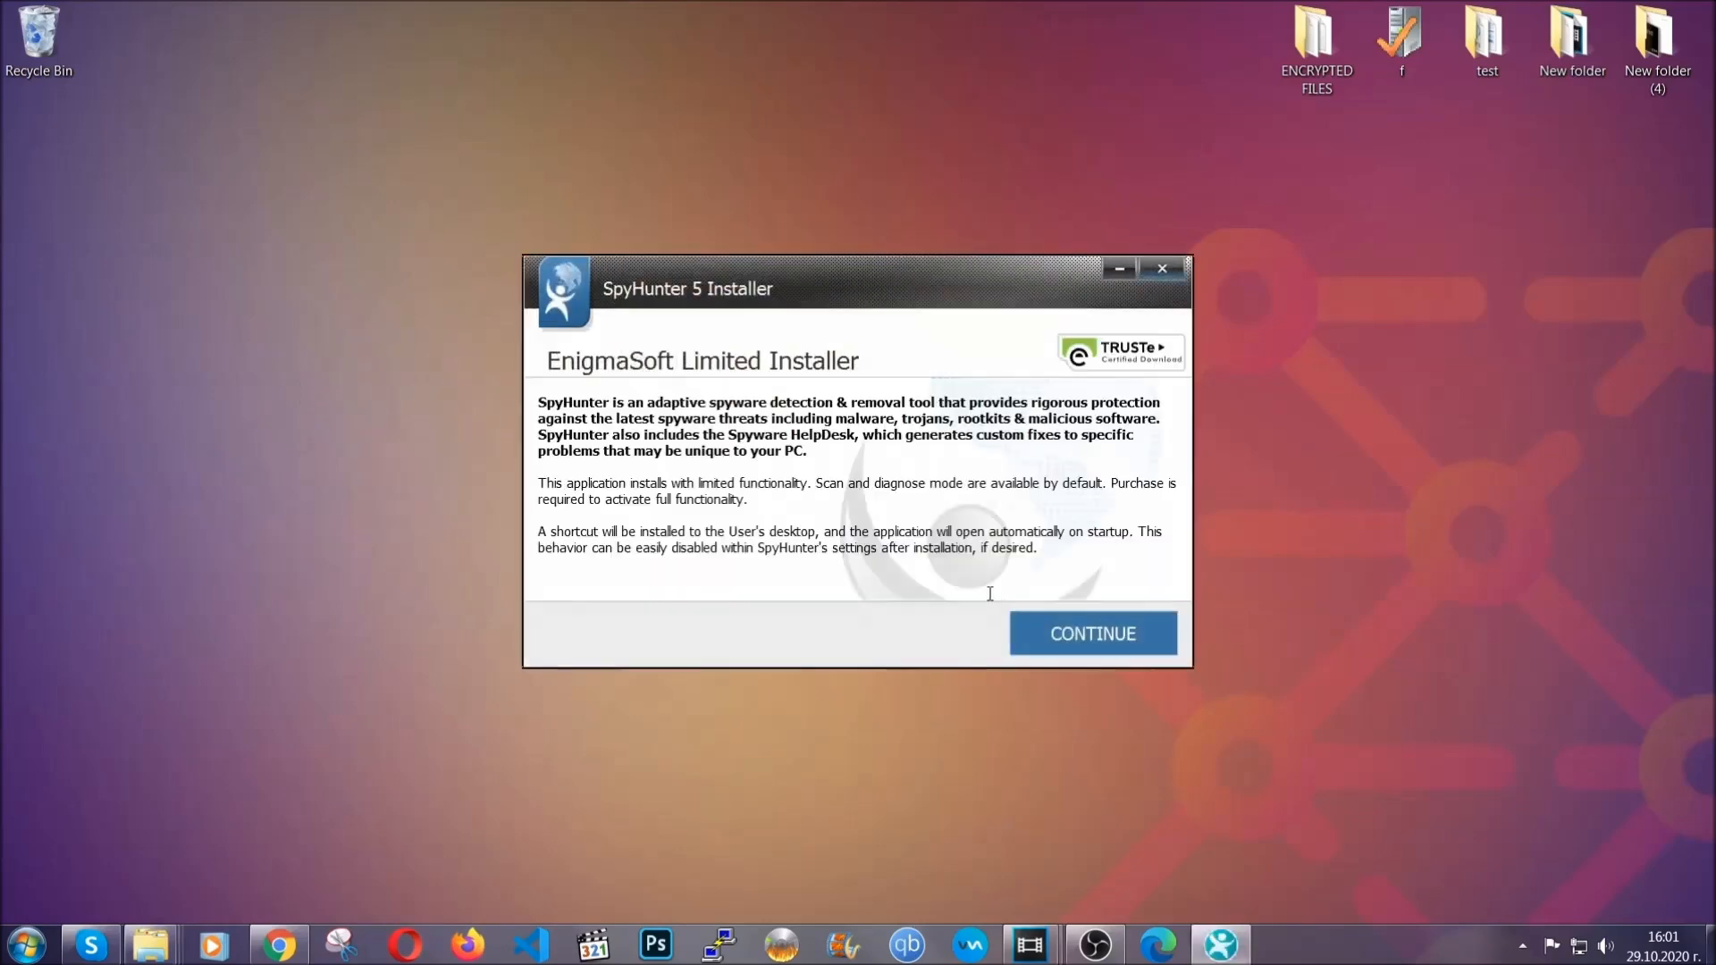
{"action": "left_click", "coordinate": [1091, 634]}
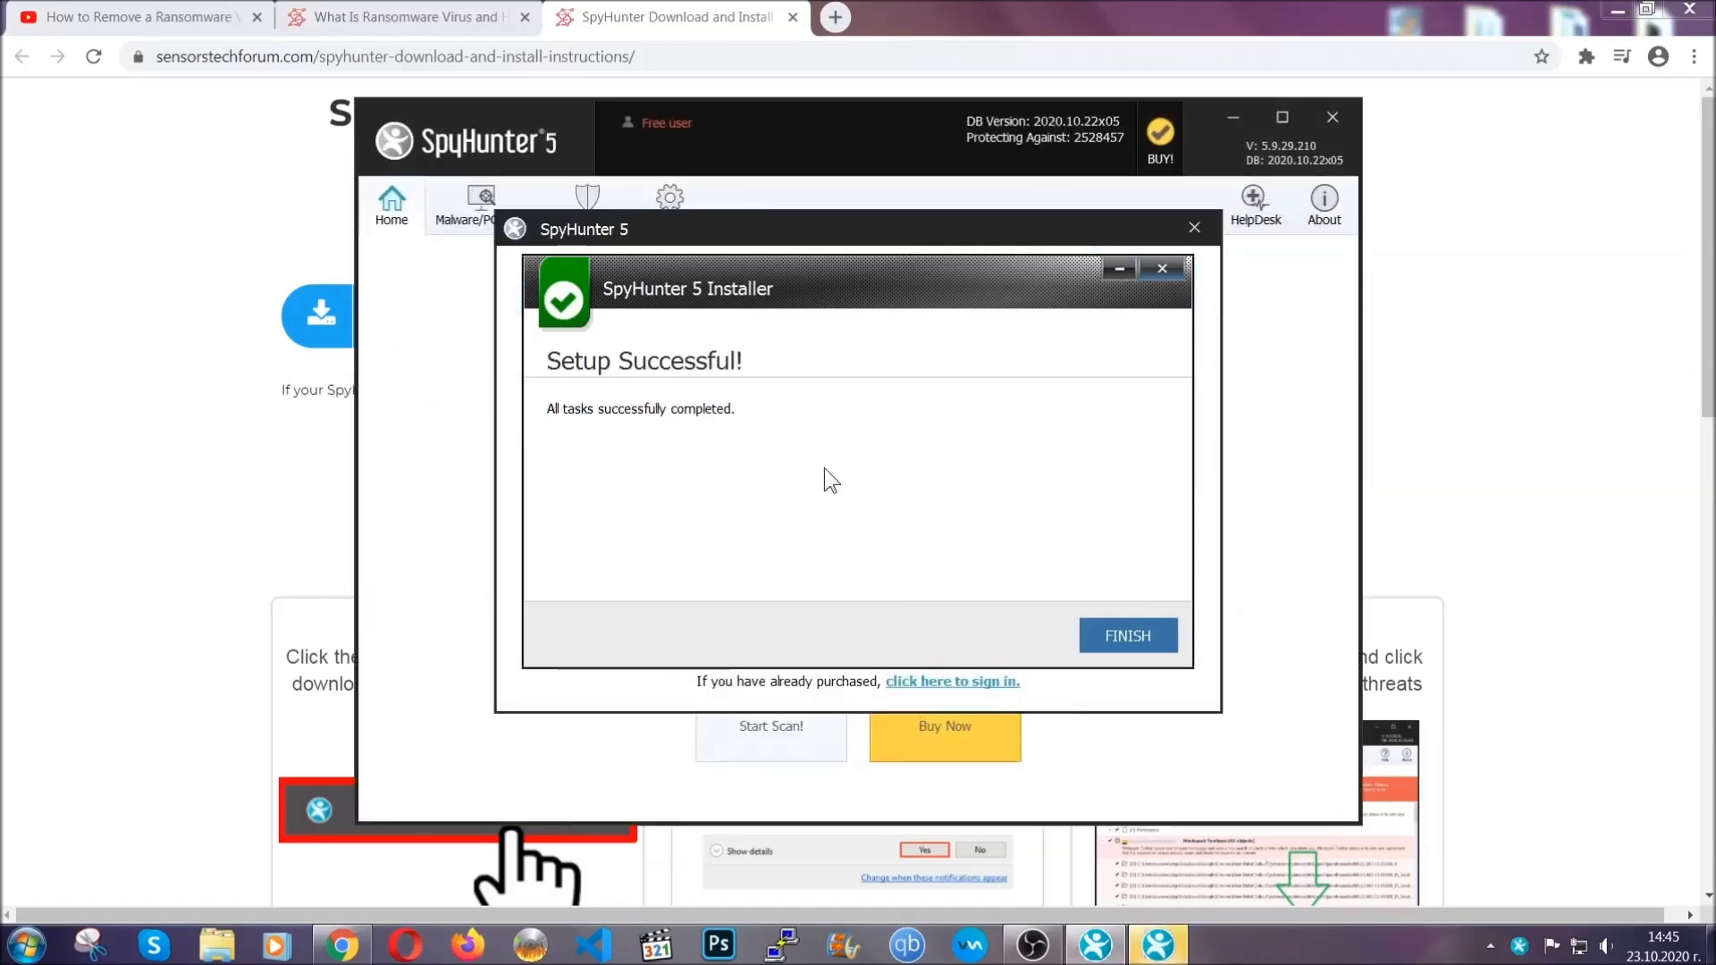
- Finish setup, review the scan's PUP.Keygen.BB result in Keygen.exe, and continue
{"action": "left_click", "coordinate": [1125, 634]}
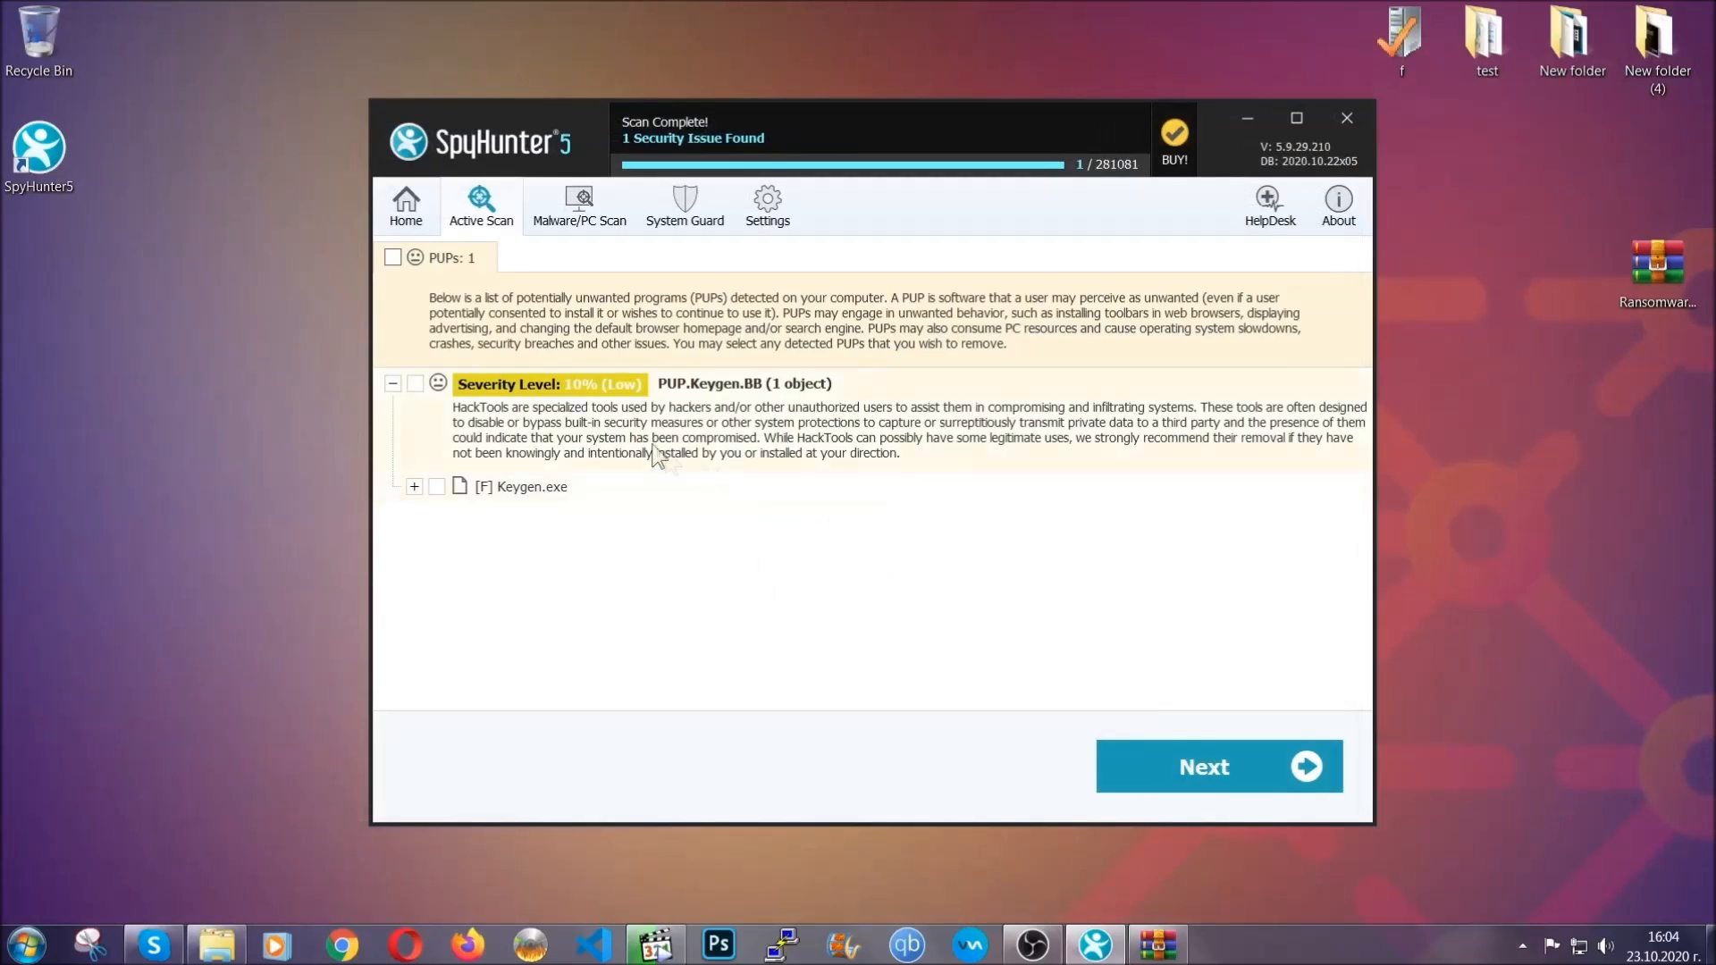
{"action": "left_click", "coordinate": [391, 257]}
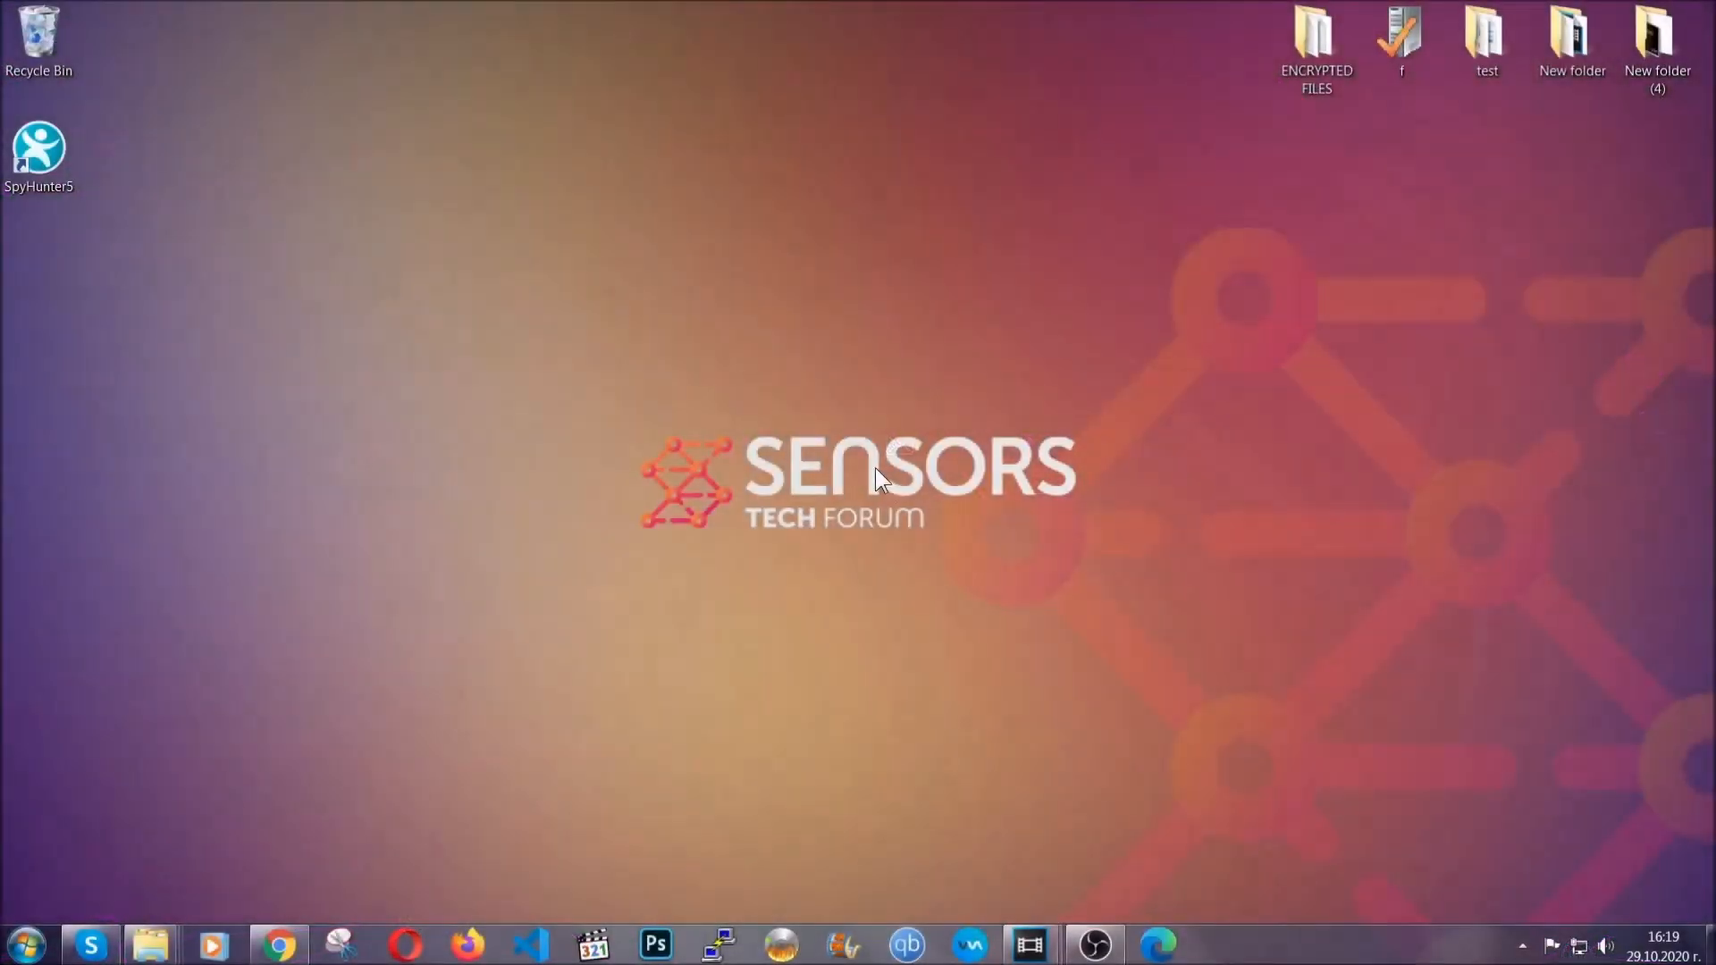
- Launch Programs and Features with appwiz.cpl and select SUSPICIOUS PROGRAM
{"action": "key", "text": "Win+r"}
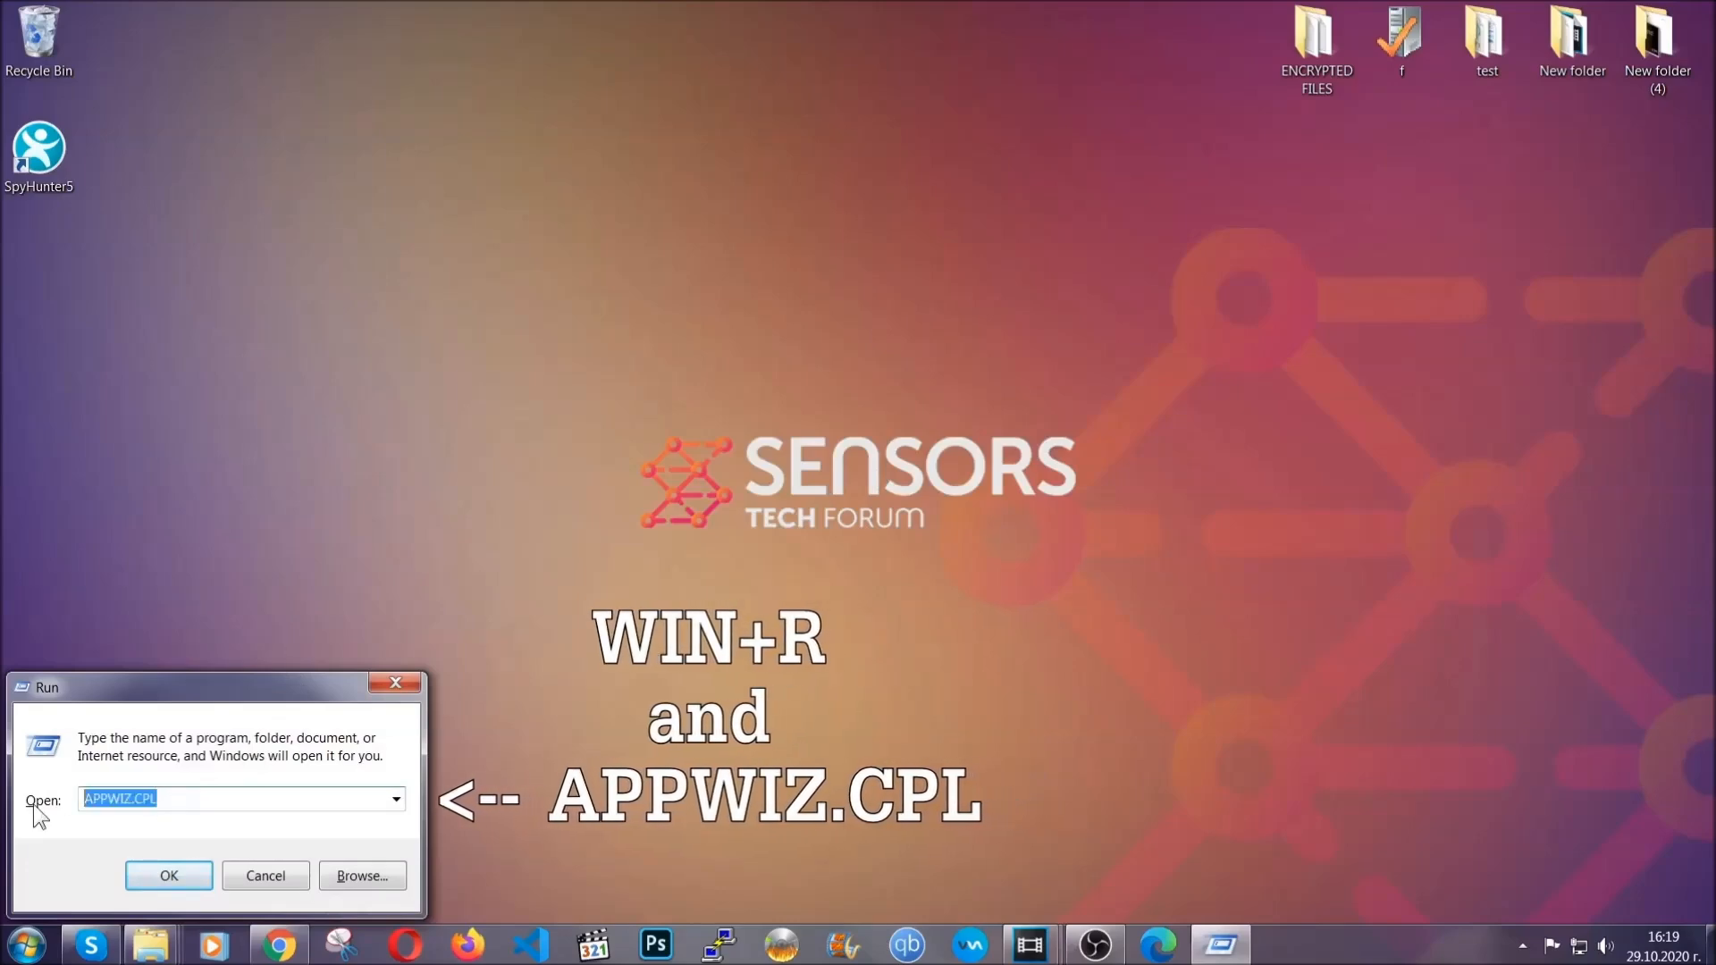
{"action": "left_click", "coordinate": [169, 875]}
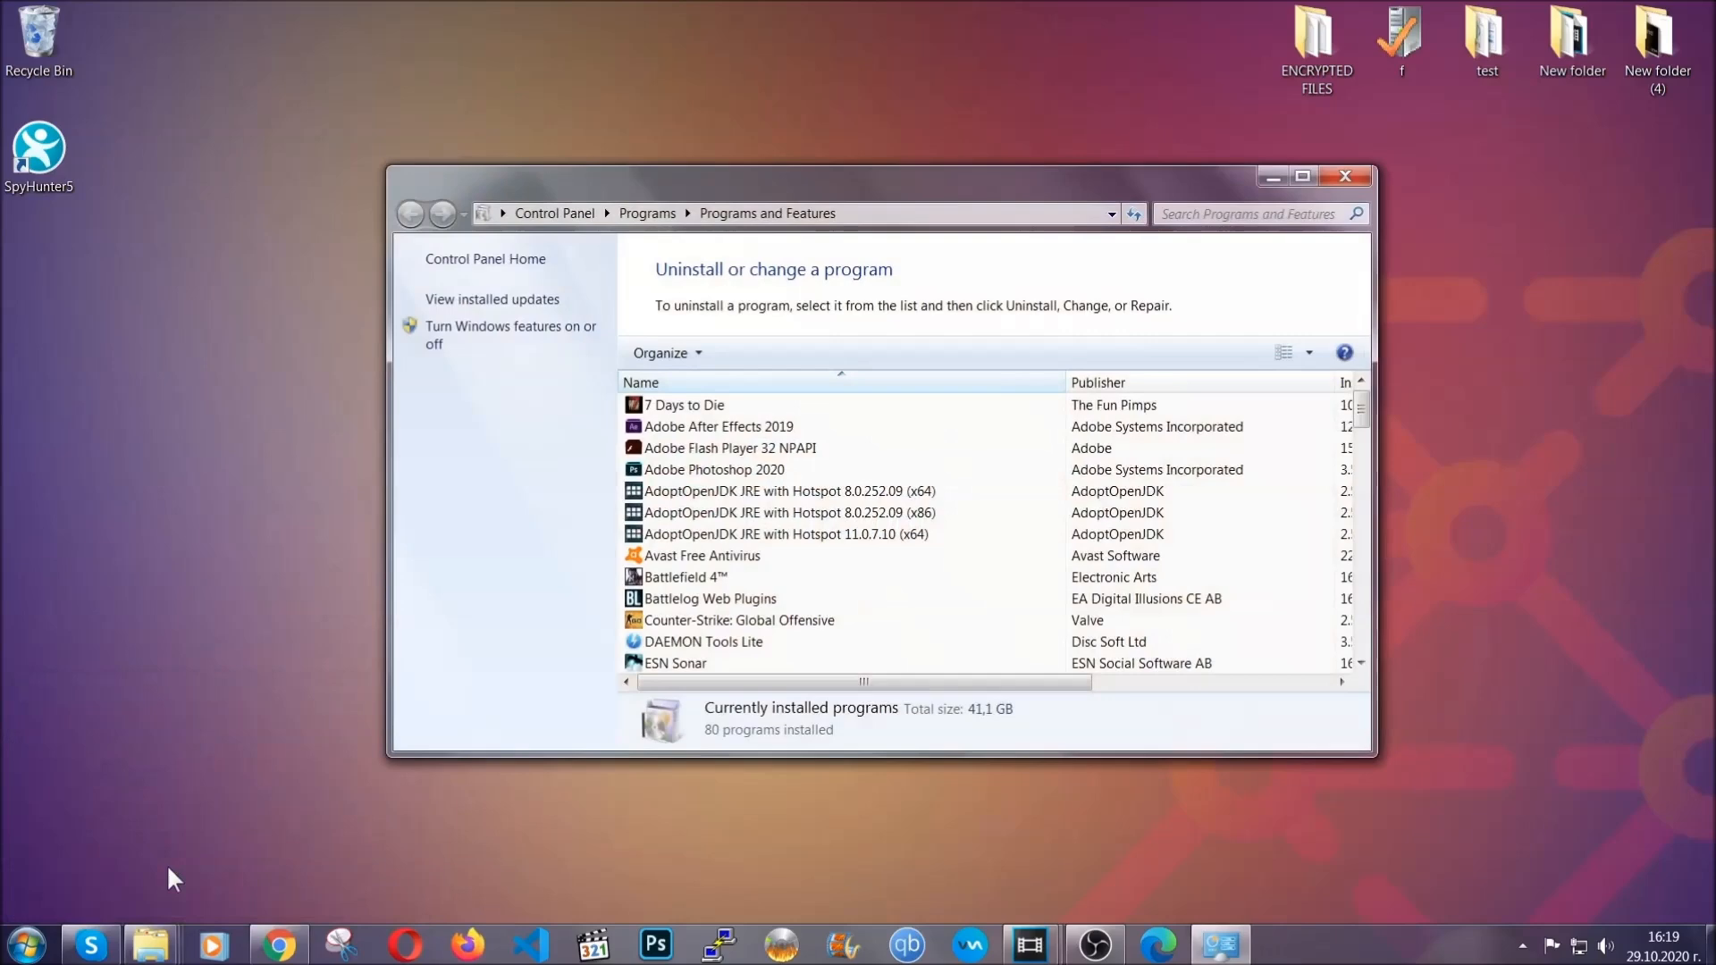
{"action": "scroll", "scroll_direction": "down", "scroll_amount": 3}
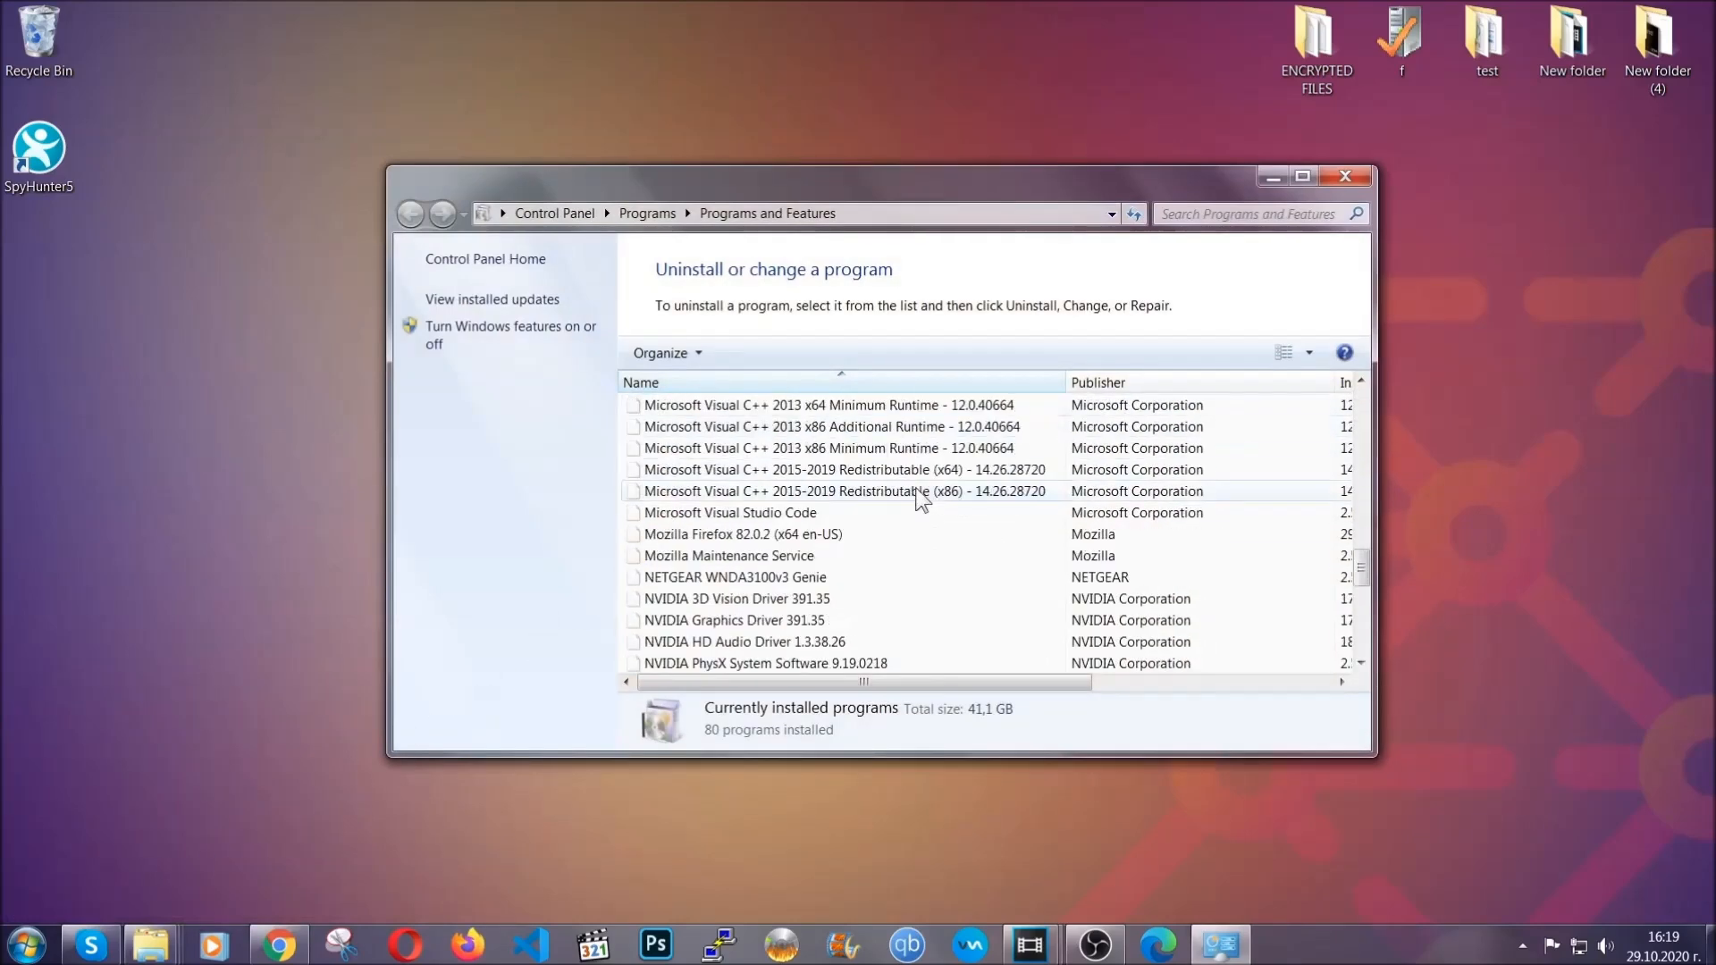
{"action": "scroll", "scroll_direction": "down", "scroll_amount": 3}
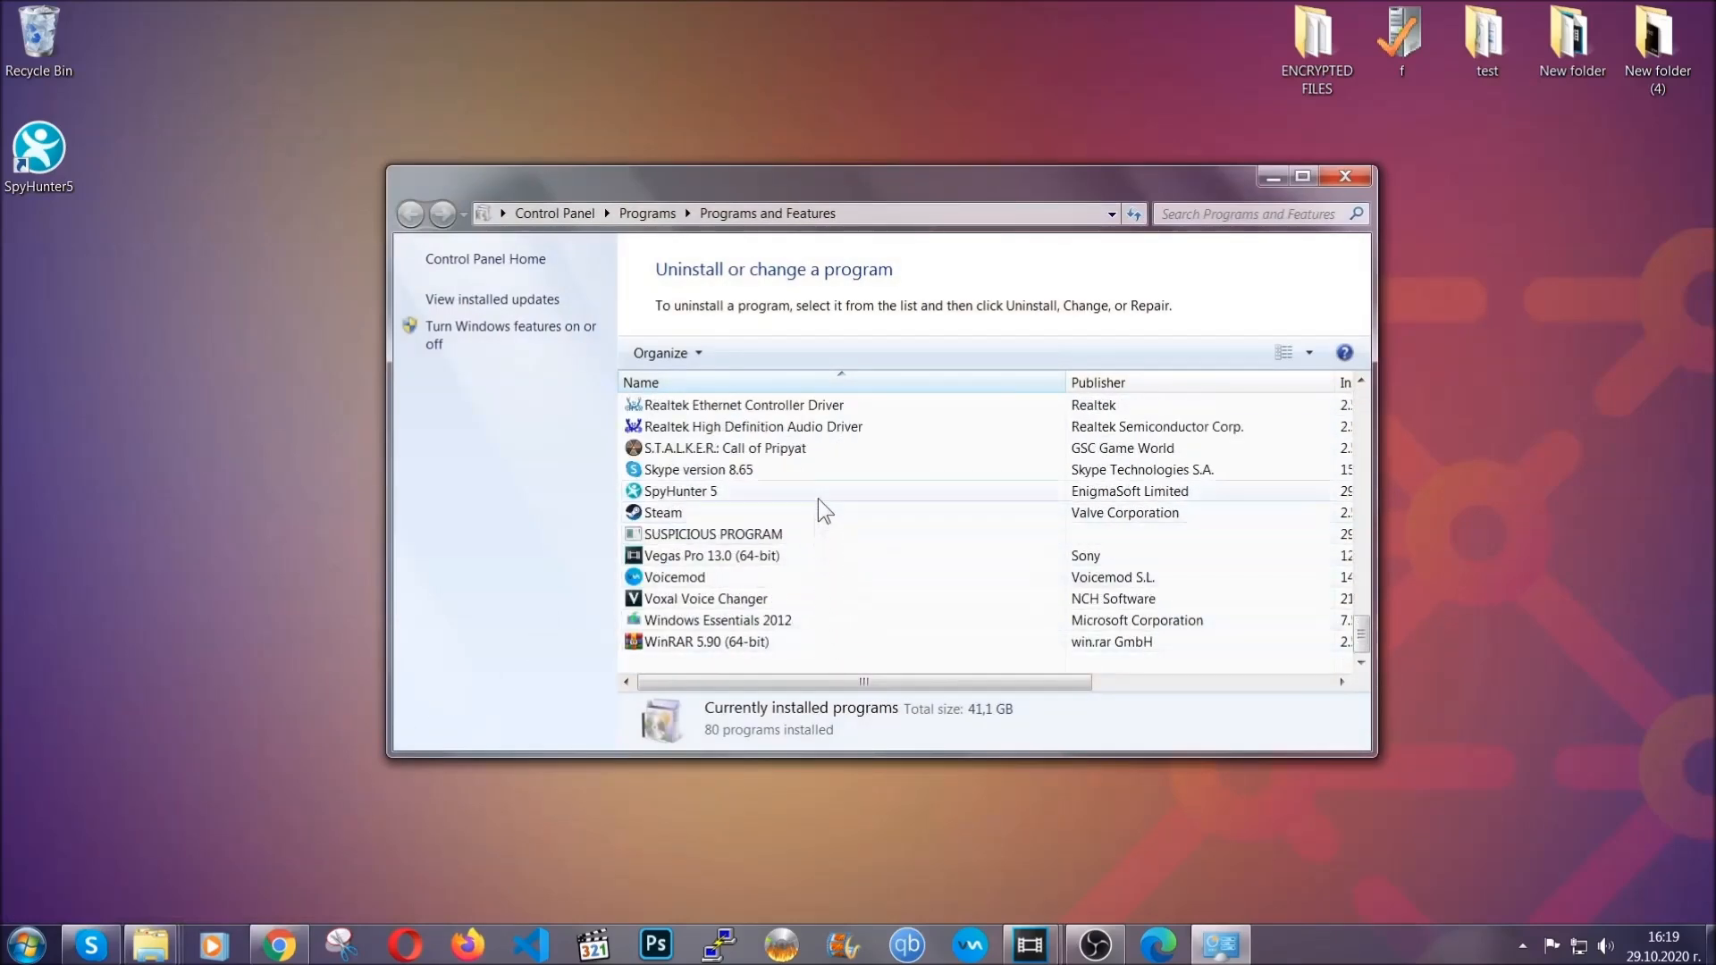
{"action": "left_click", "coordinate": [712, 534]}
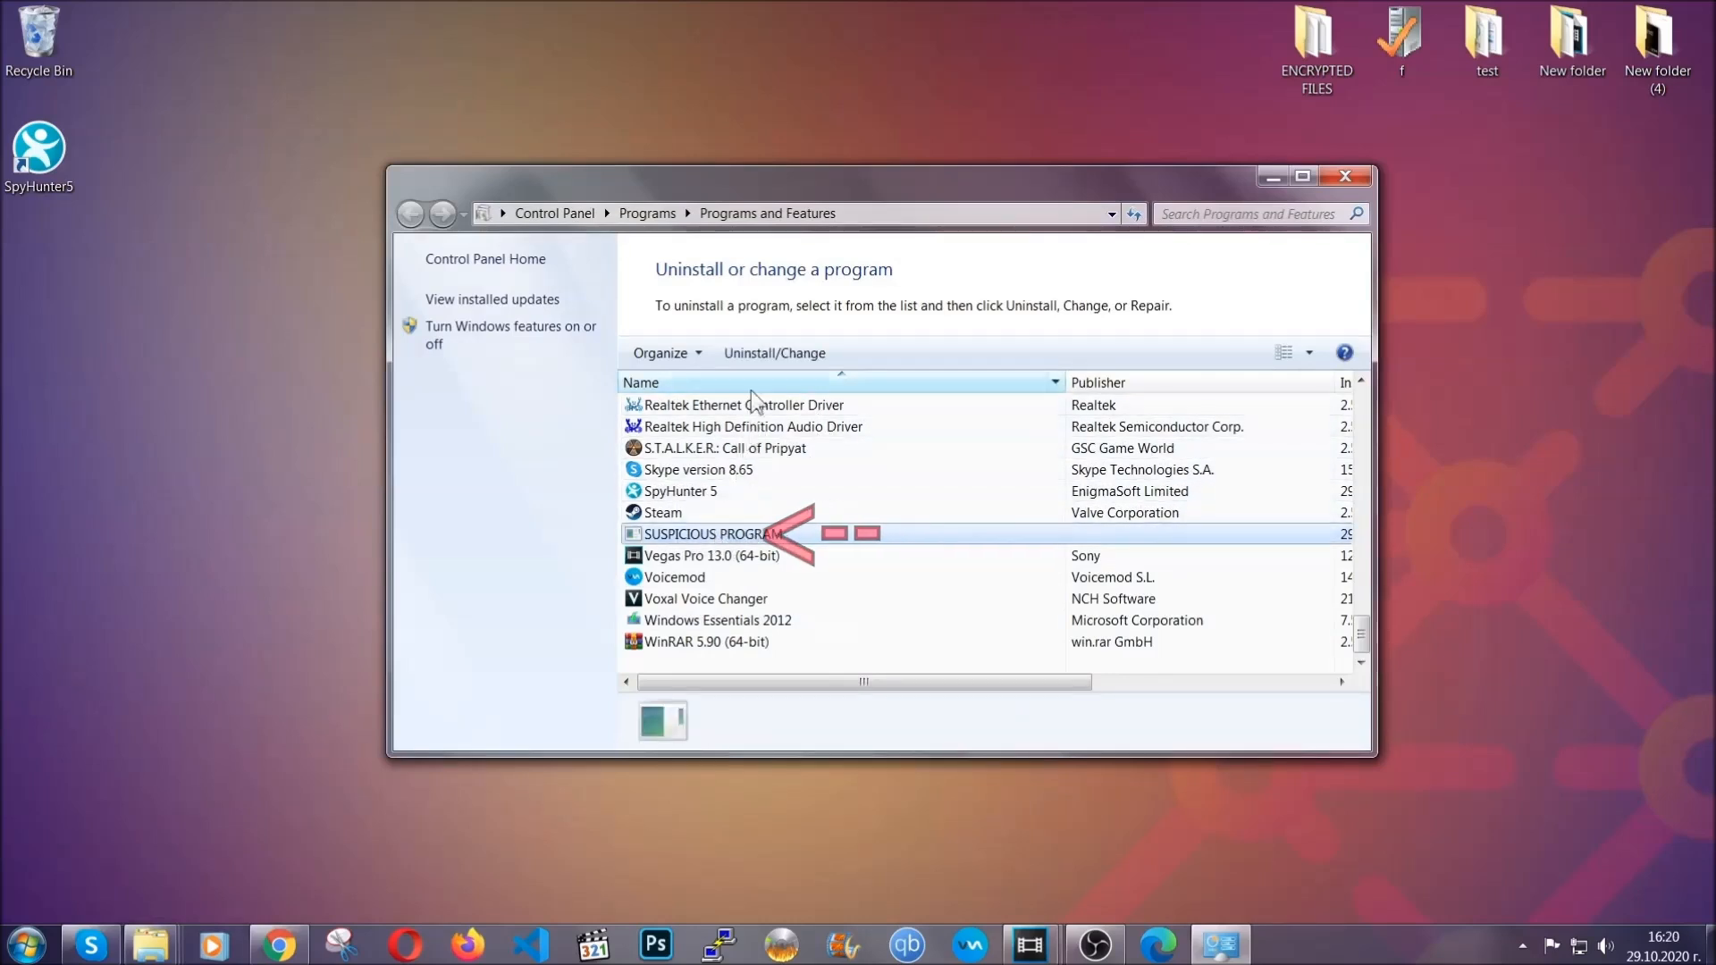
- Uninstall SUSPICIOUS PROGRAM, confirming the prompt and dismissing the success message
{"action": "left_click", "coordinate": [773, 352]}
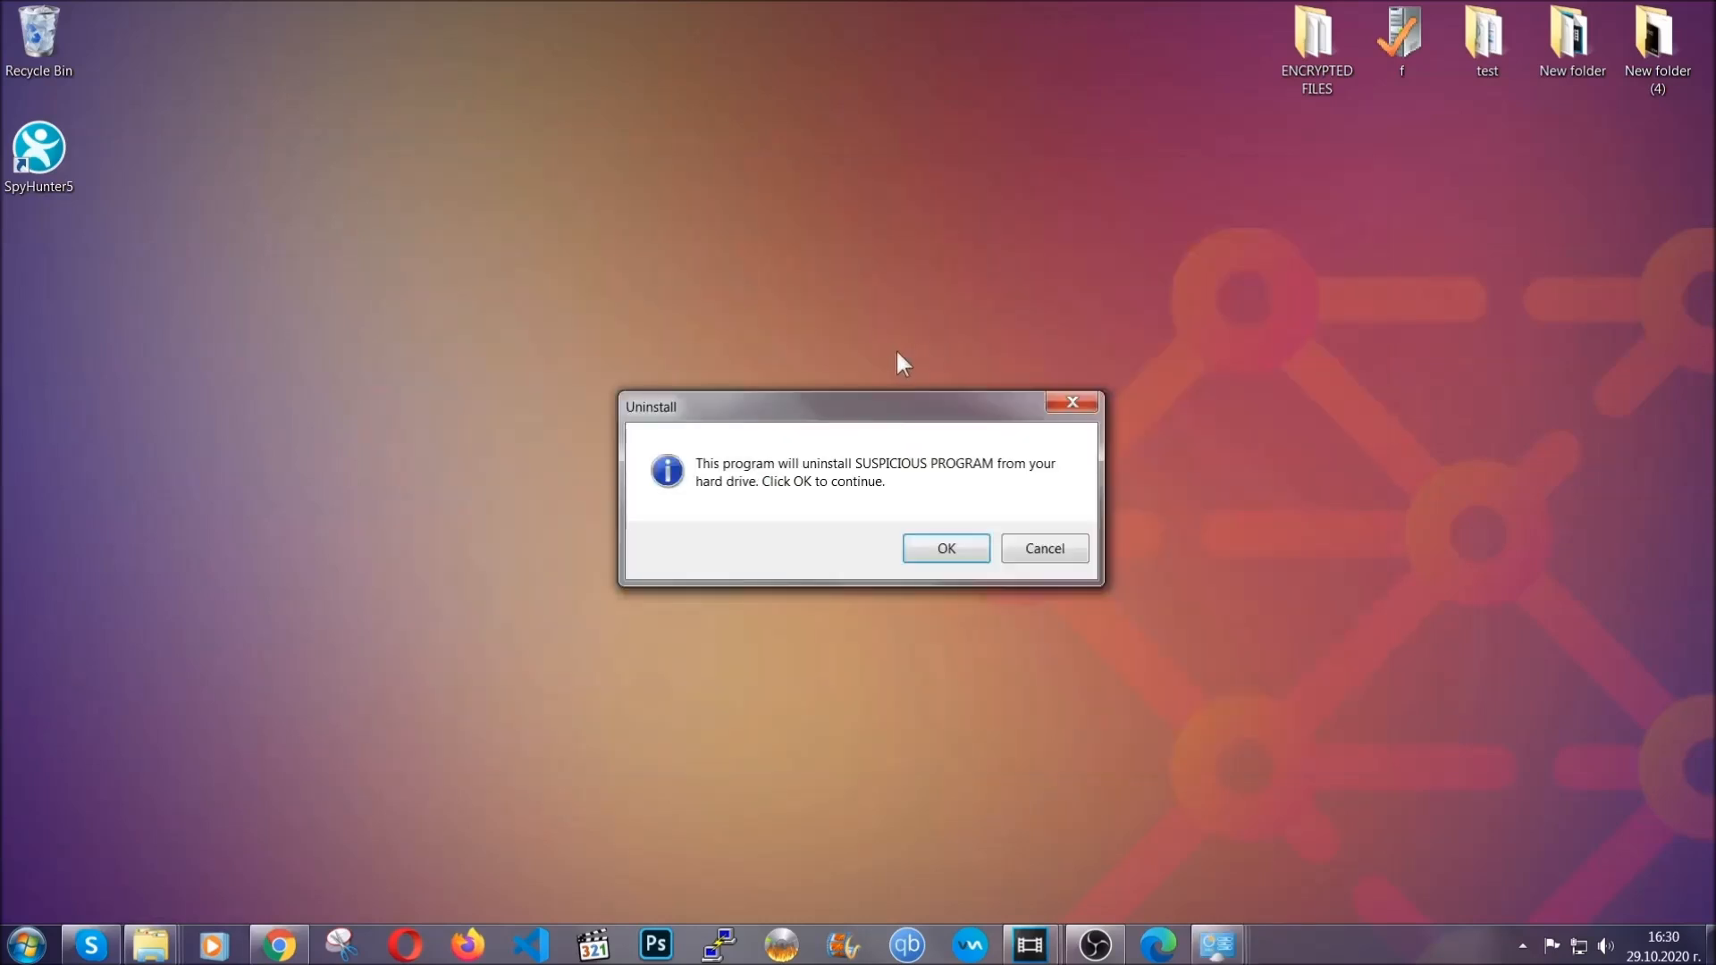
{"action": "mouse_move", "coordinate": [895, 483]}
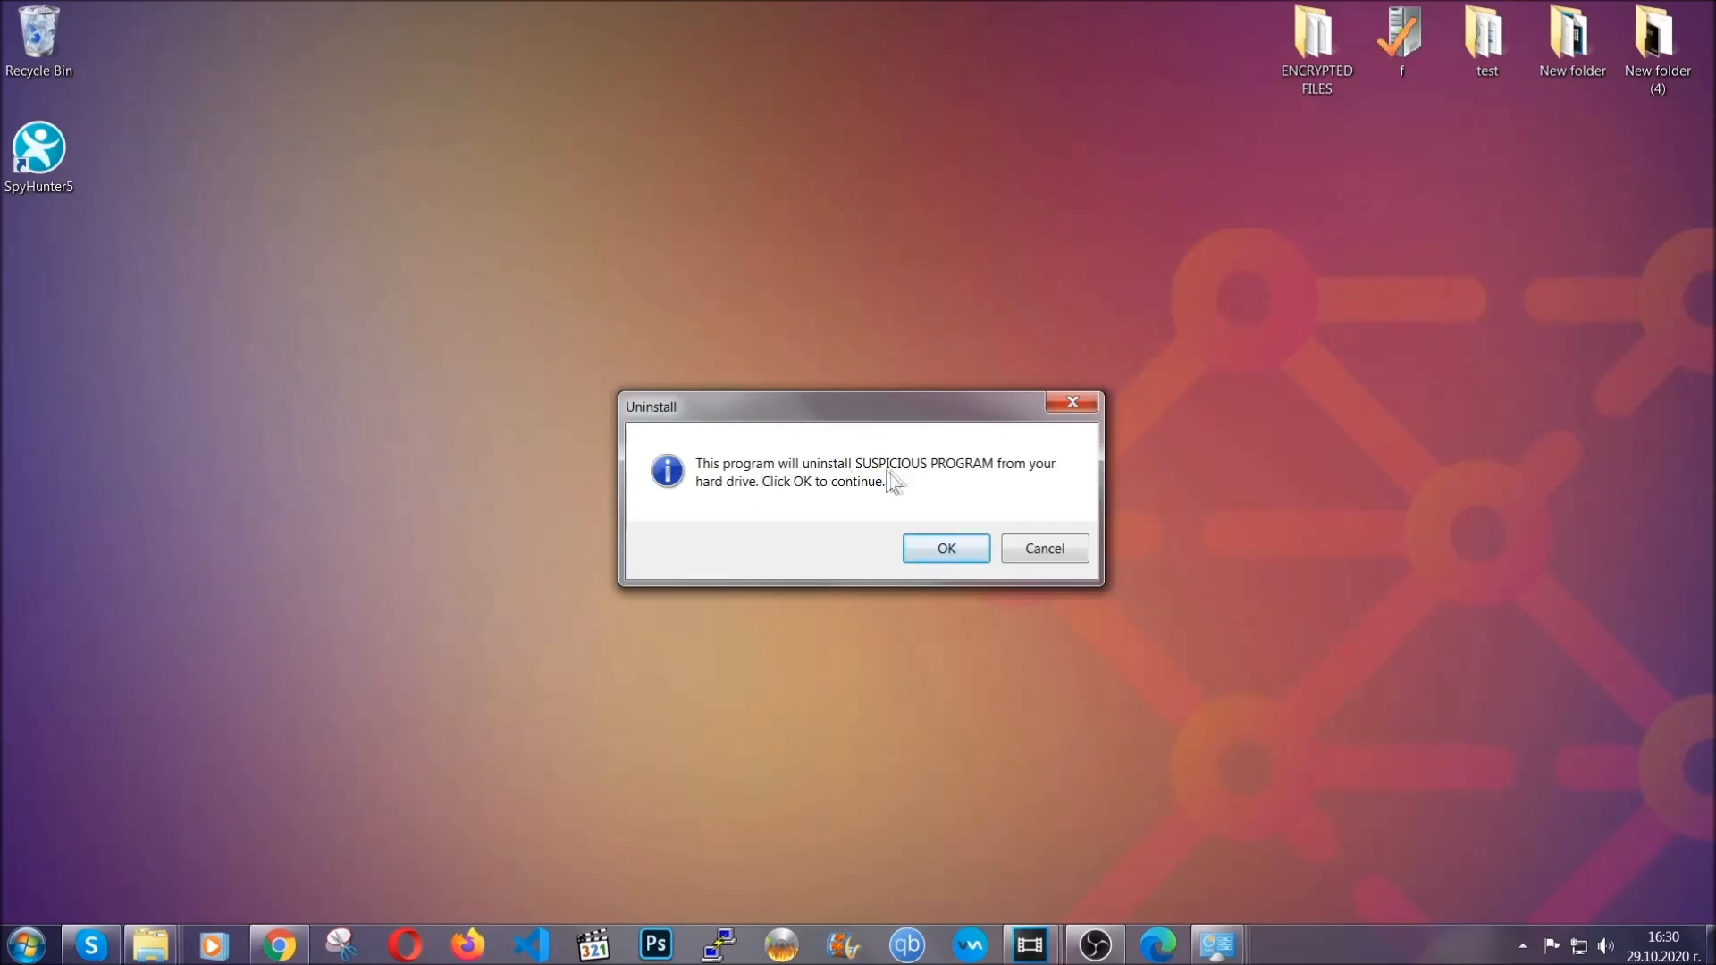
{"action": "left_click", "coordinate": [944, 547]}
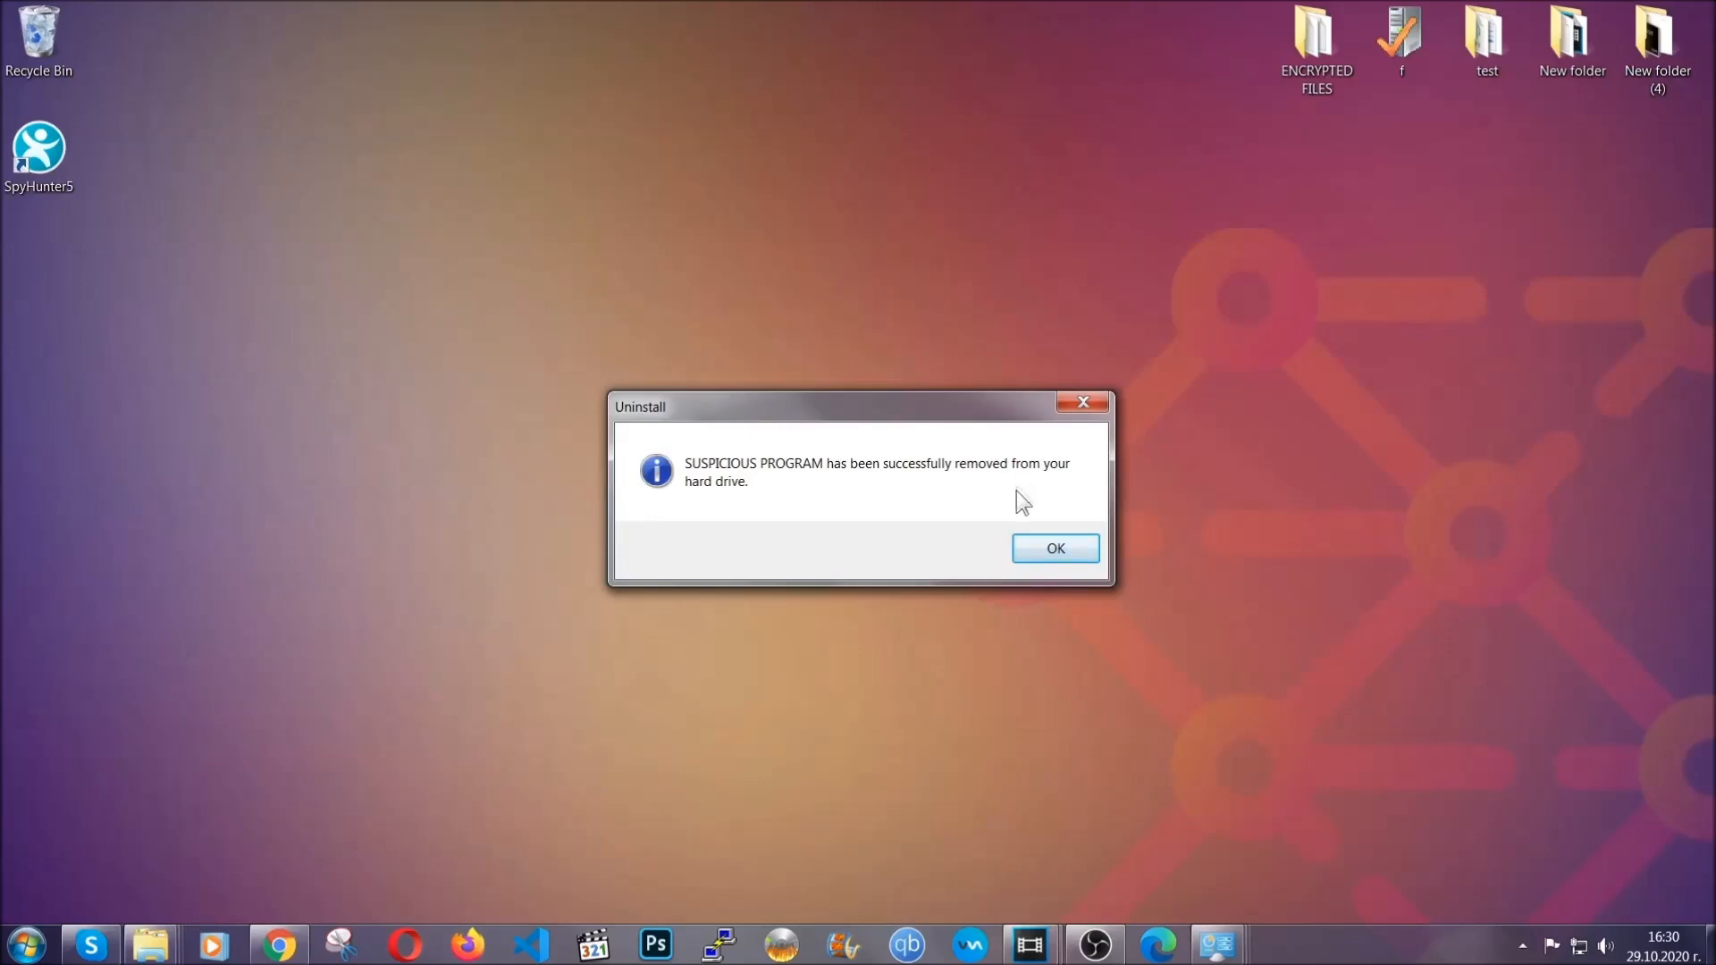
{"action": "left_click", "coordinate": [1053, 547]}
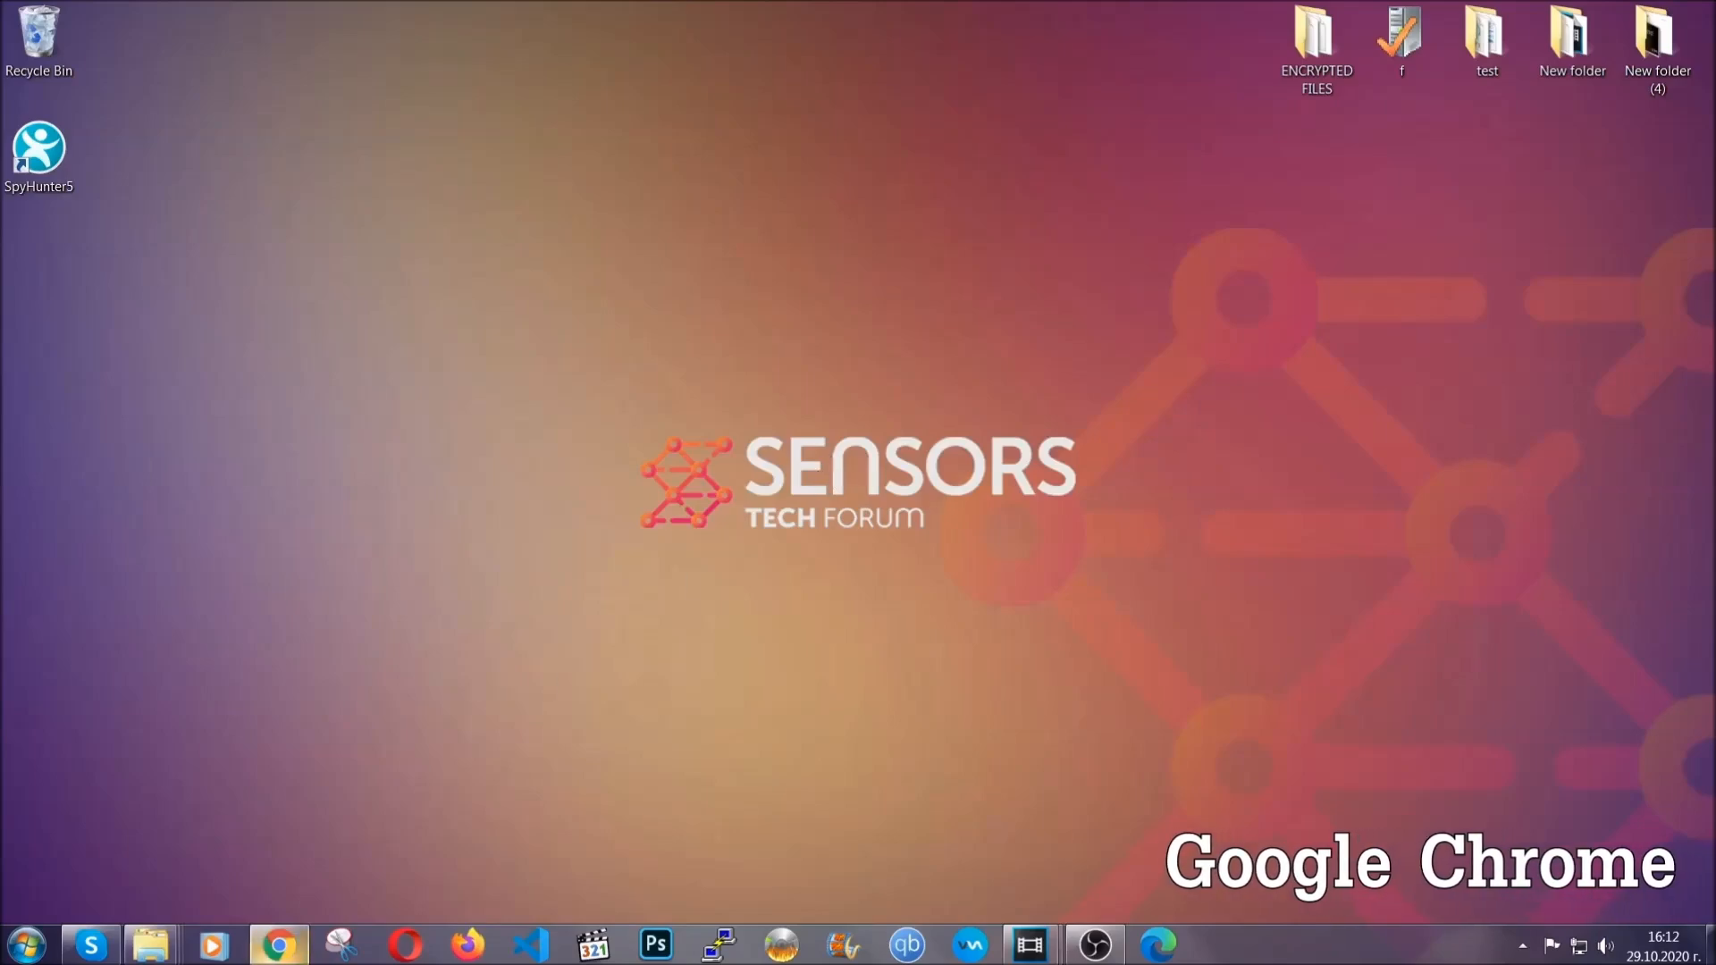
- Clear Chrome's all-time browsing data except saved passwords via chrome://settings/clearBrowserData
{"action": "left_click", "coordinate": [279, 944]}
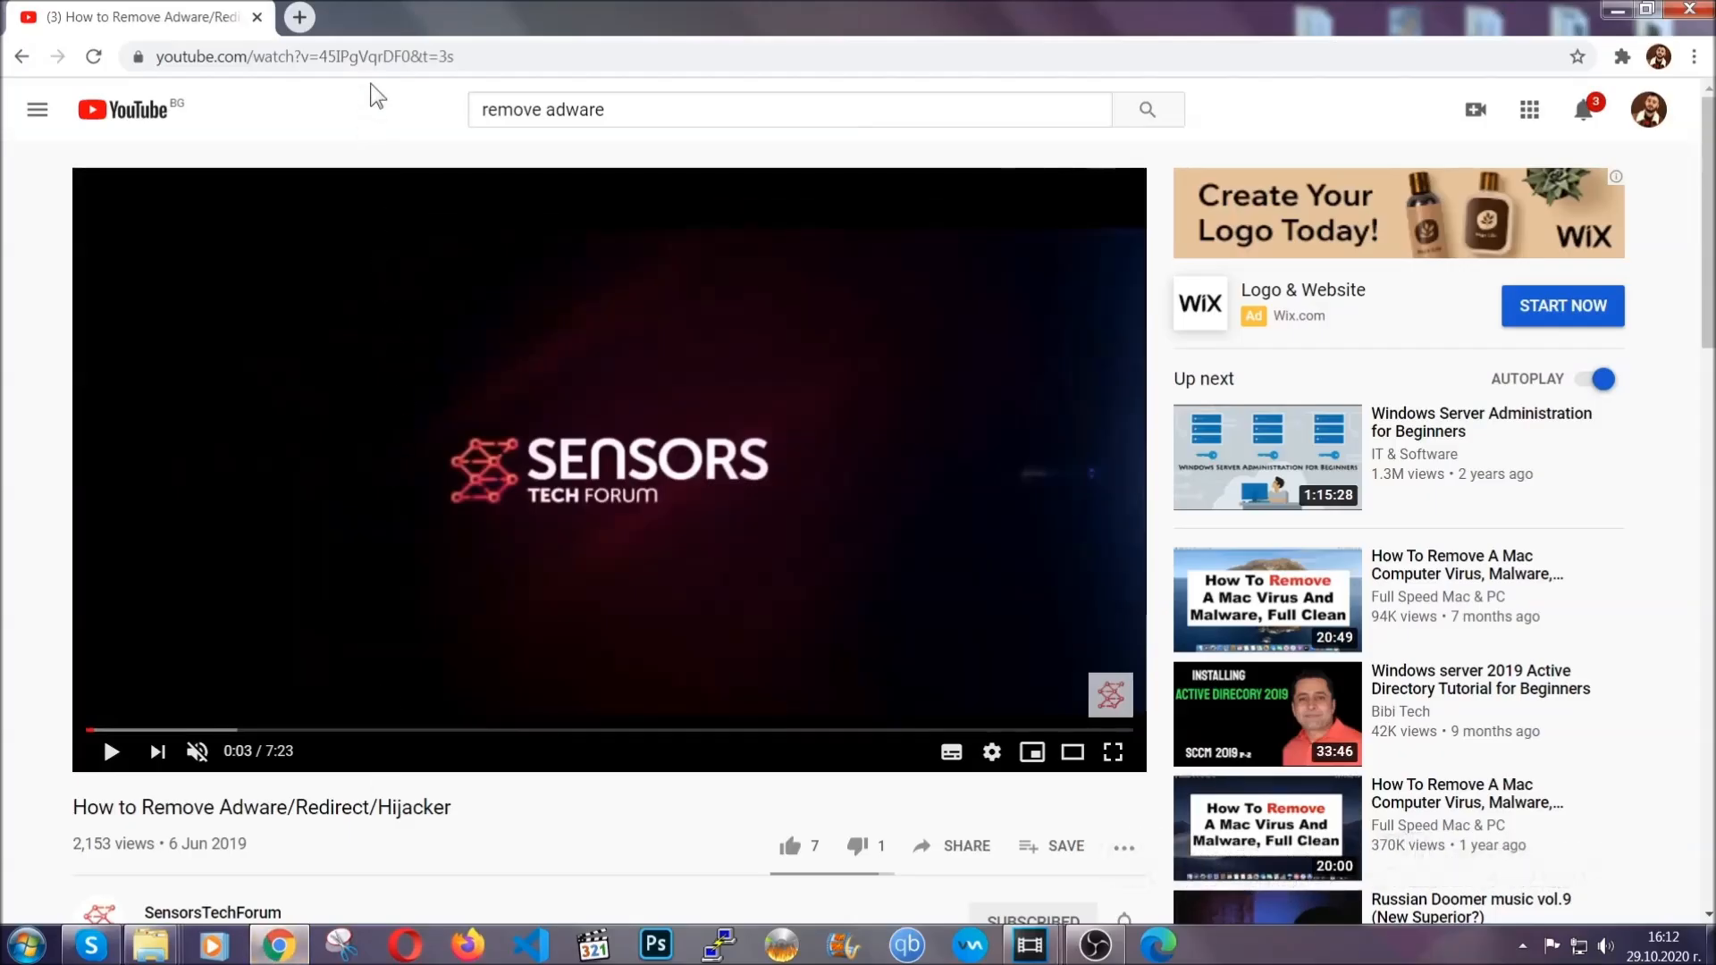
{"action": "type", "text": "chrome://settings/clearBrowserData"}
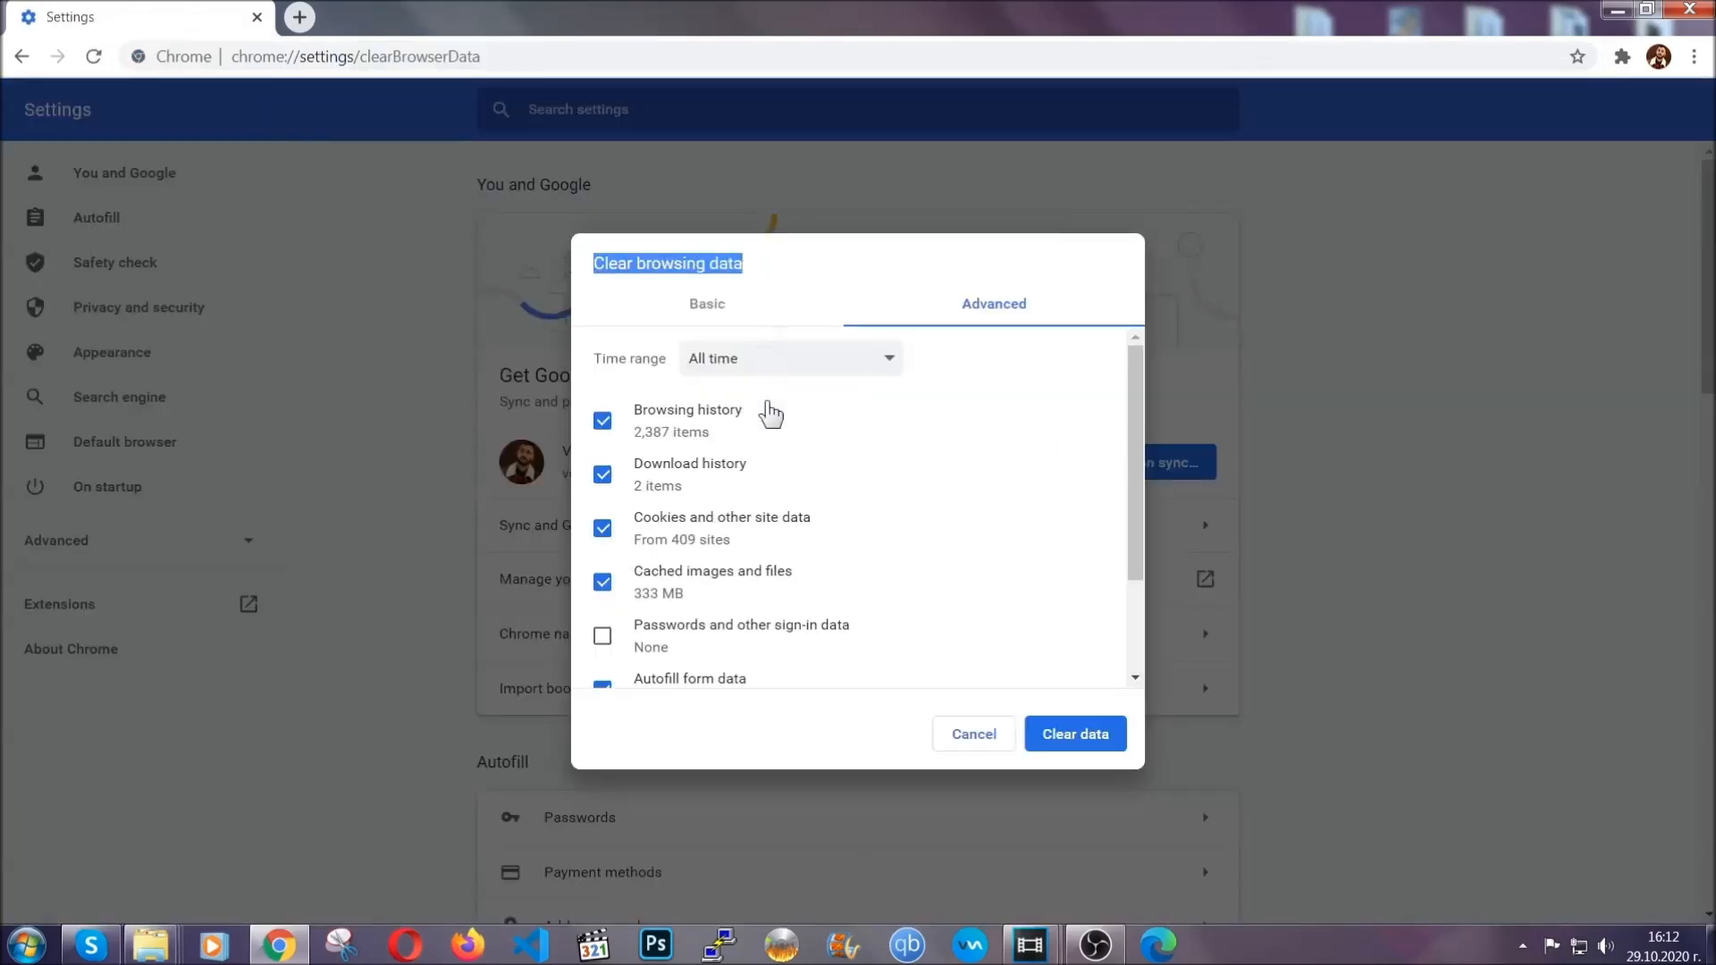
{"action": "left_click", "coordinate": [789, 357]}
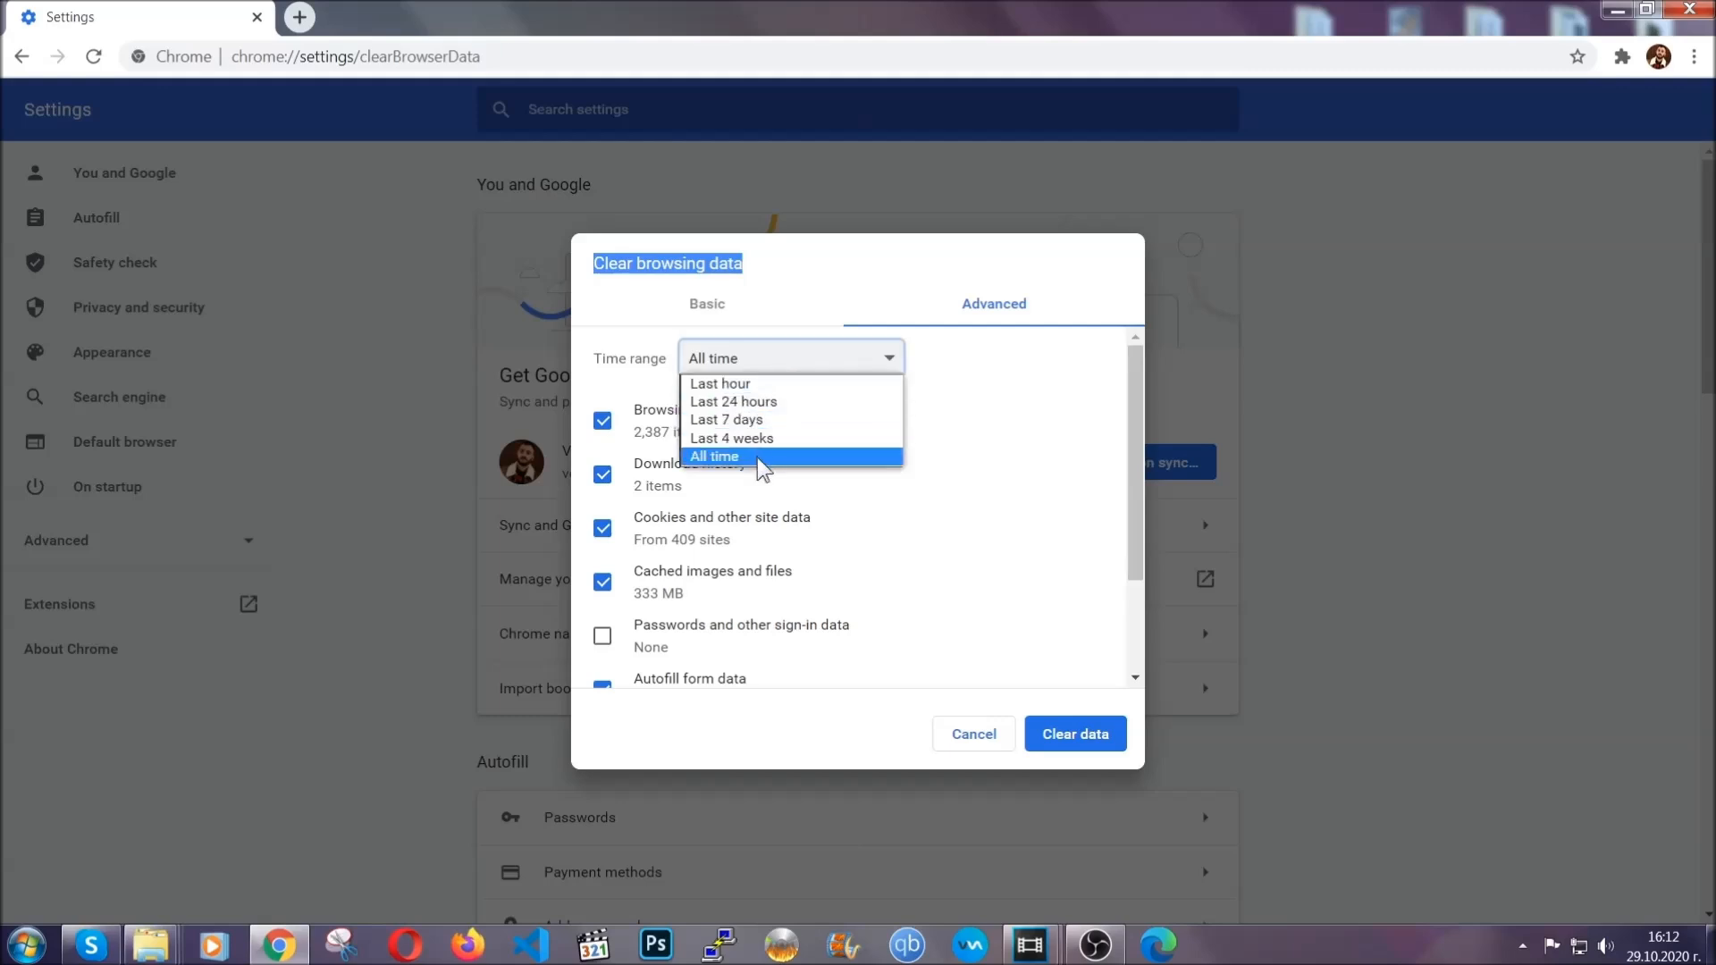
{"action": "left_click", "coordinate": [713, 456]}
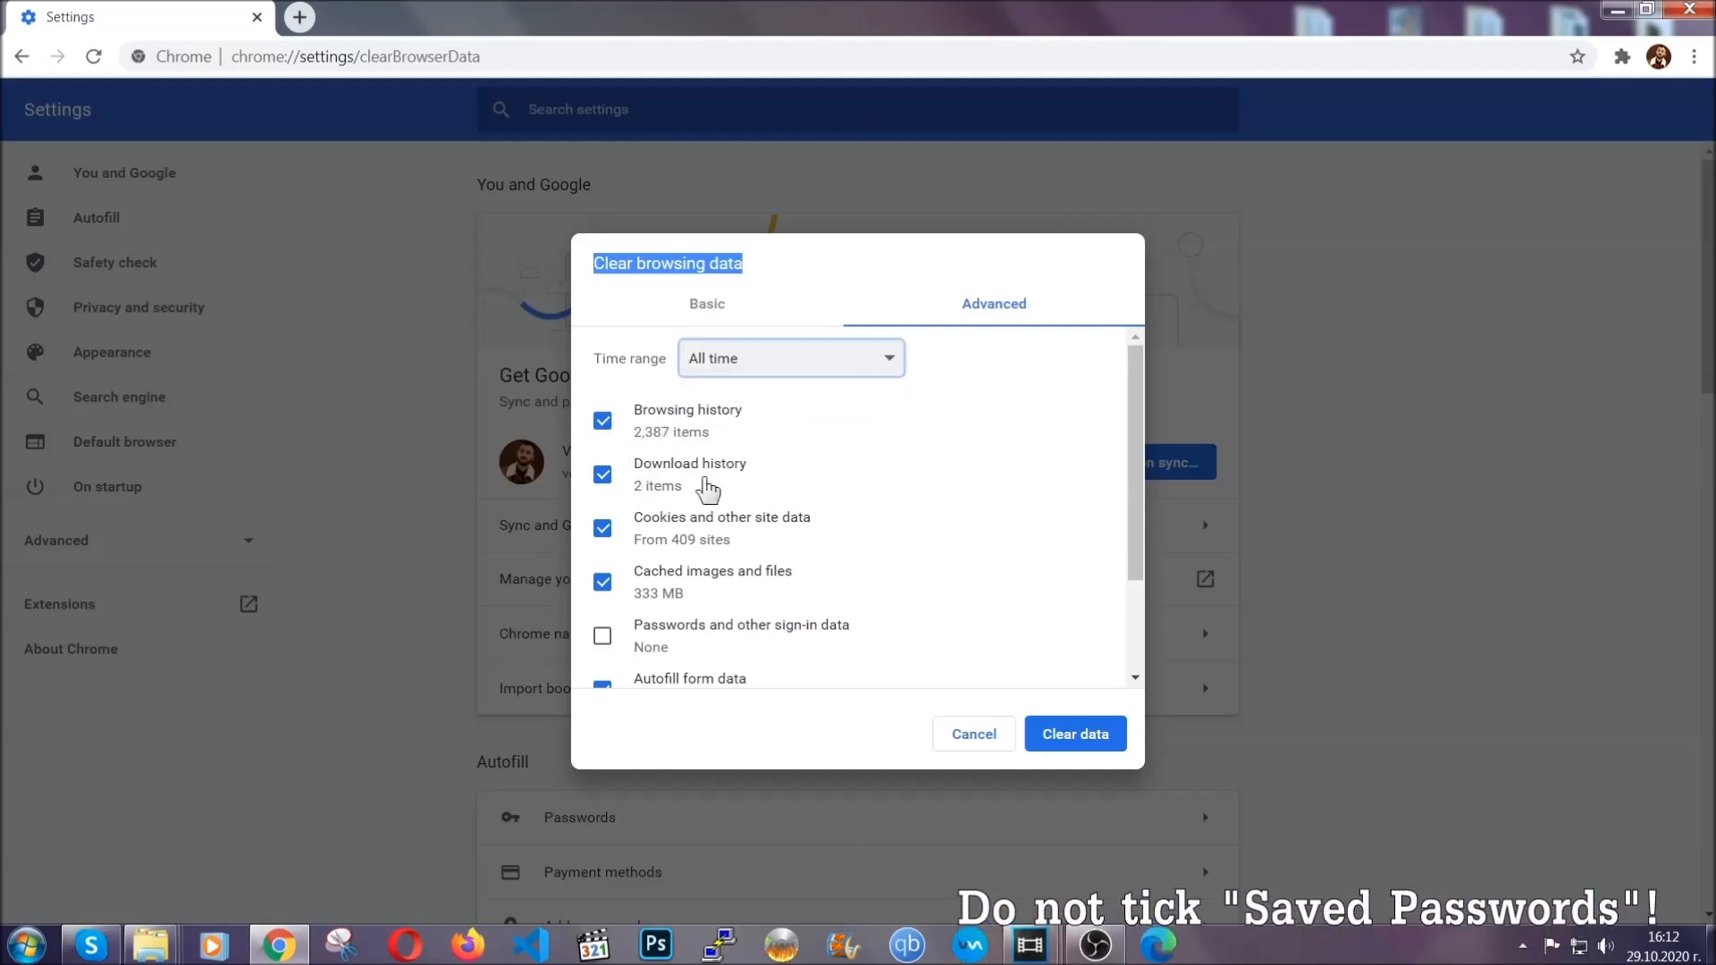
{"action": "scroll", "scroll_direction": "down", "scroll_amount": 3}
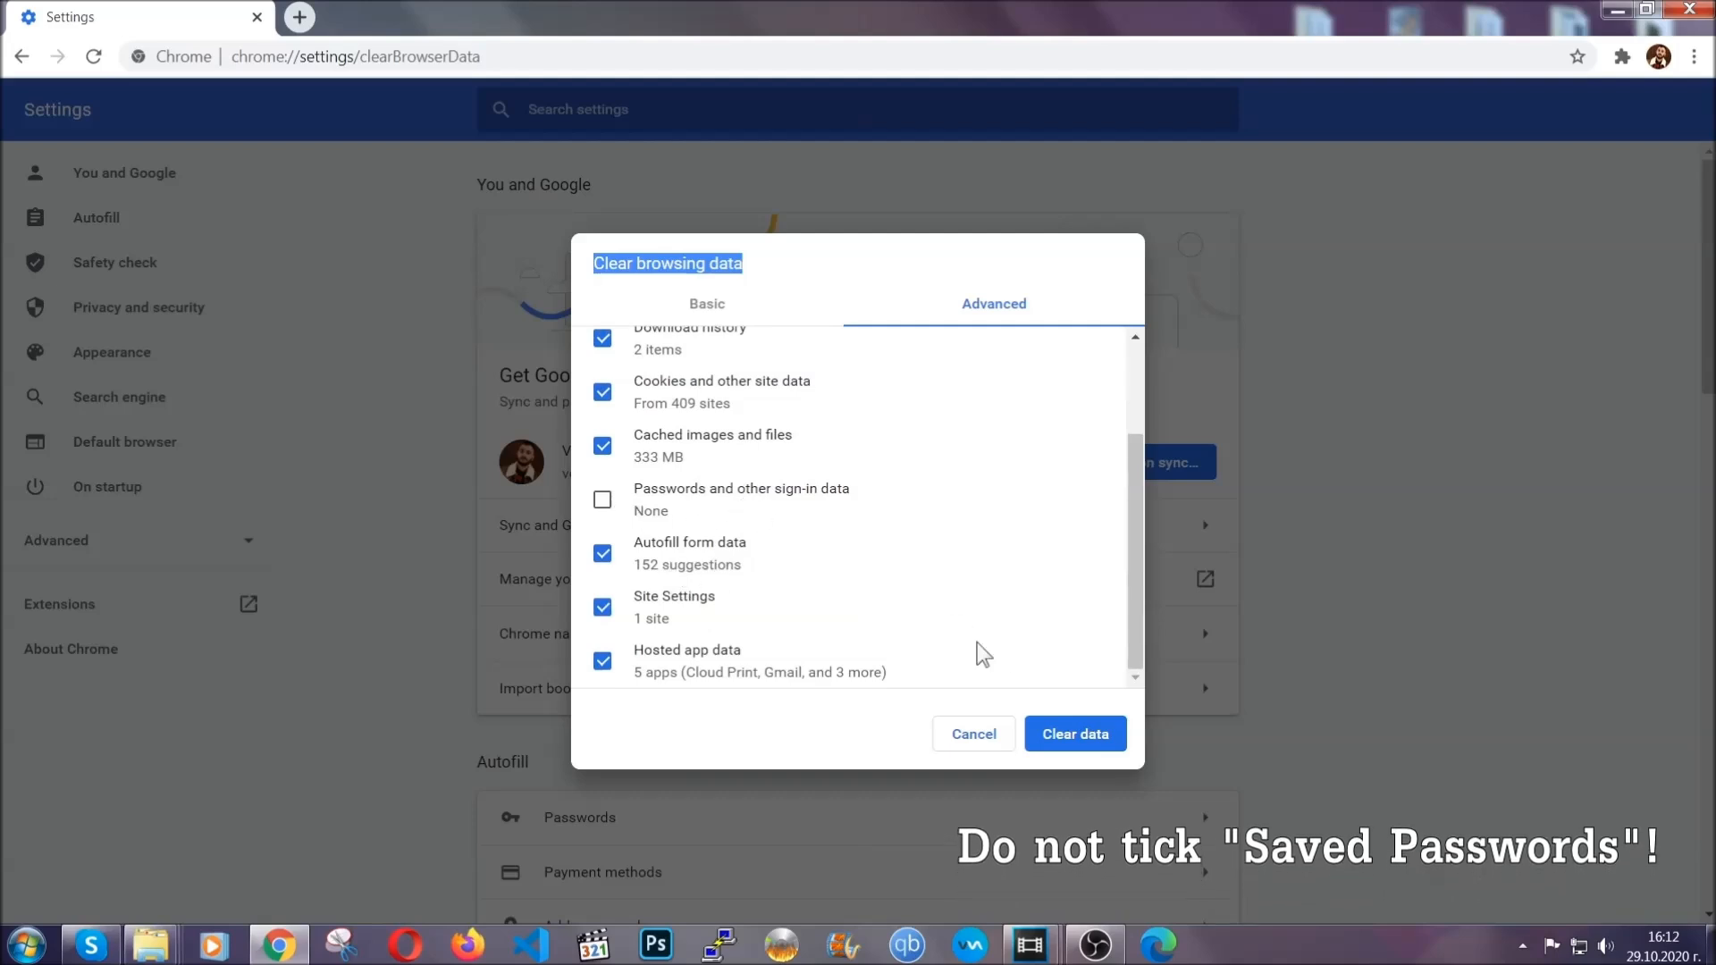
{"action": "left_click", "coordinate": [1074, 733]}
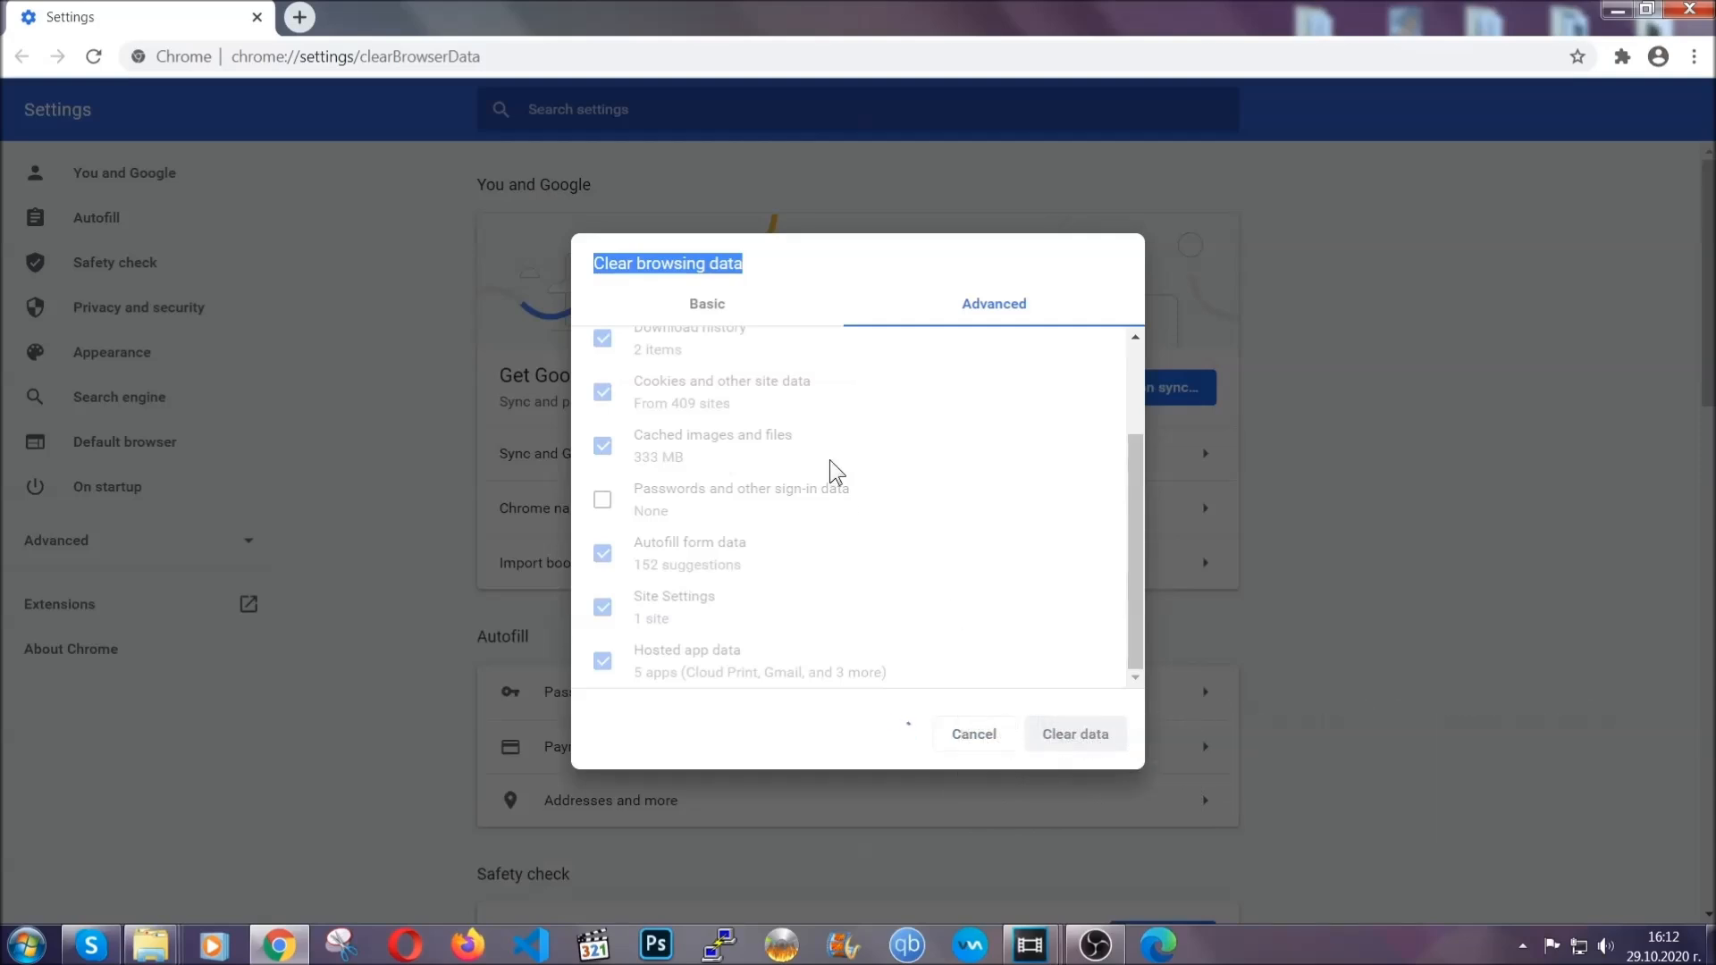
{"action": "left_click", "coordinate": [1073, 733]}
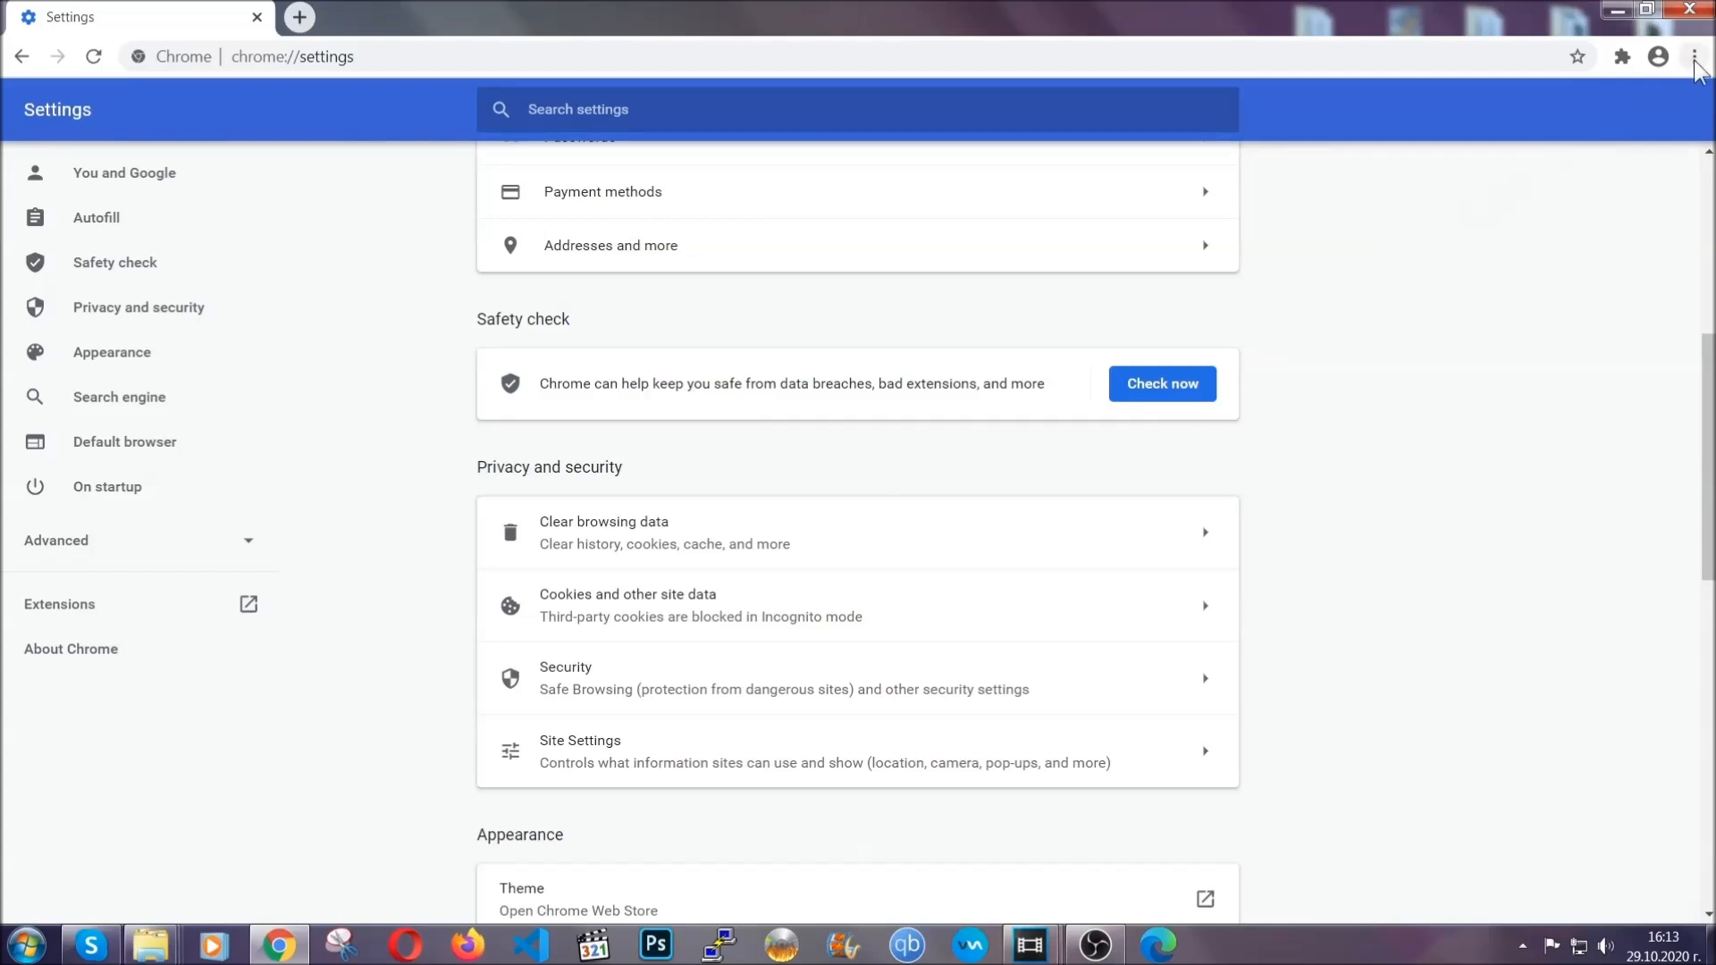
- Remove the Bulk Media Downloader extension from Chrome's Extensions page
{"action": "left_click", "coordinate": [1694, 55]}
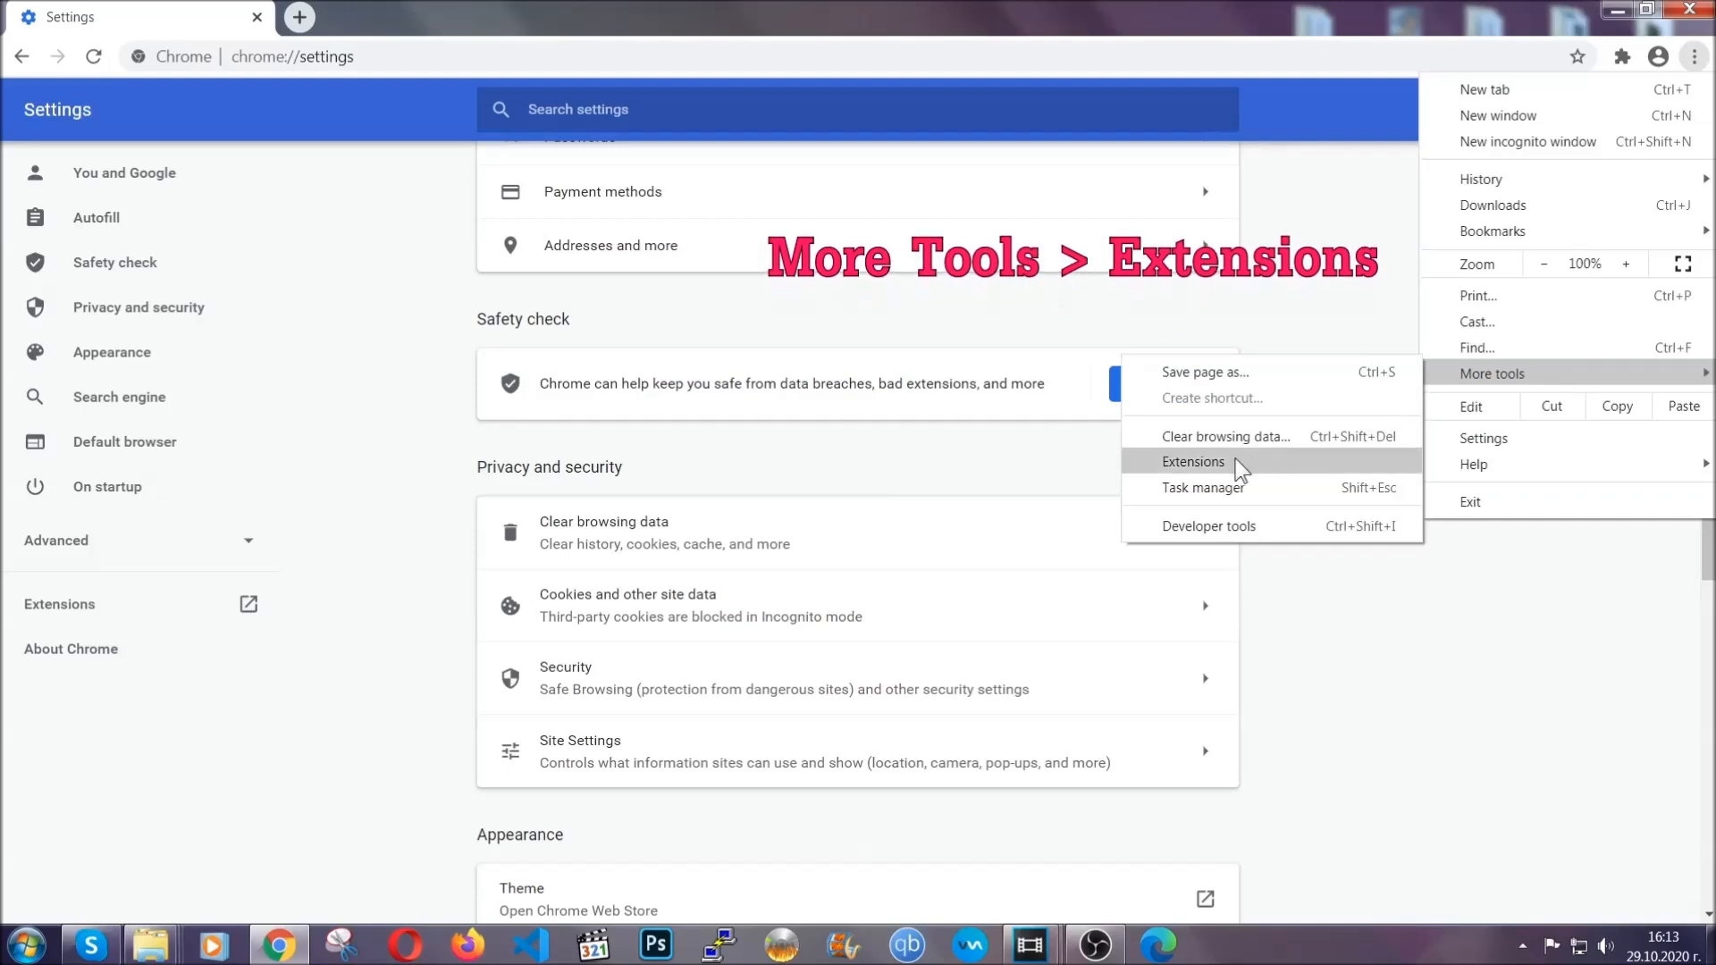
{"action": "left_click", "coordinate": [1193, 462]}
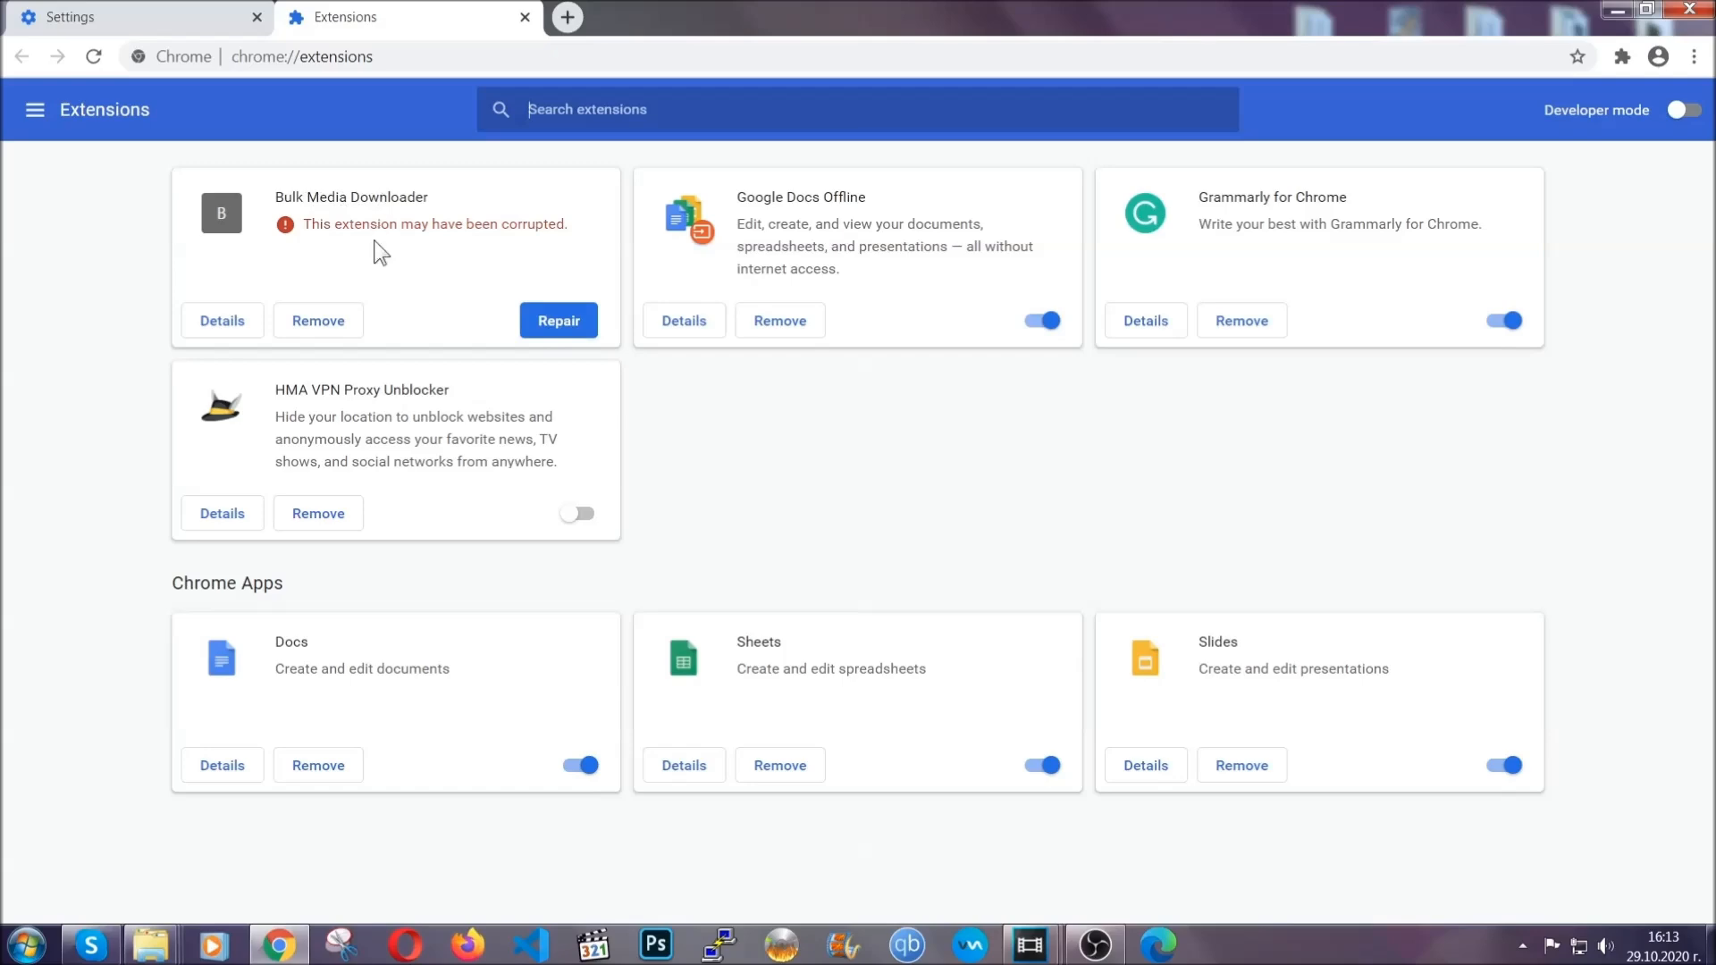
{"action": "left_click", "coordinate": [317, 321]}
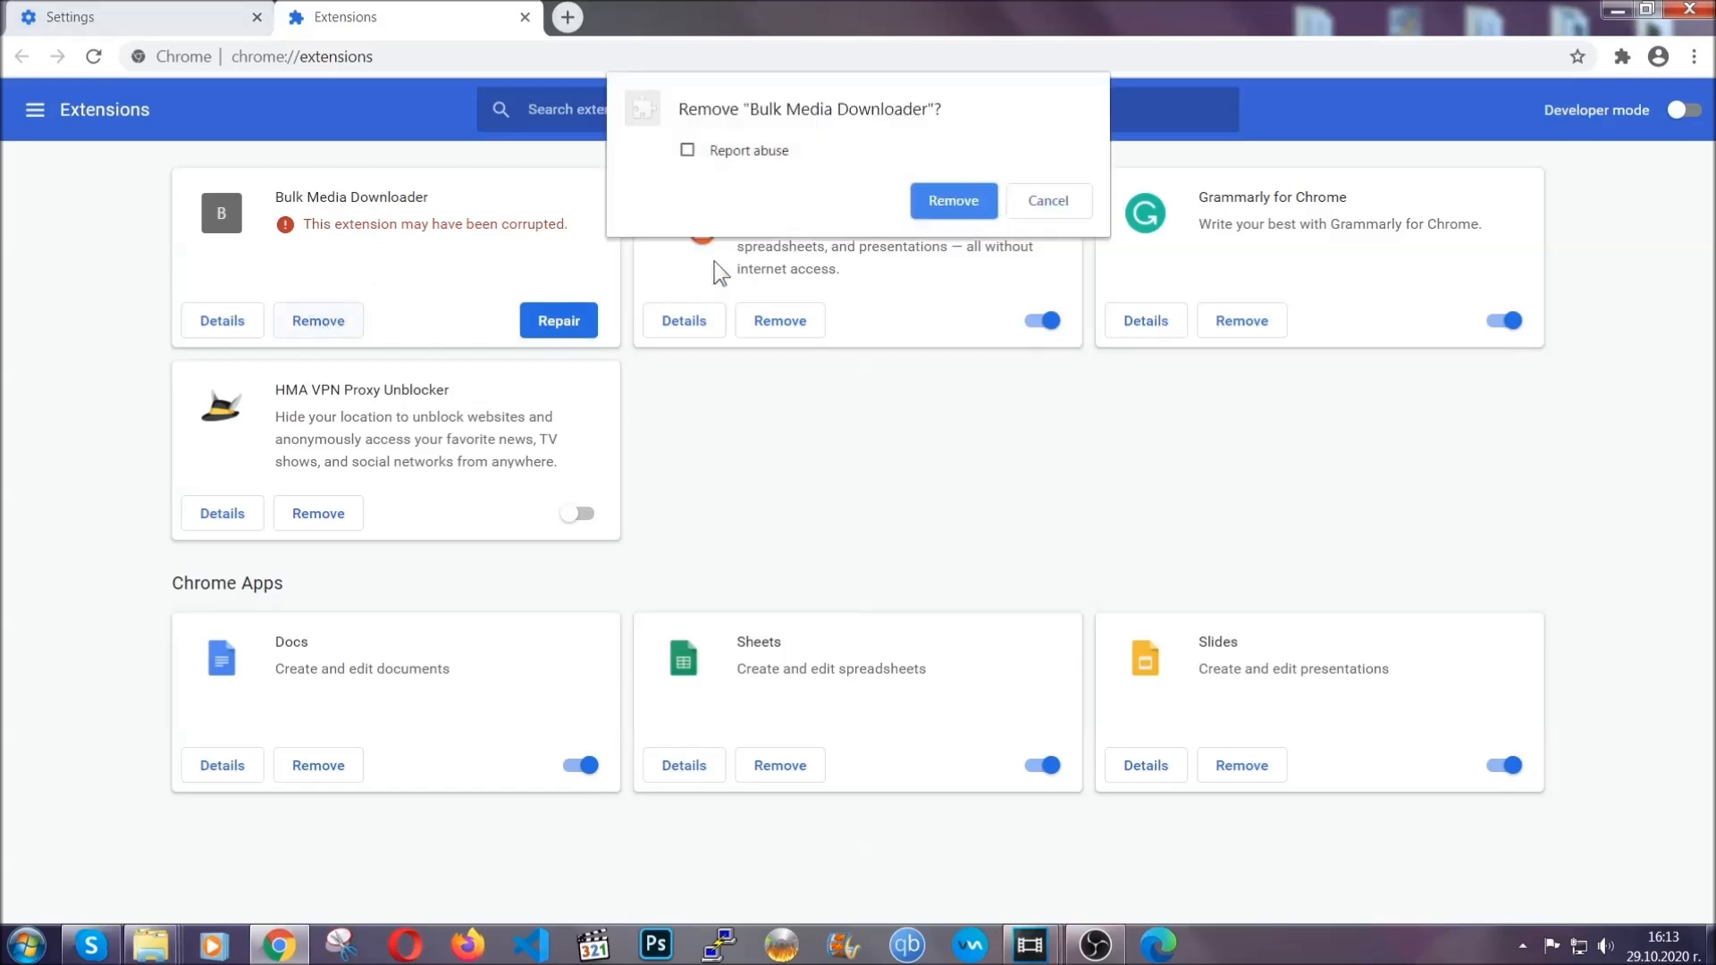
{"action": "left_click", "coordinate": [951, 200]}
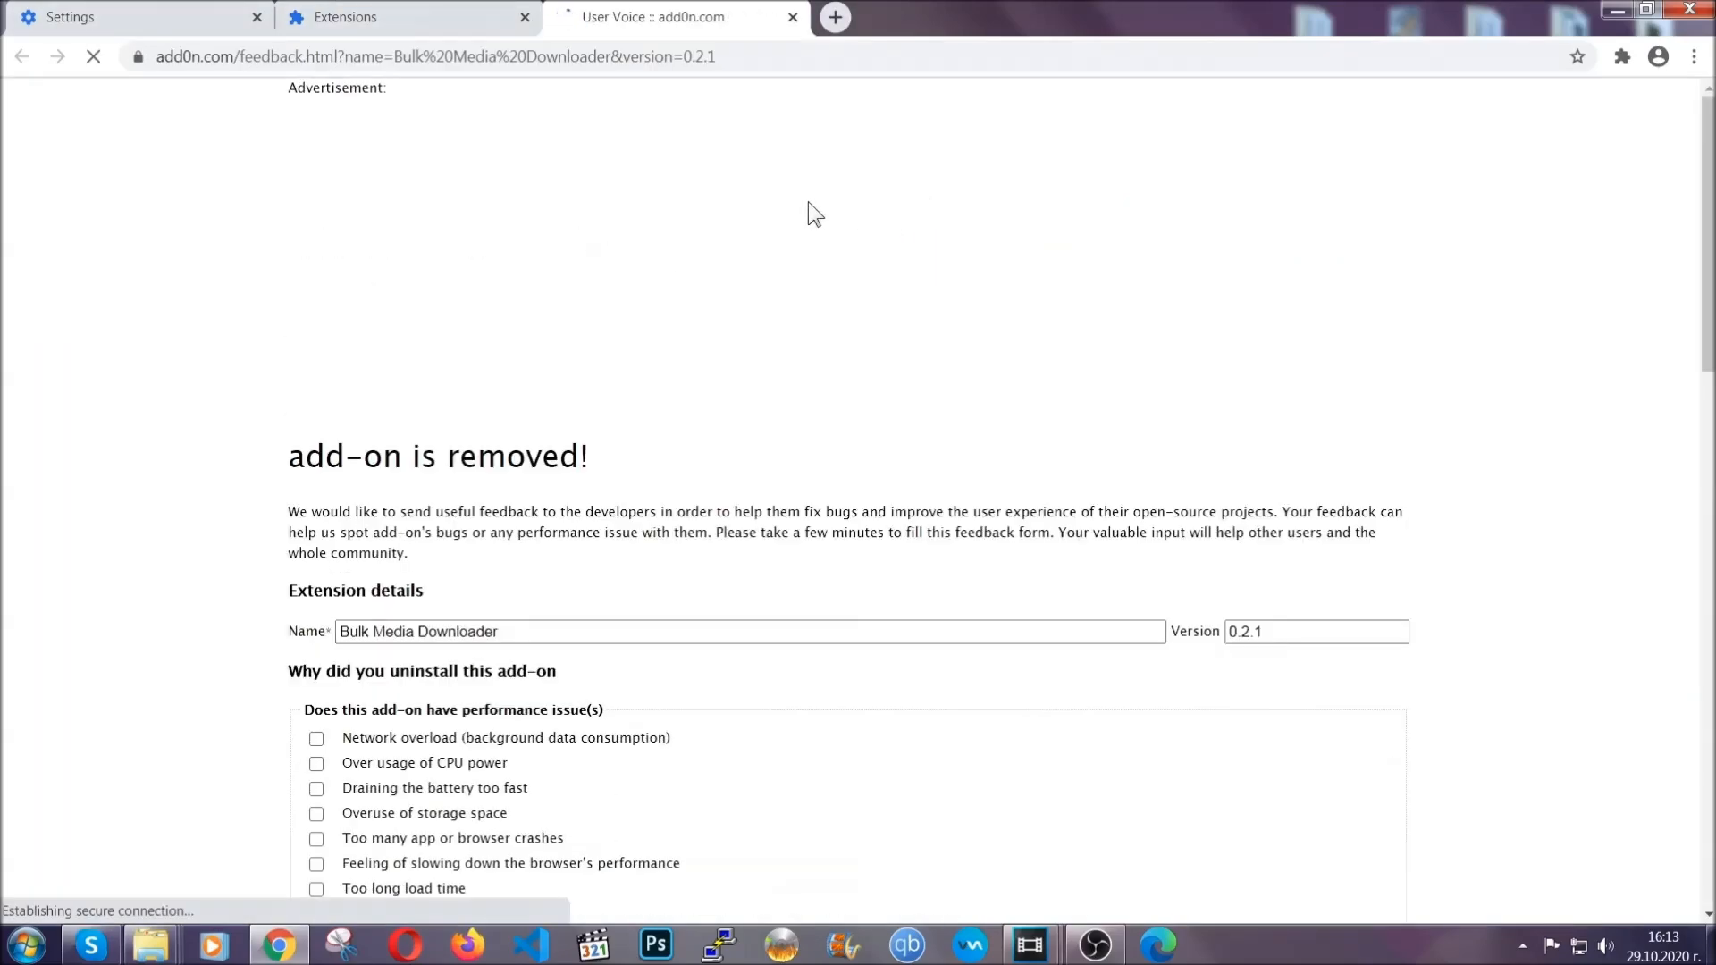
{"action": "left_click", "coordinate": [371, 16]}
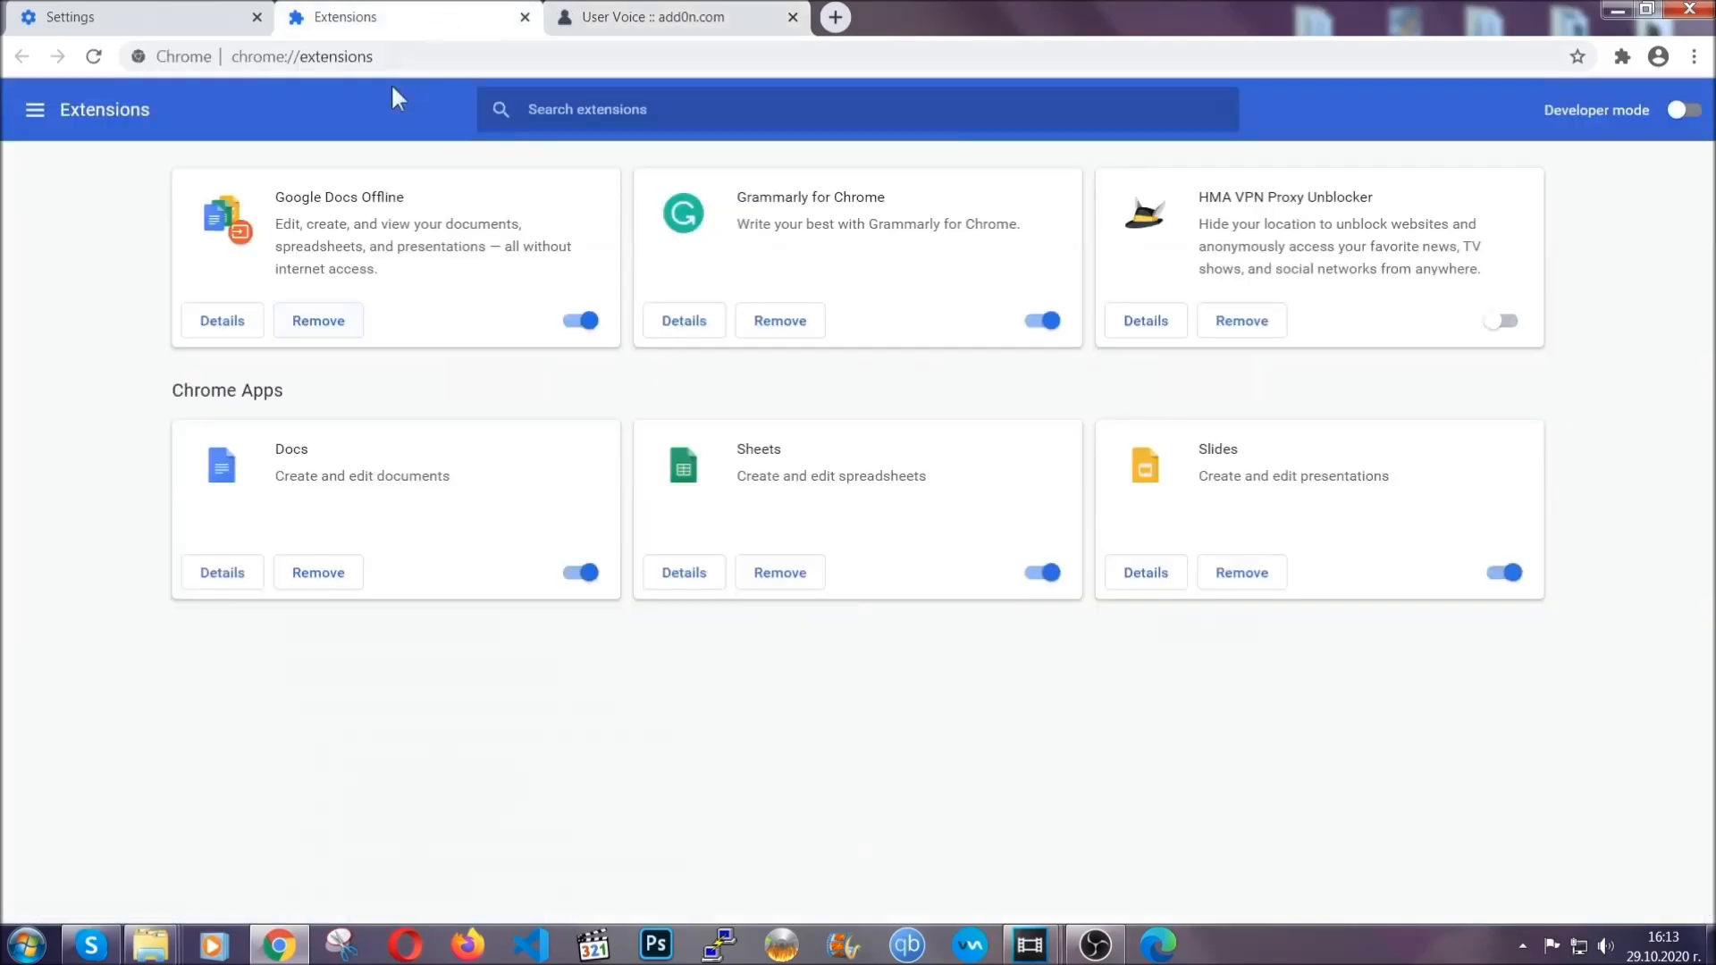
{"action": "left_click", "coordinate": [791, 16]}
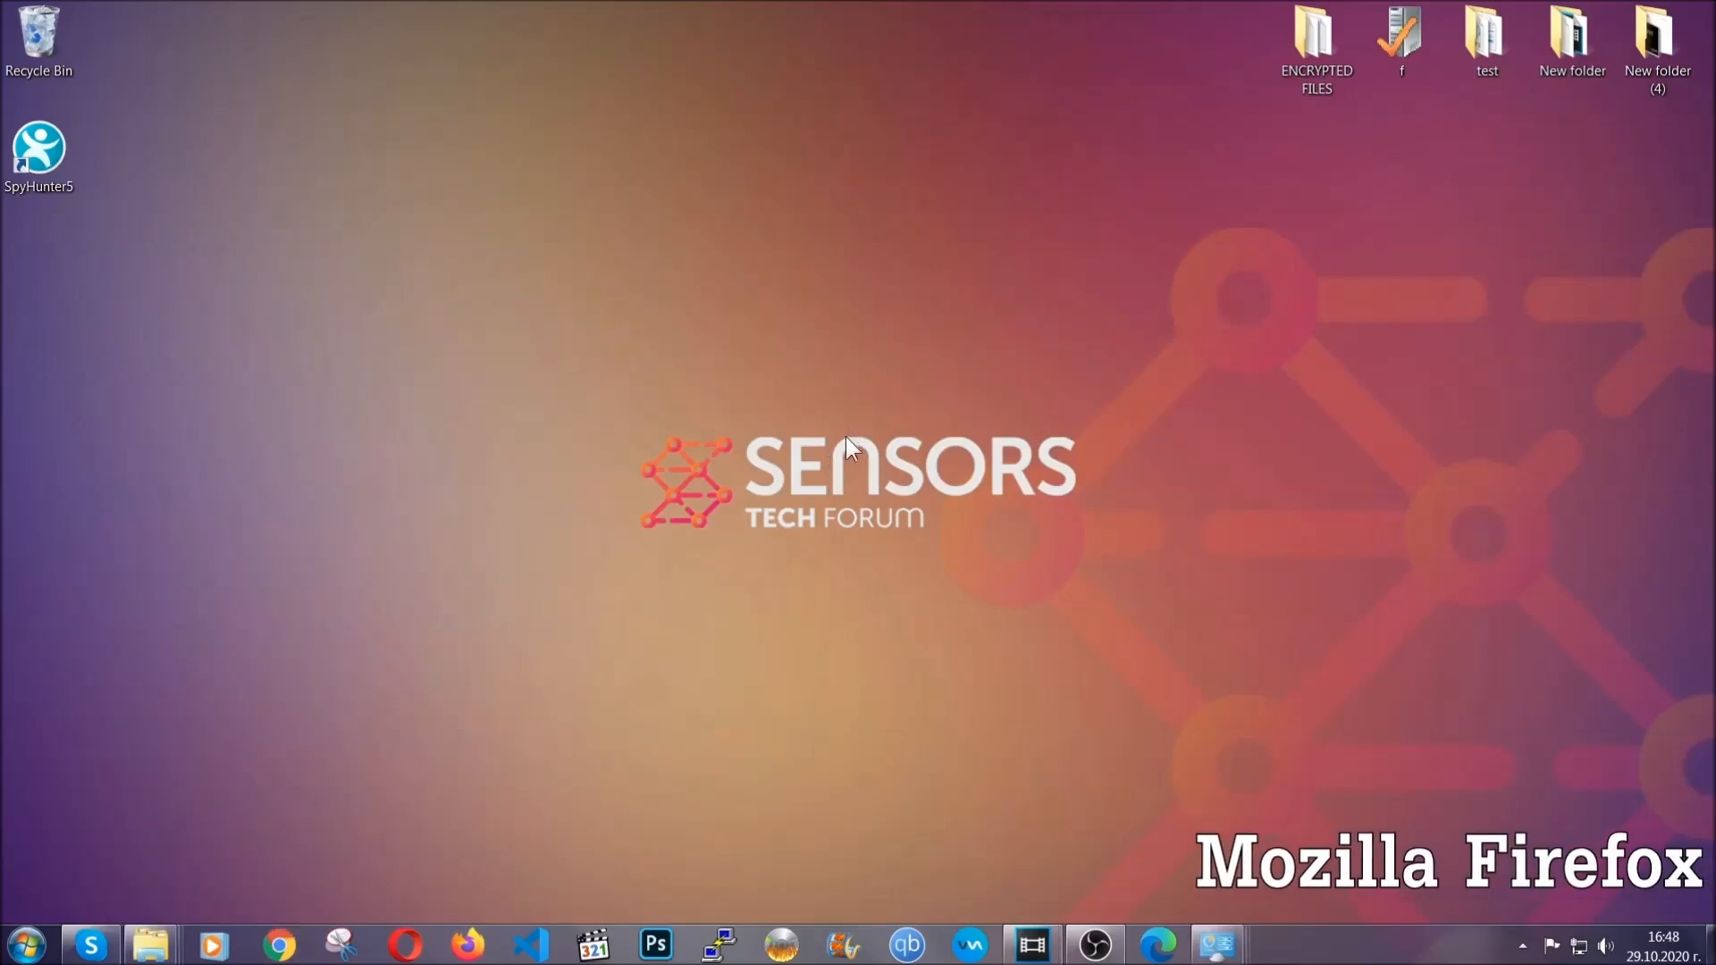
- Refresh Firefox from about:support, finish the import, and select the Old Firefox Data folder
{"action": "left_click", "coordinate": [467, 944]}
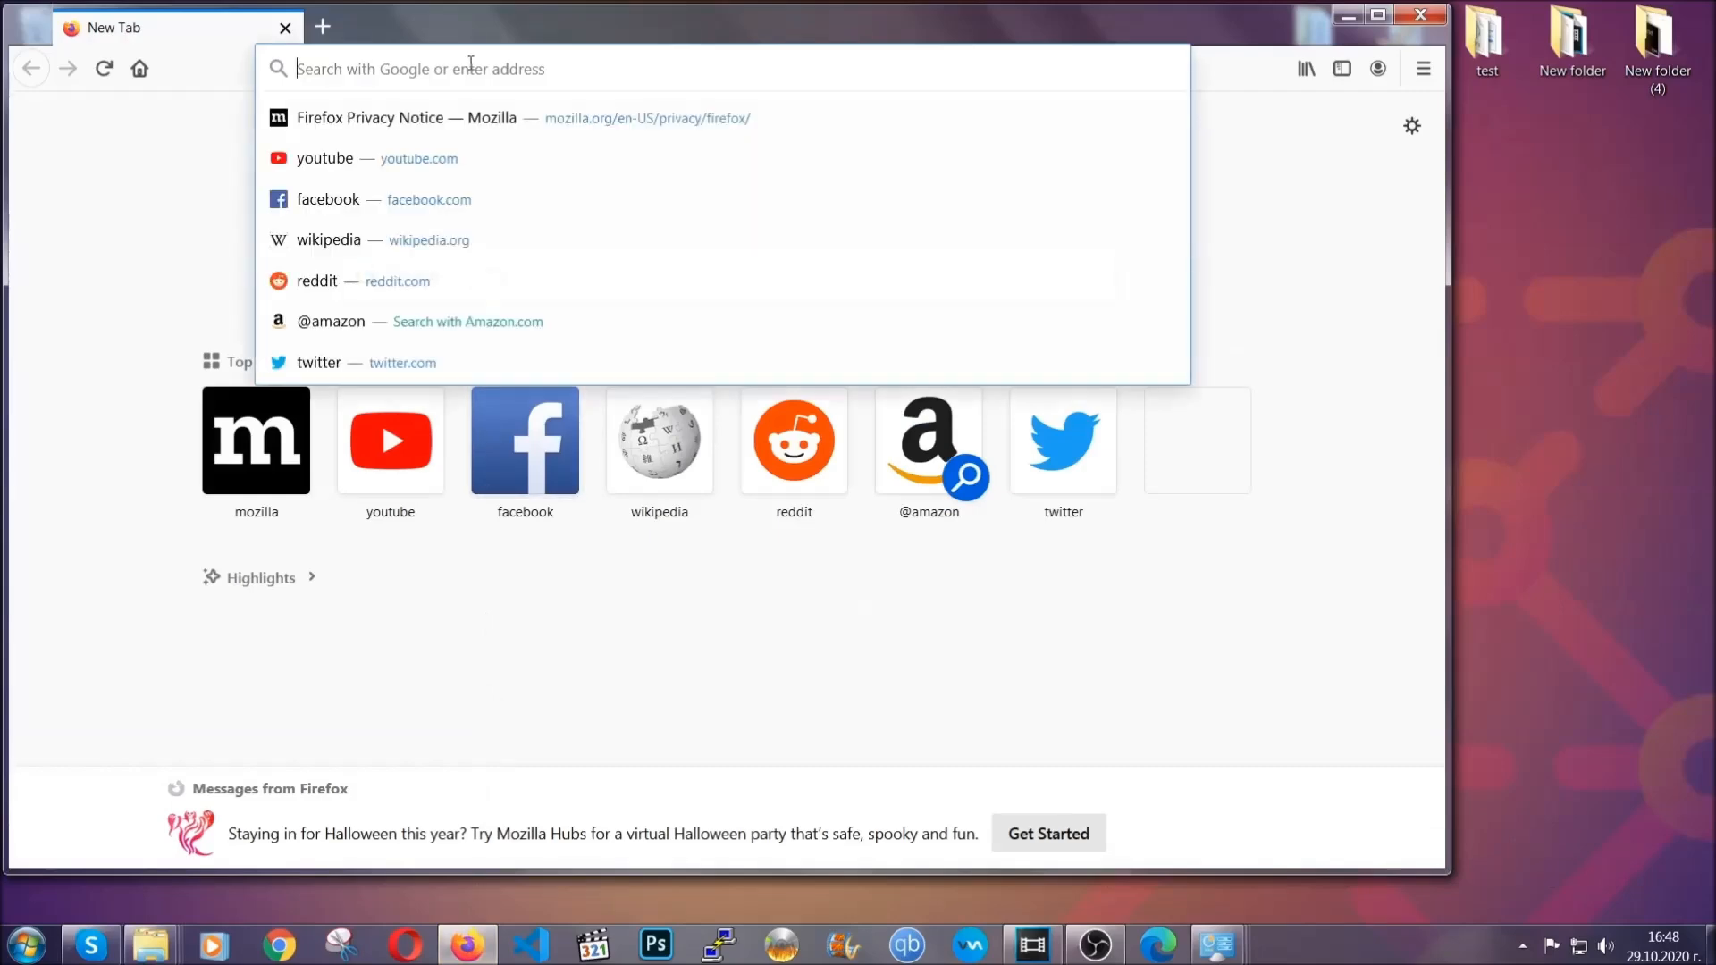
{"action": "type", "text": "about:support"}
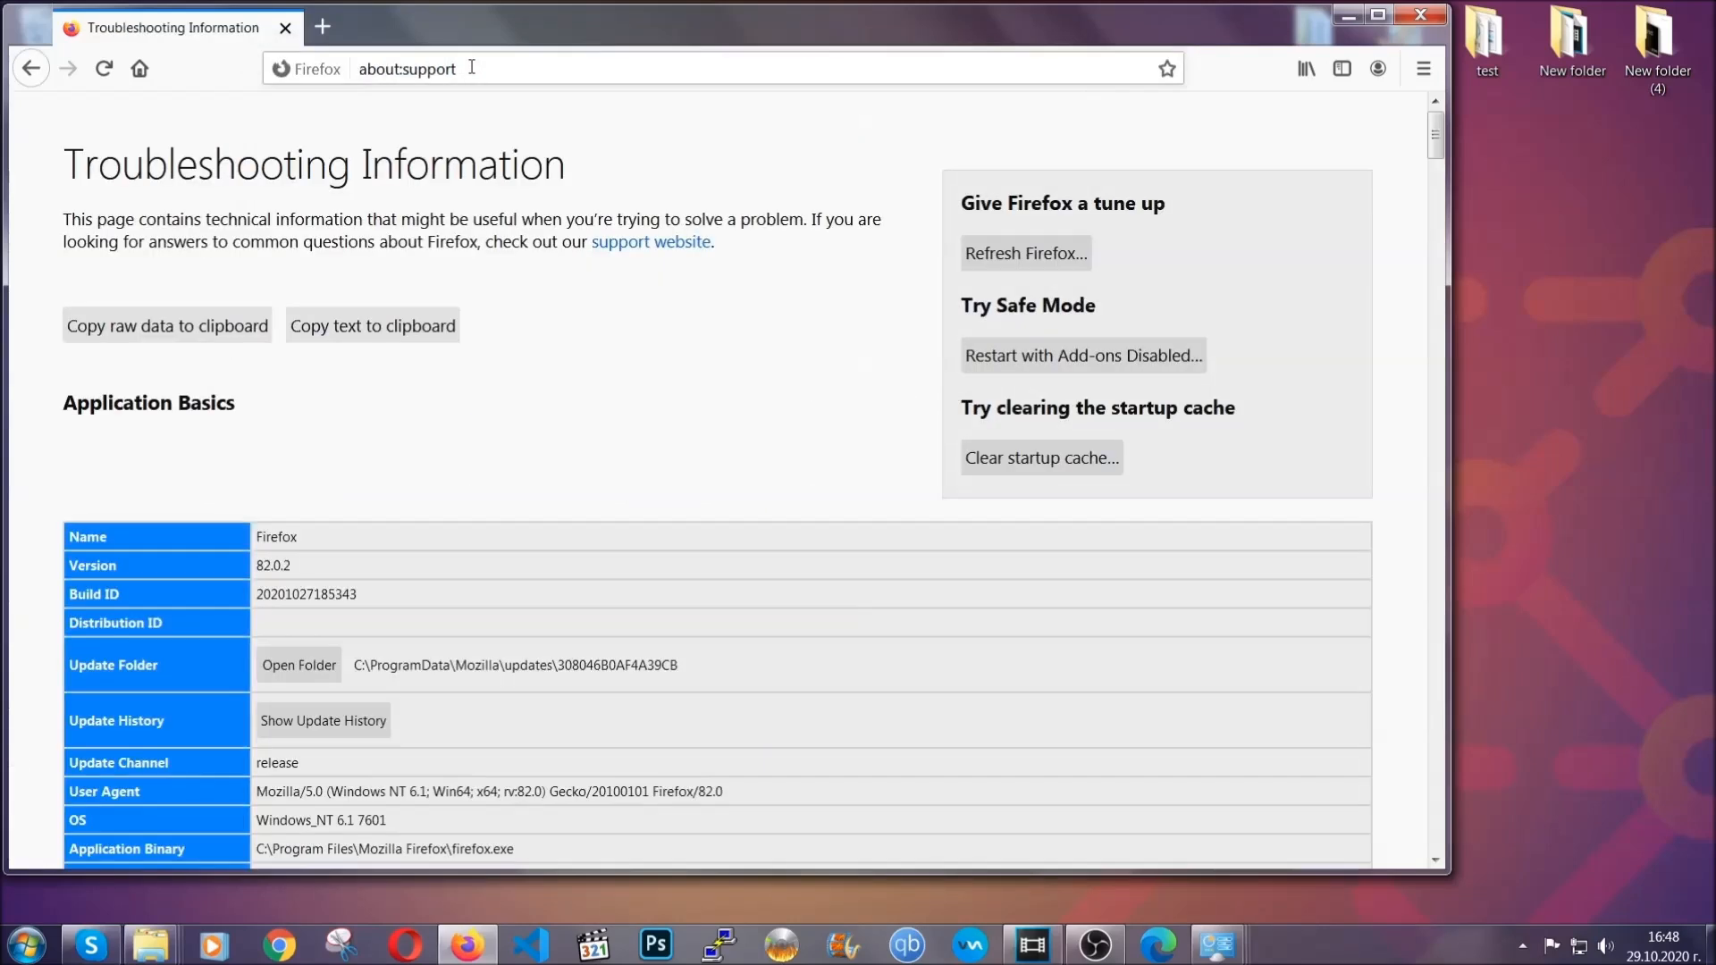
{"action": "mouse_move", "coordinate": [638, 369]}
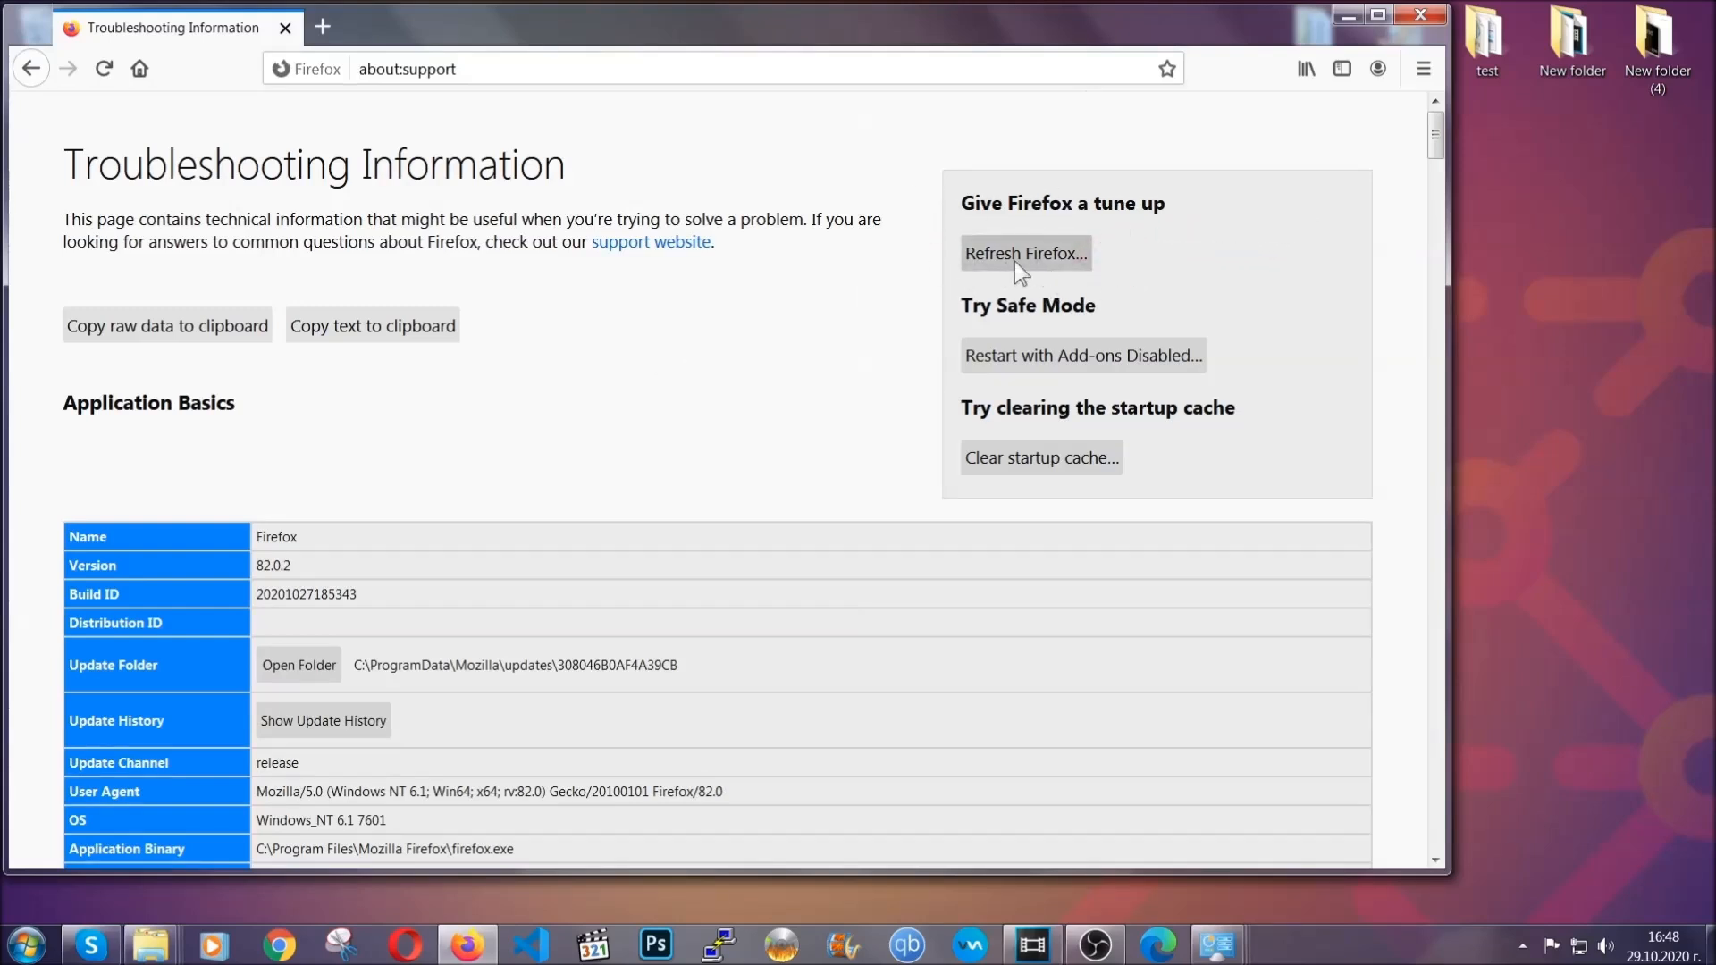
{"action": "left_click", "coordinate": [1024, 253]}
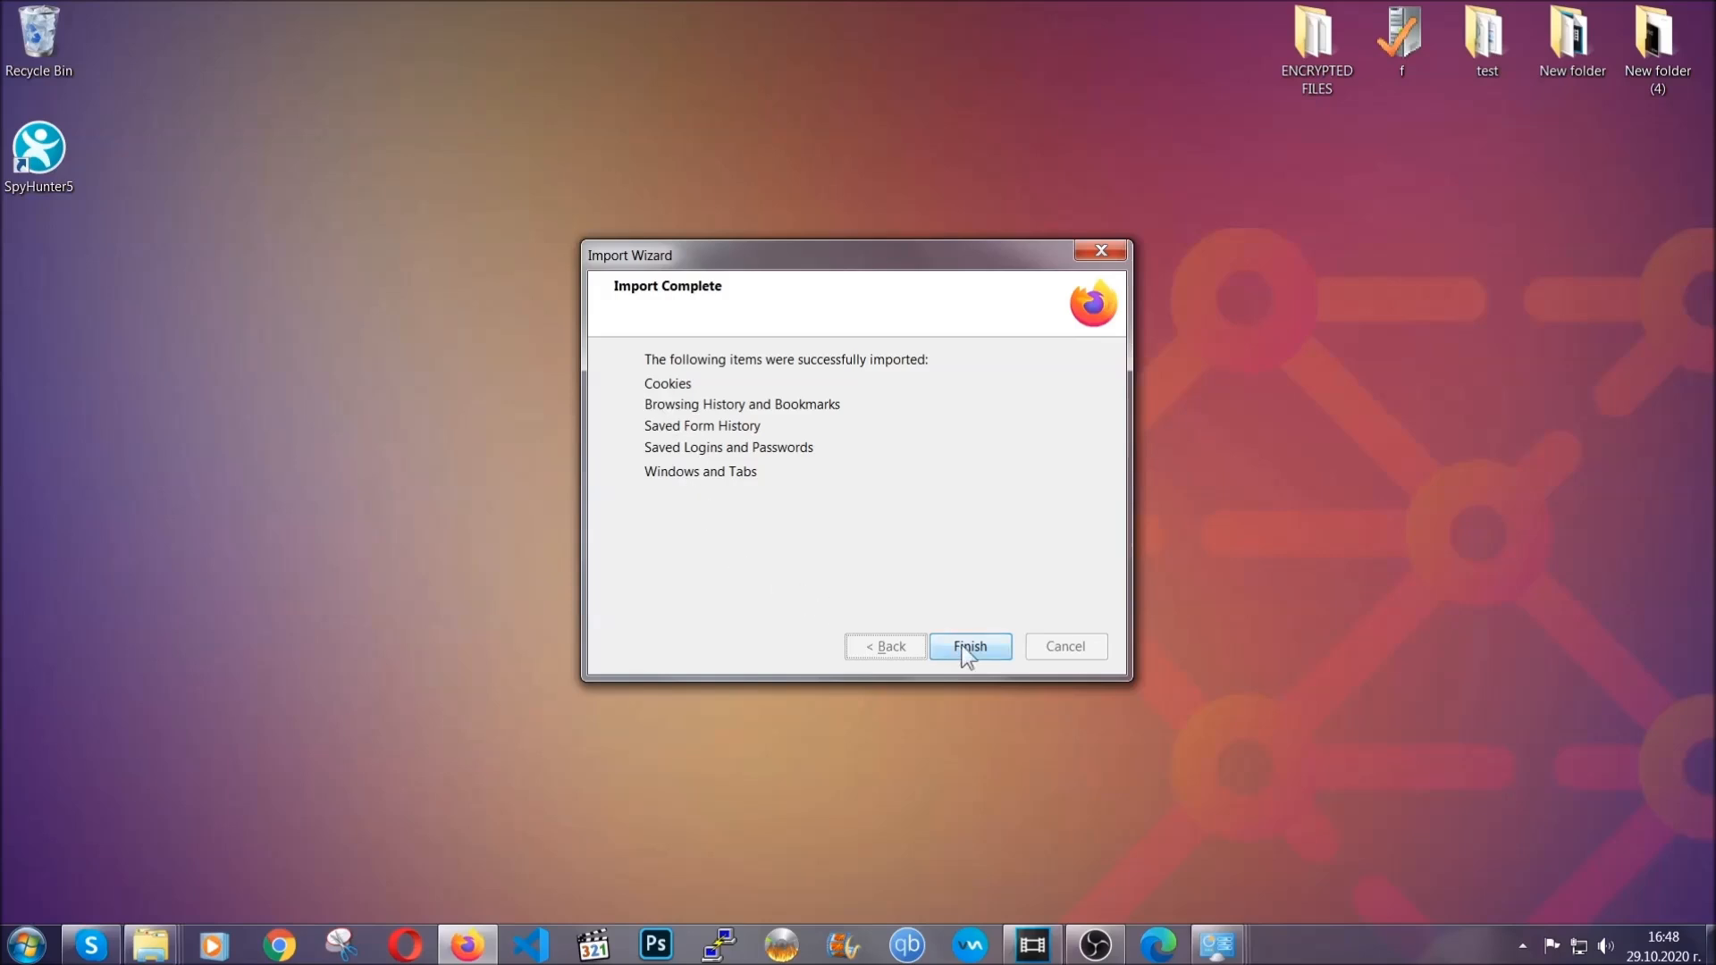
{"action": "left_click", "coordinate": [967, 645]}
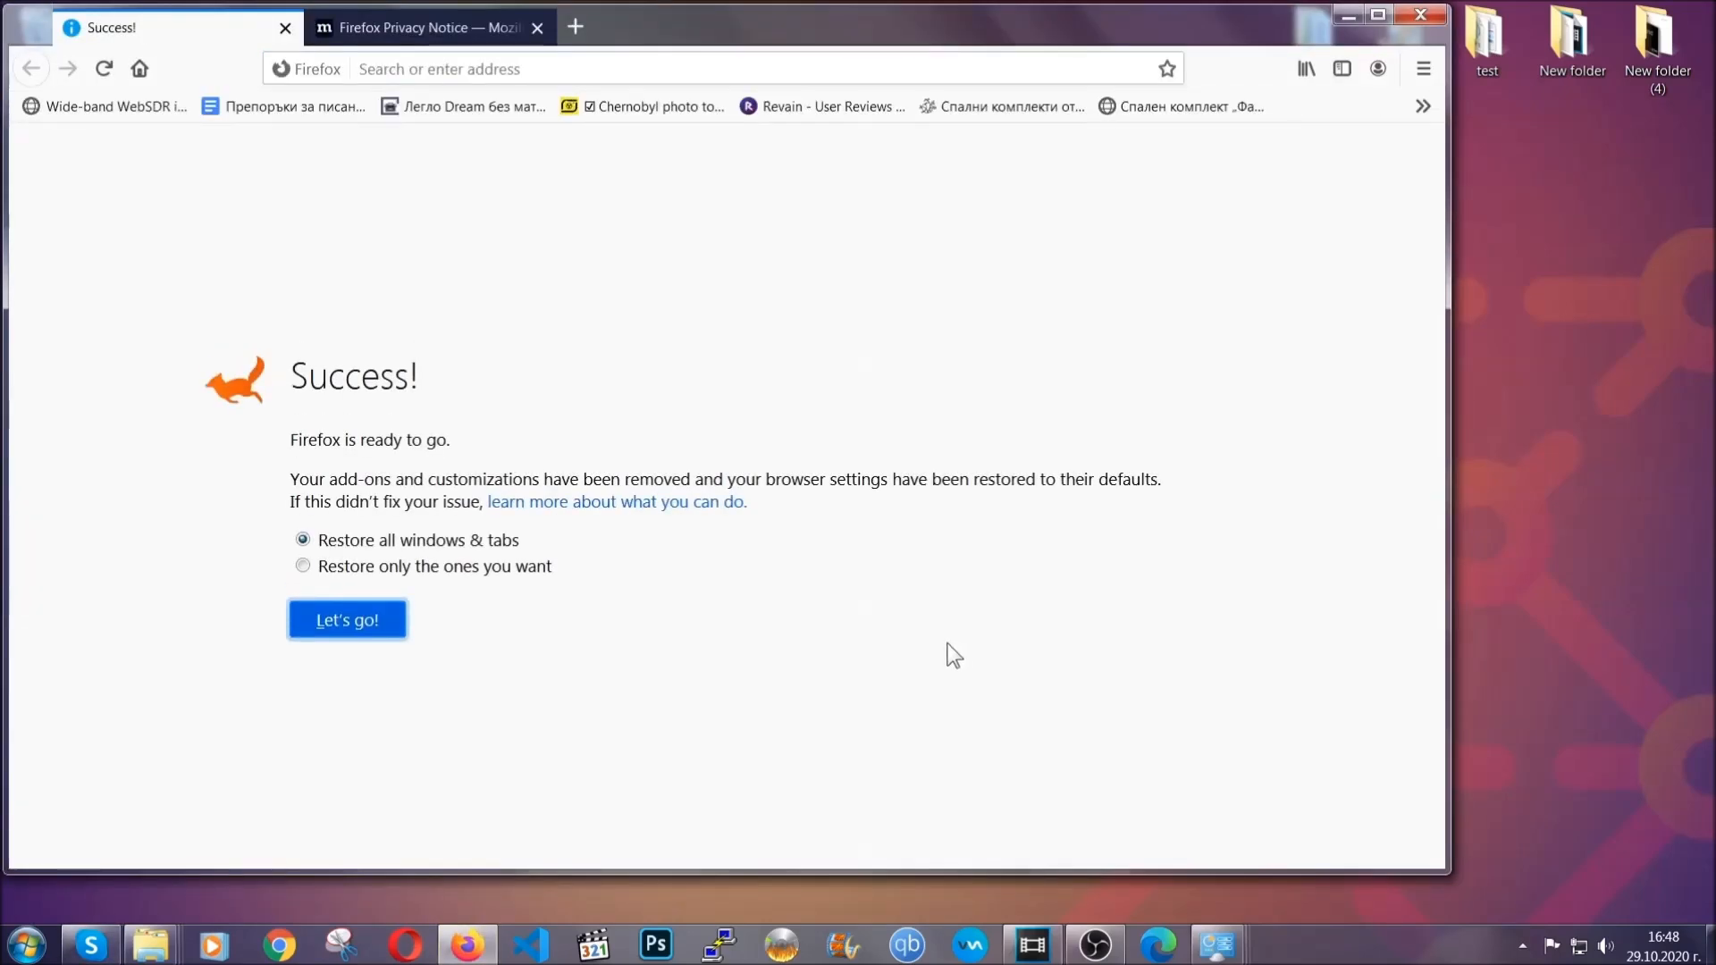
{"action": "mouse_move", "coordinate": [1347, 16]}
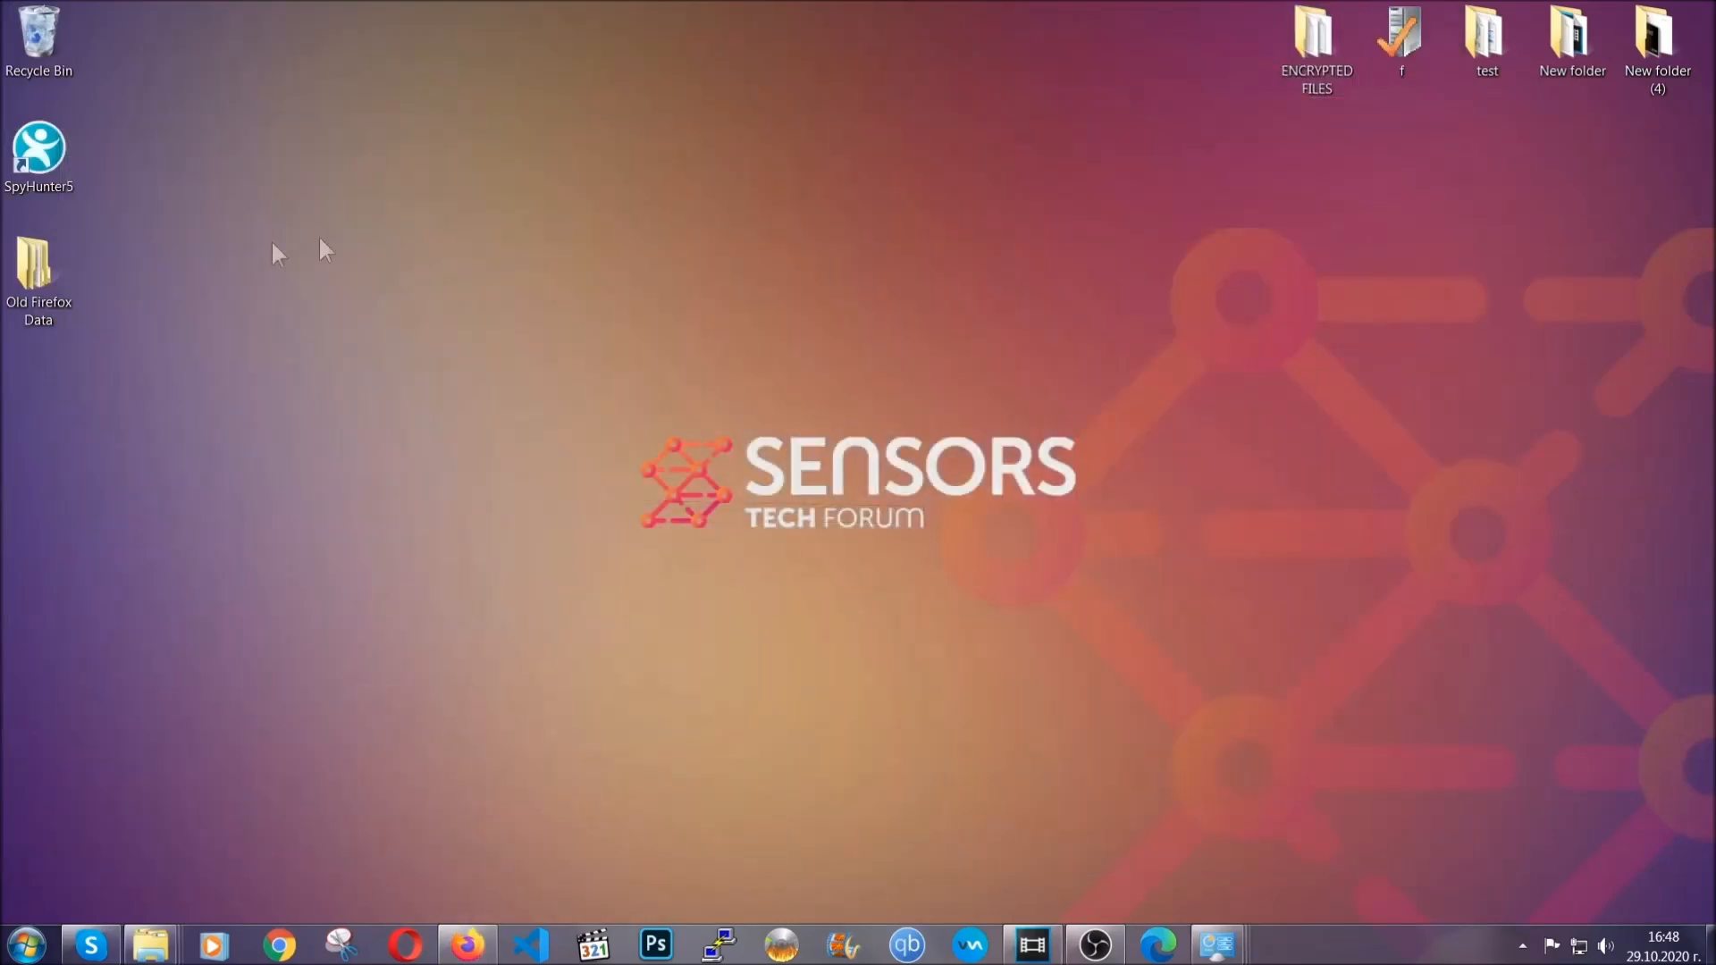
{"action": "left_click", "coordinate": [38, 279]}
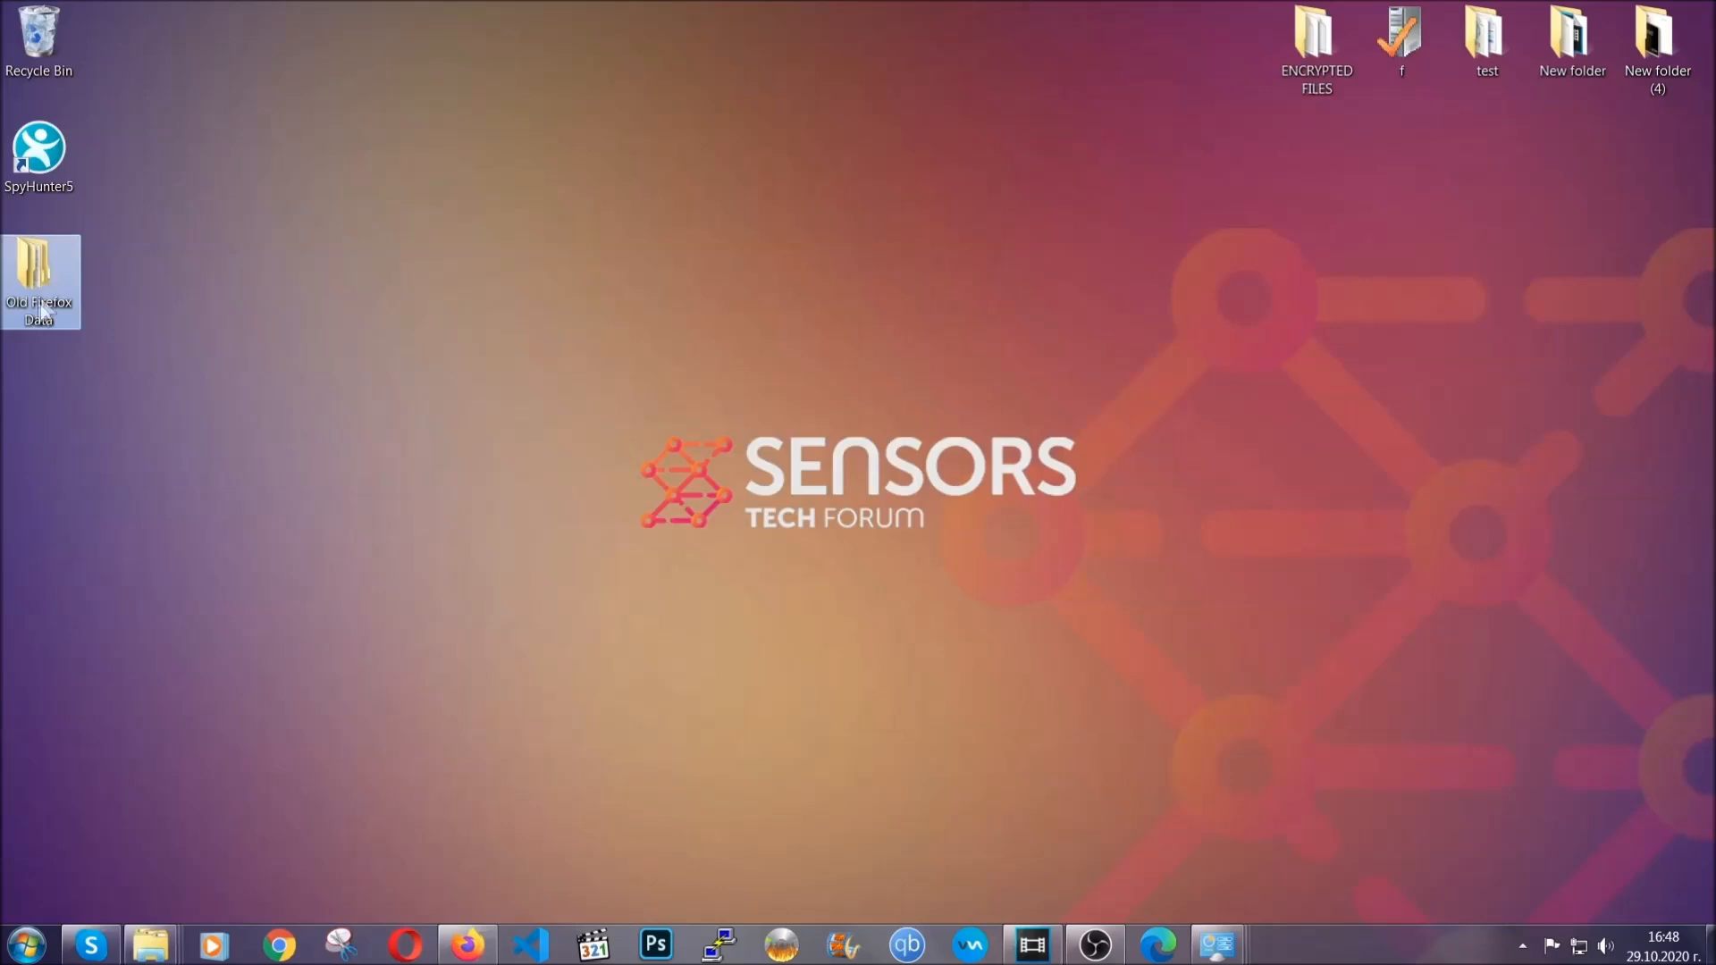
{"action": "mouse_move", "coordinate": [39, 274]}
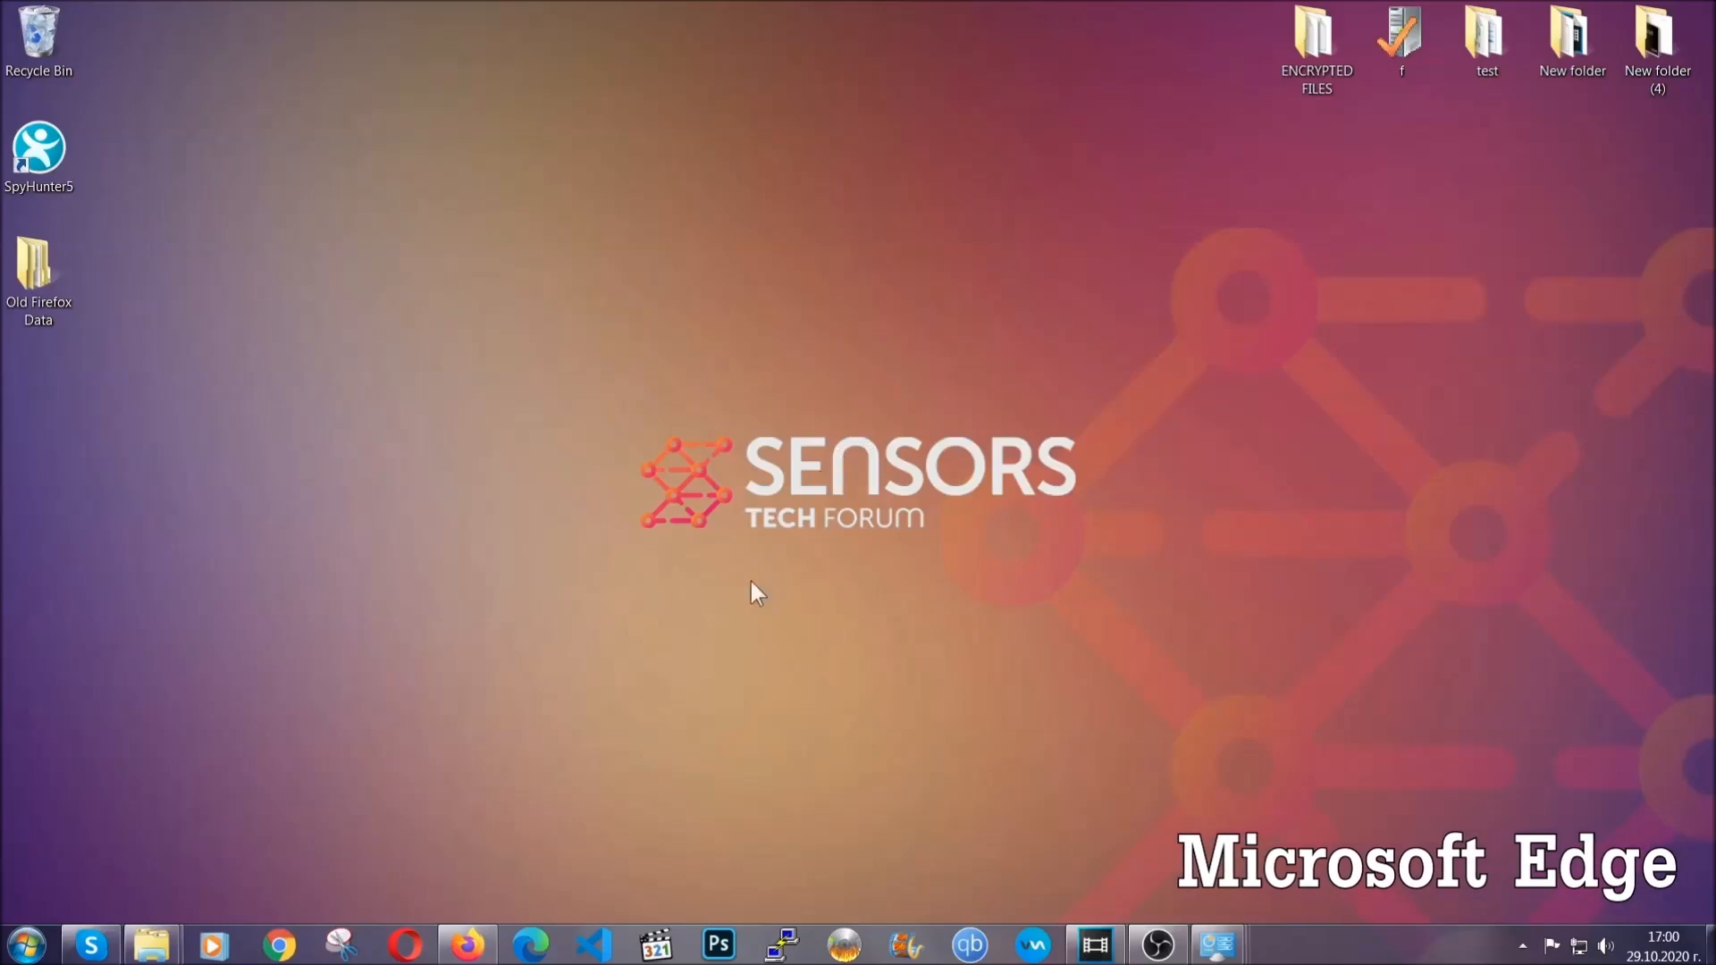
- Clear Edge's all-time browsing data, including autofill, site permissions and hosted app data, keeping passwords
{"action": "left_click", "coordinate": [530, 944]}
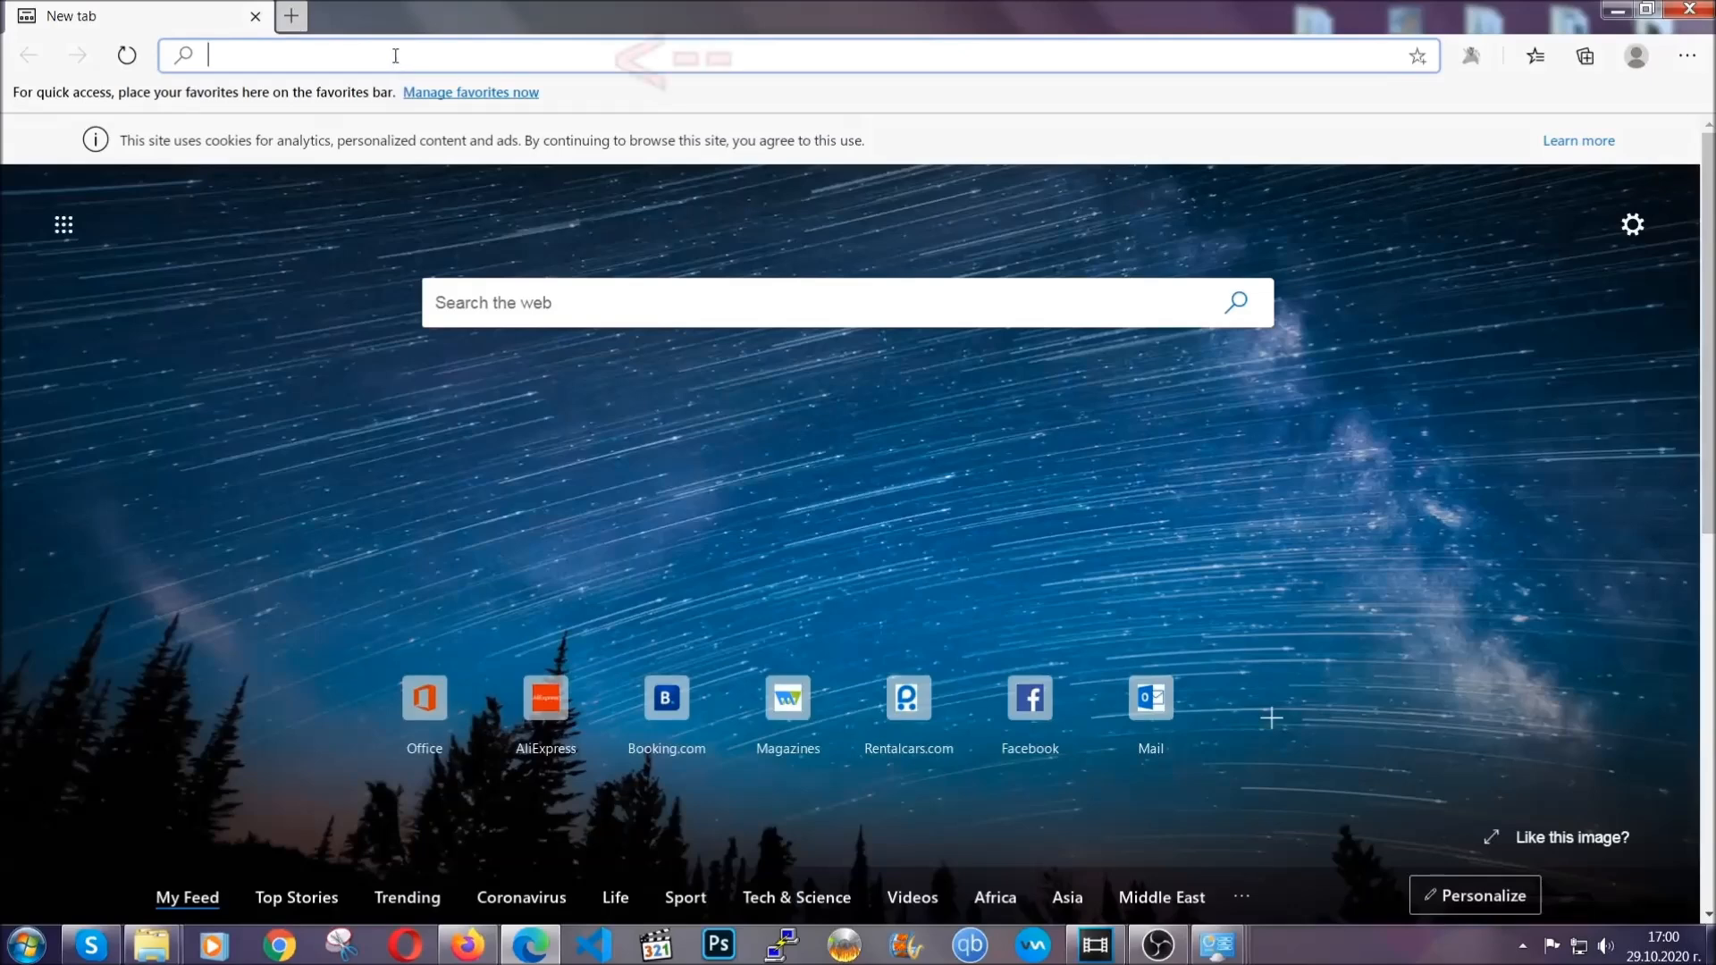
{"action": "type", "text": "edge://version"}
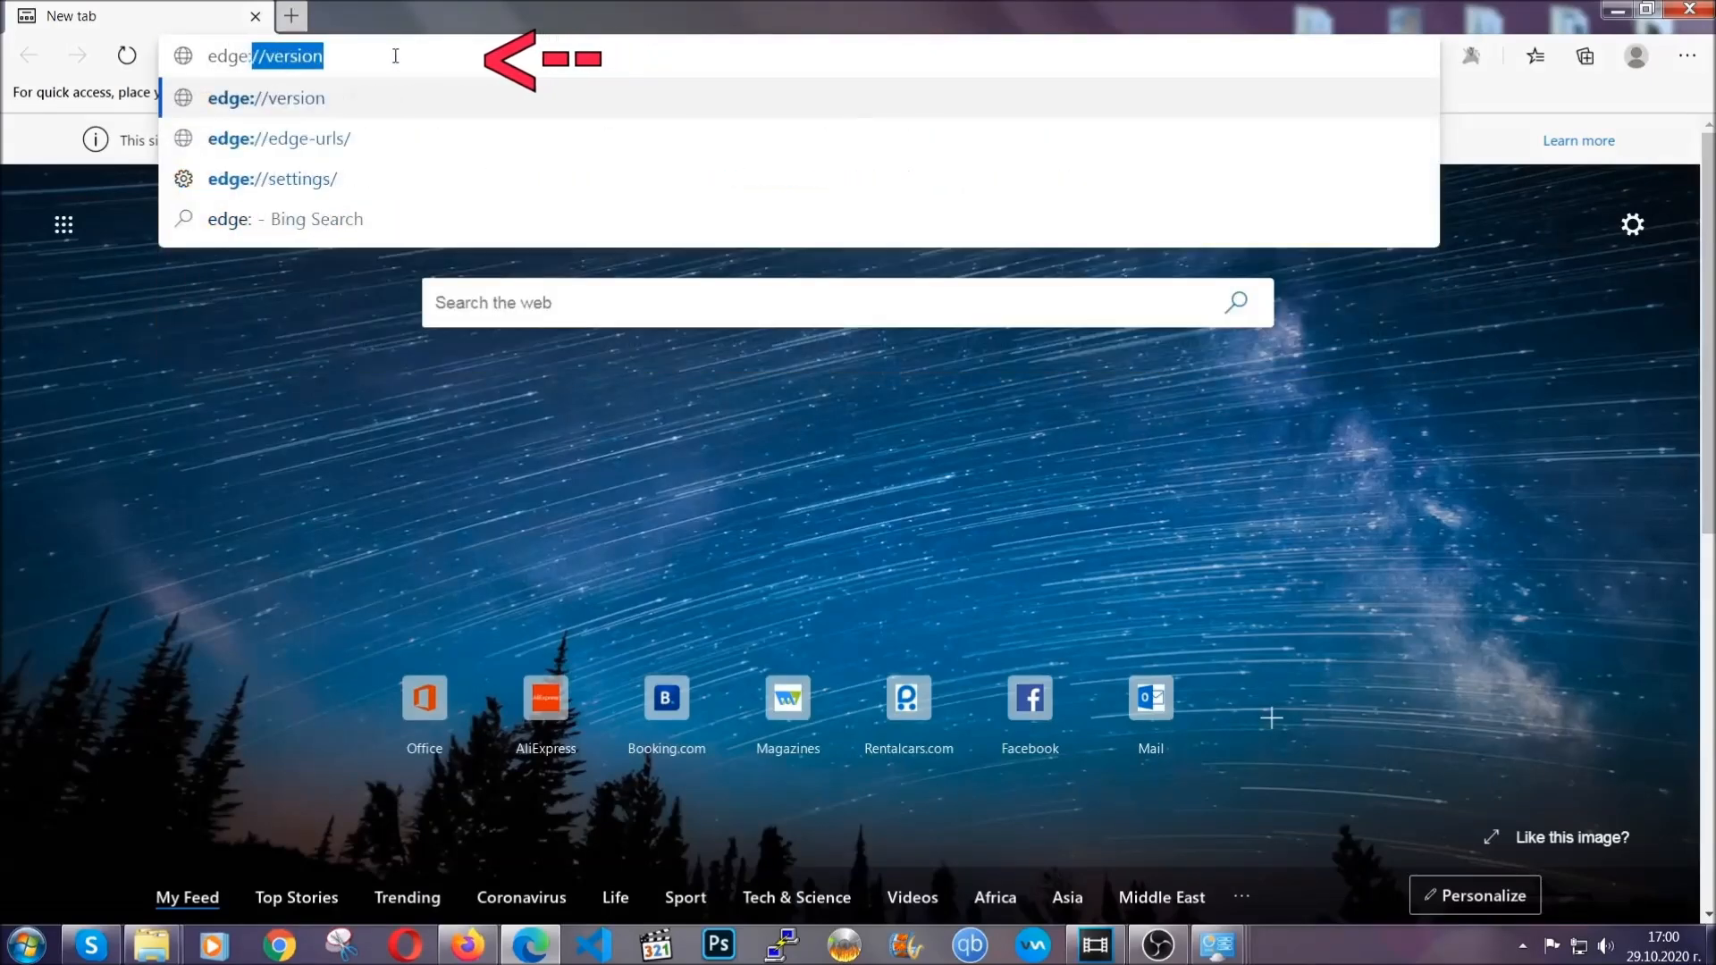
{"action": "type", "text": "edge://settings/clearBrowserData"}
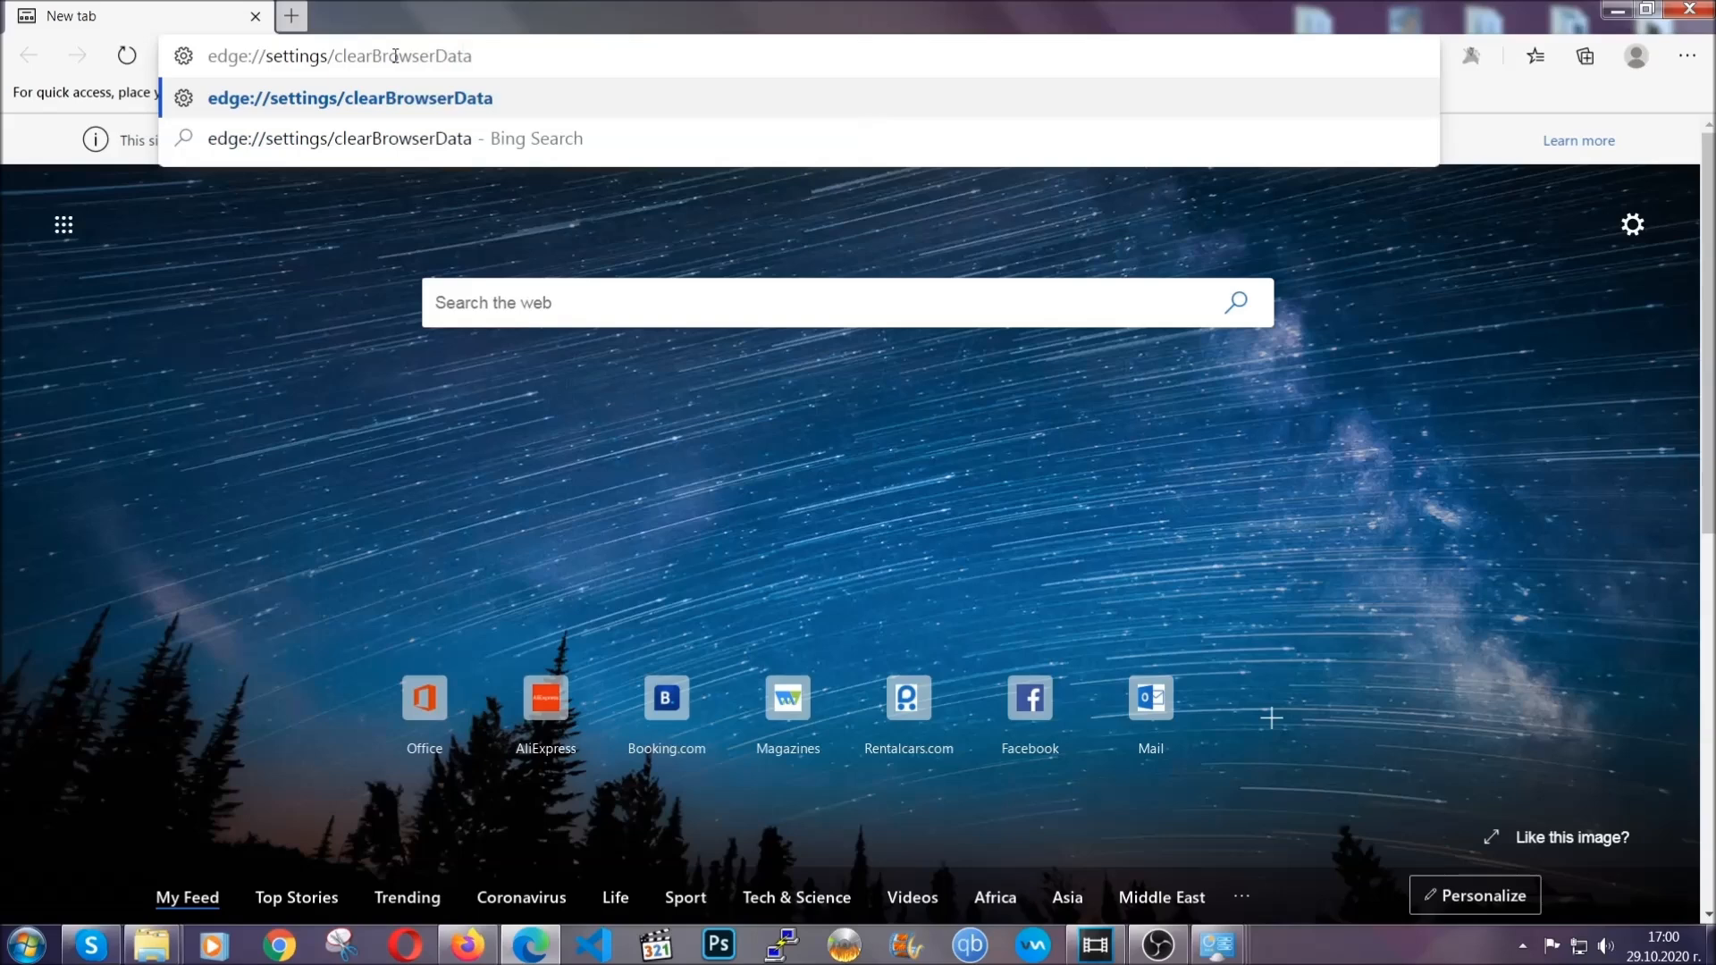
{"action": "key", "text": "Enter"}
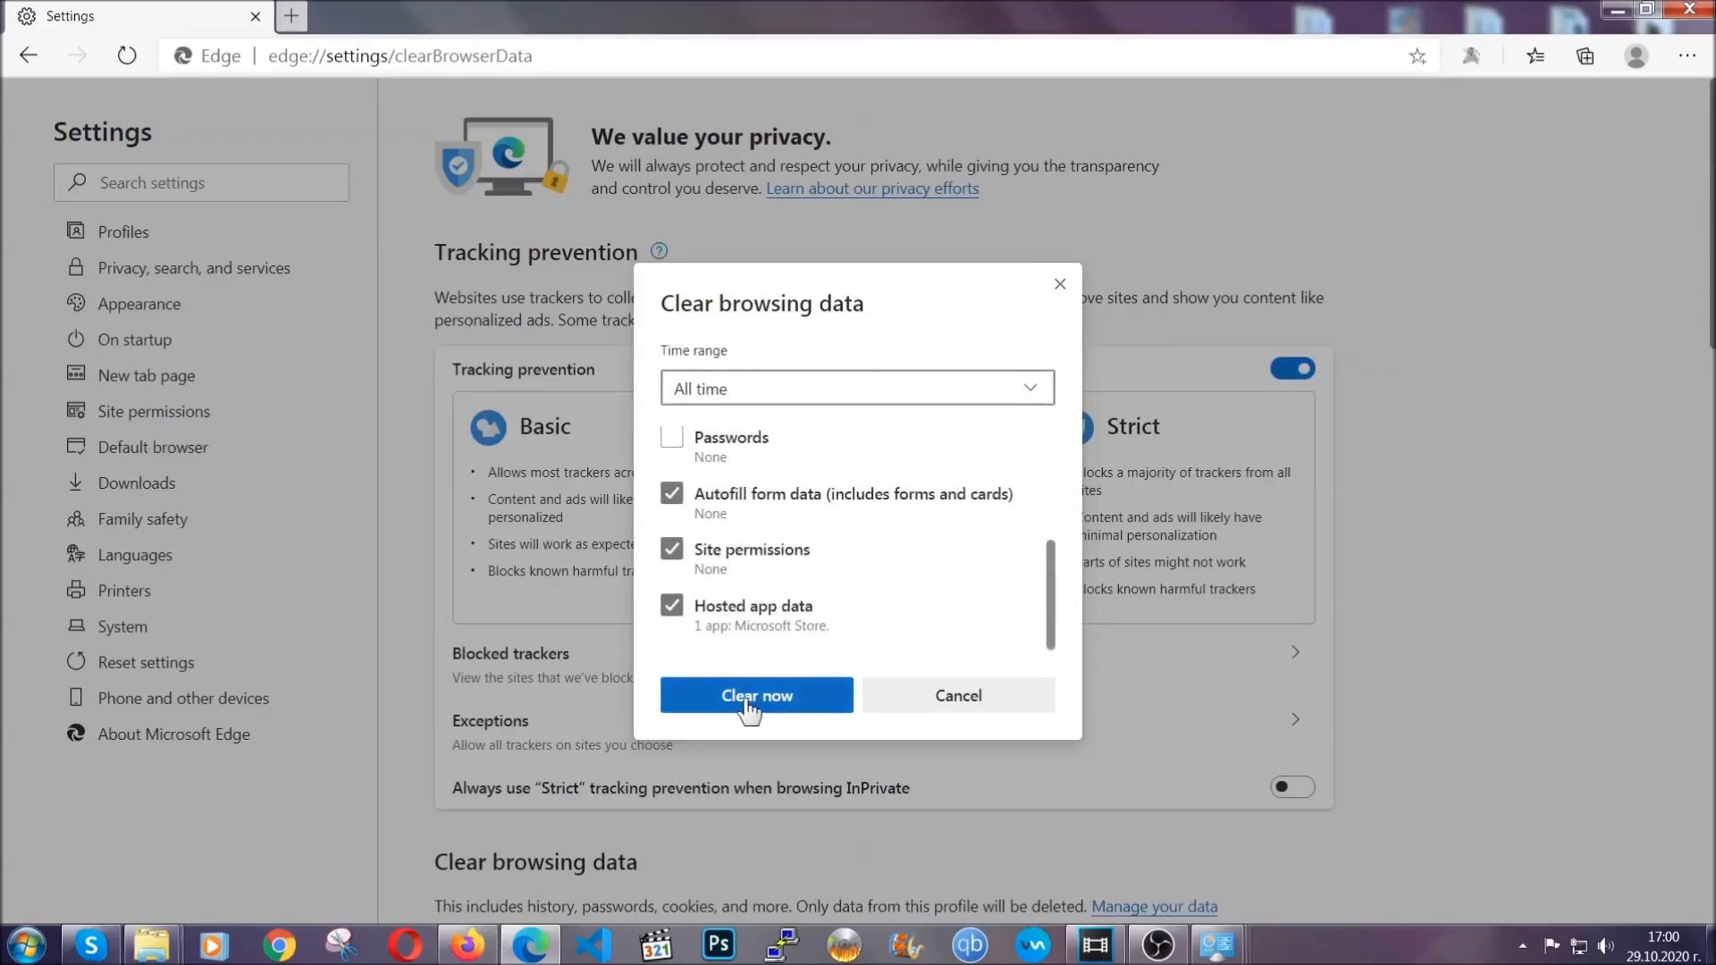
{"action": "left_click", "coordinate": [755, 696]}
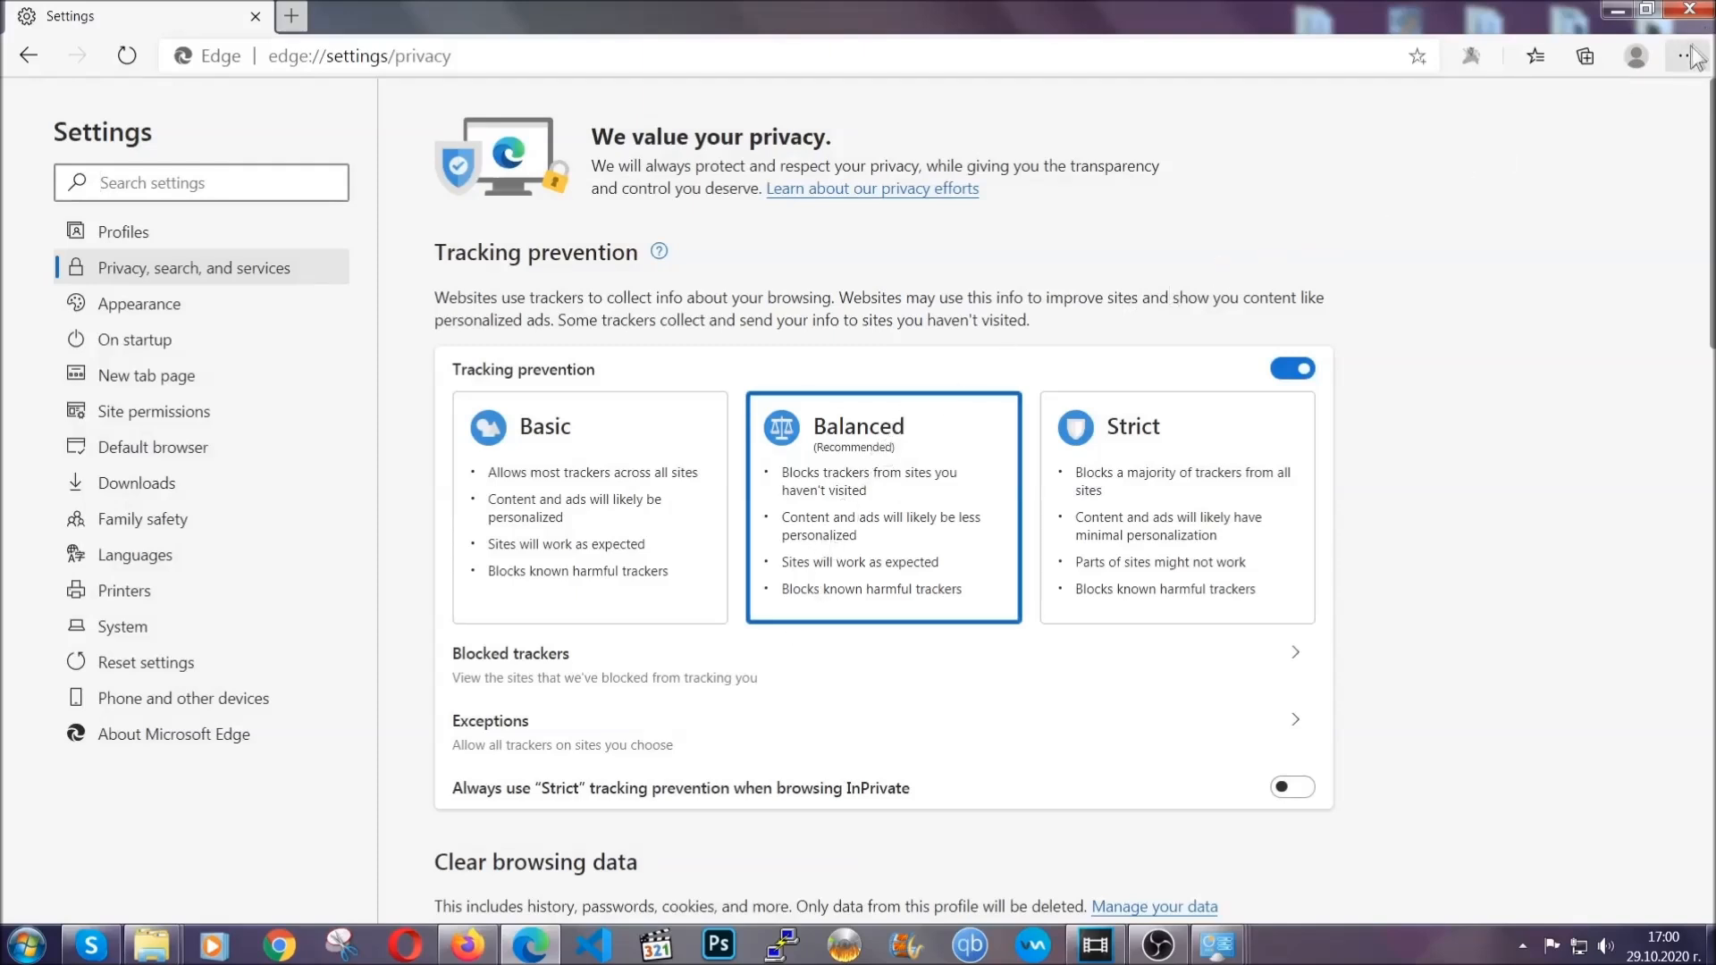
- Remove Edge's only installed extension from the Extensions page, then close Edge
{"action": "left_click", "coordinate": [1686, 55]}
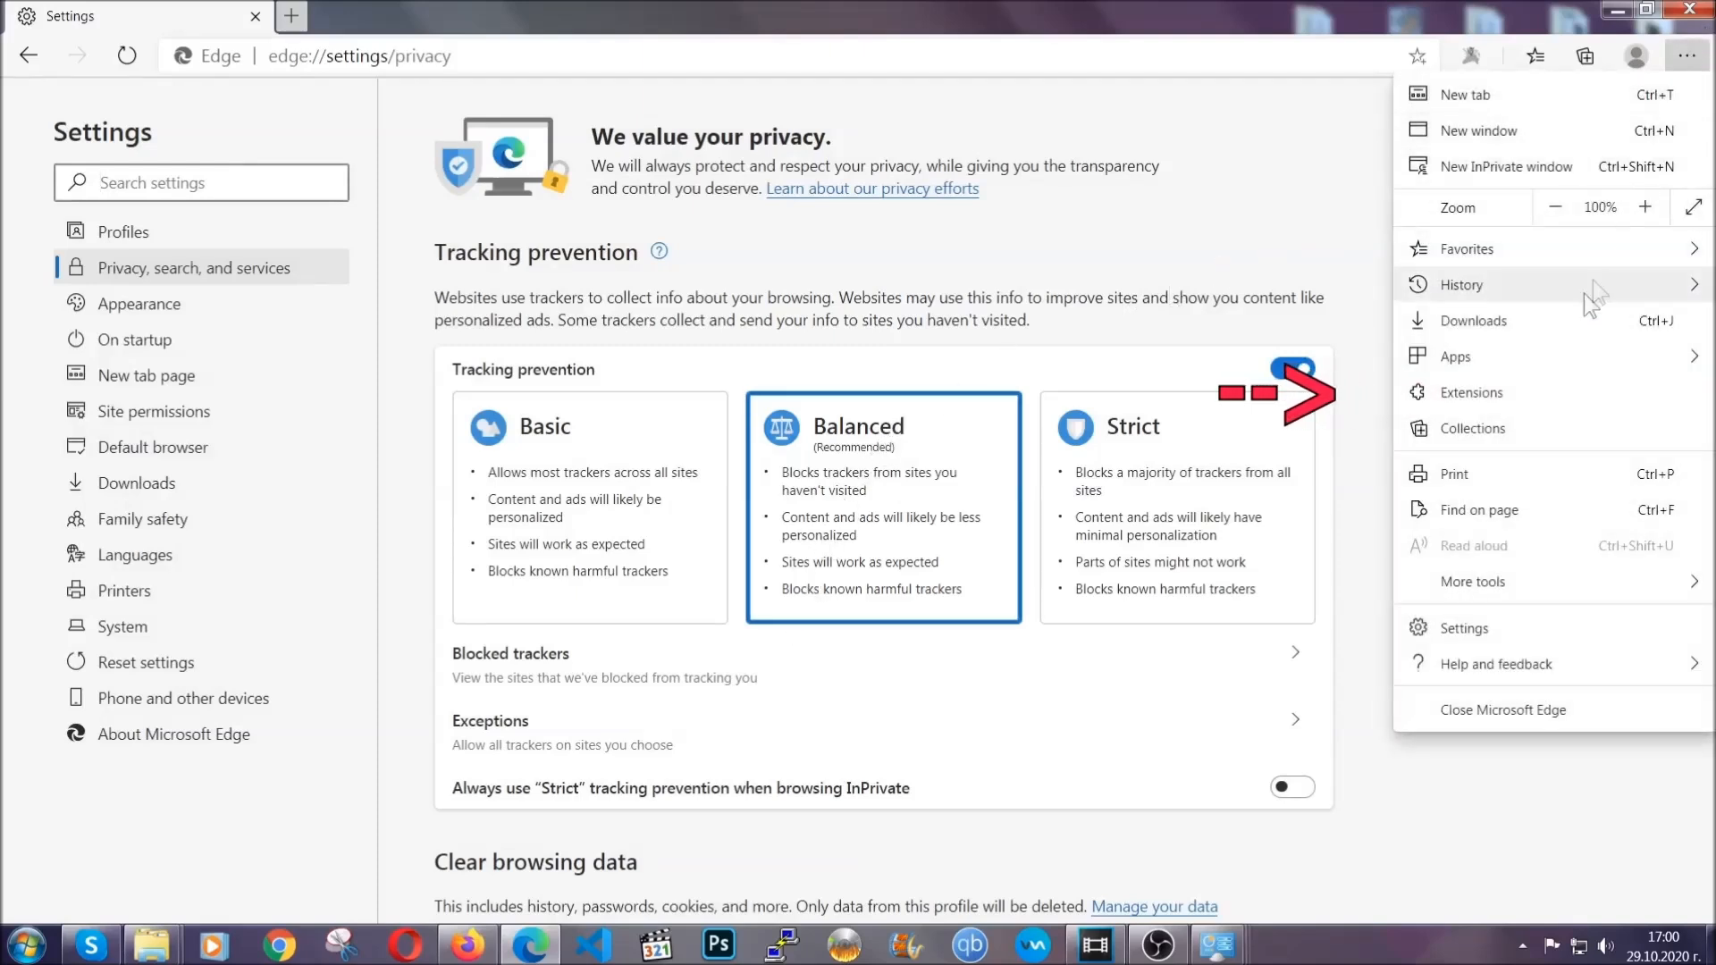
{"action": "left_click", "coordinate": [1473, 391]}
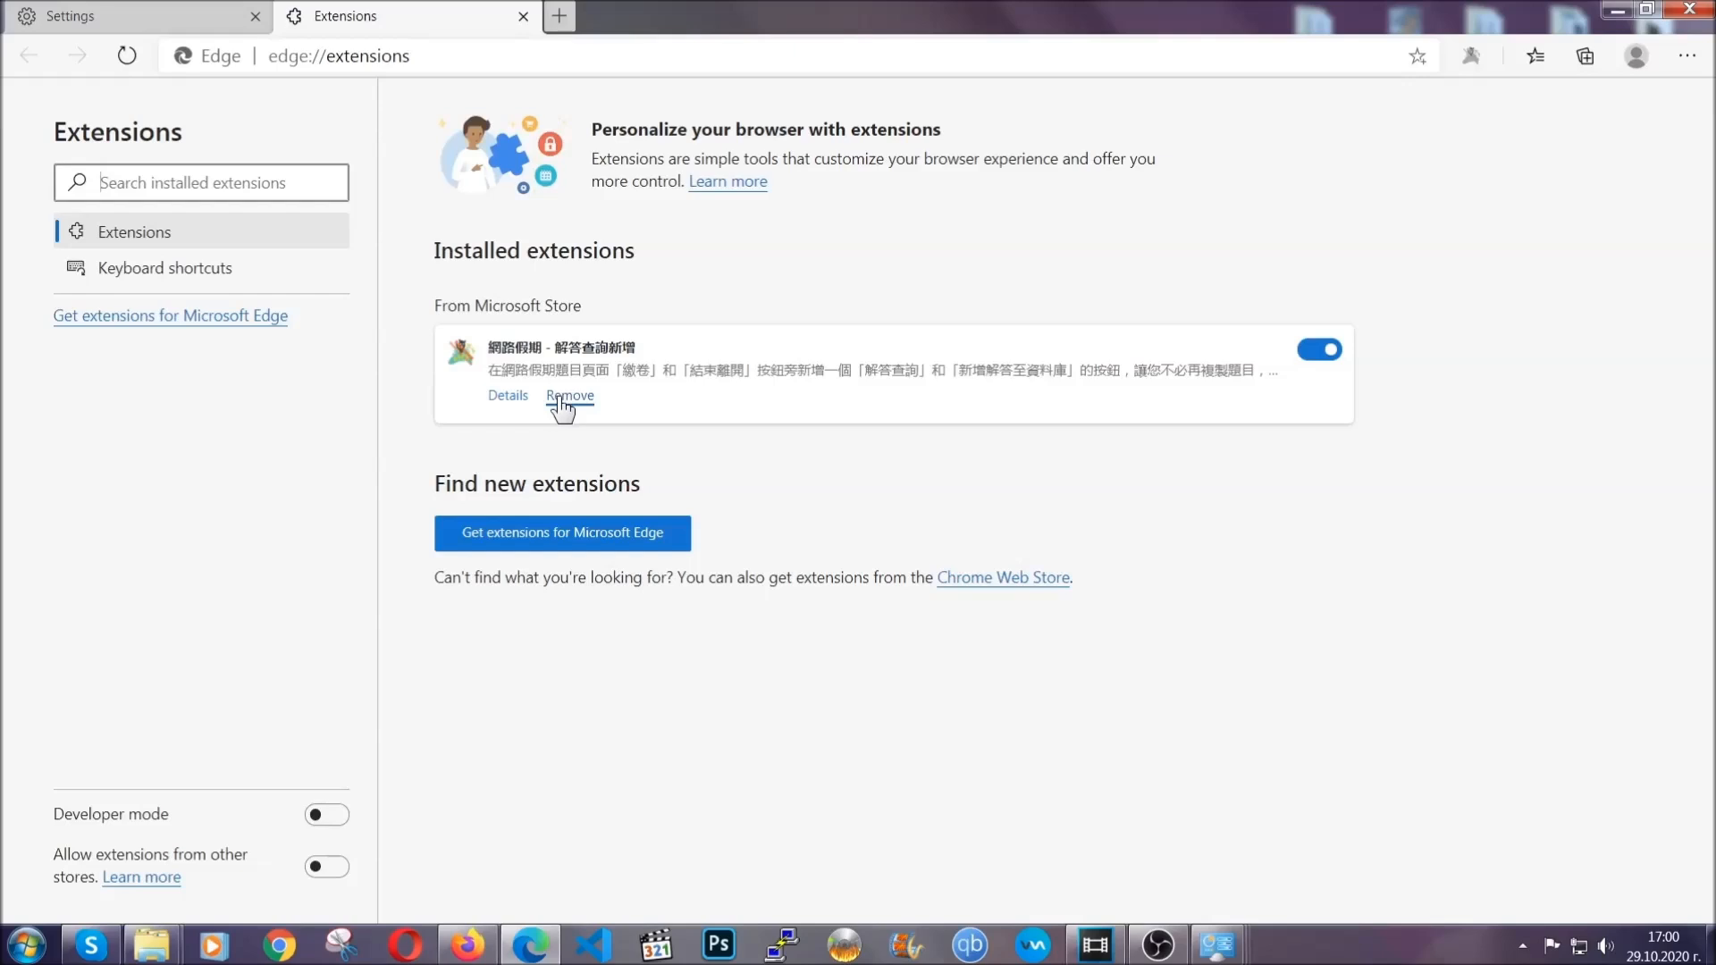
{"action": "left_click", "coordinate": [568, 395]}
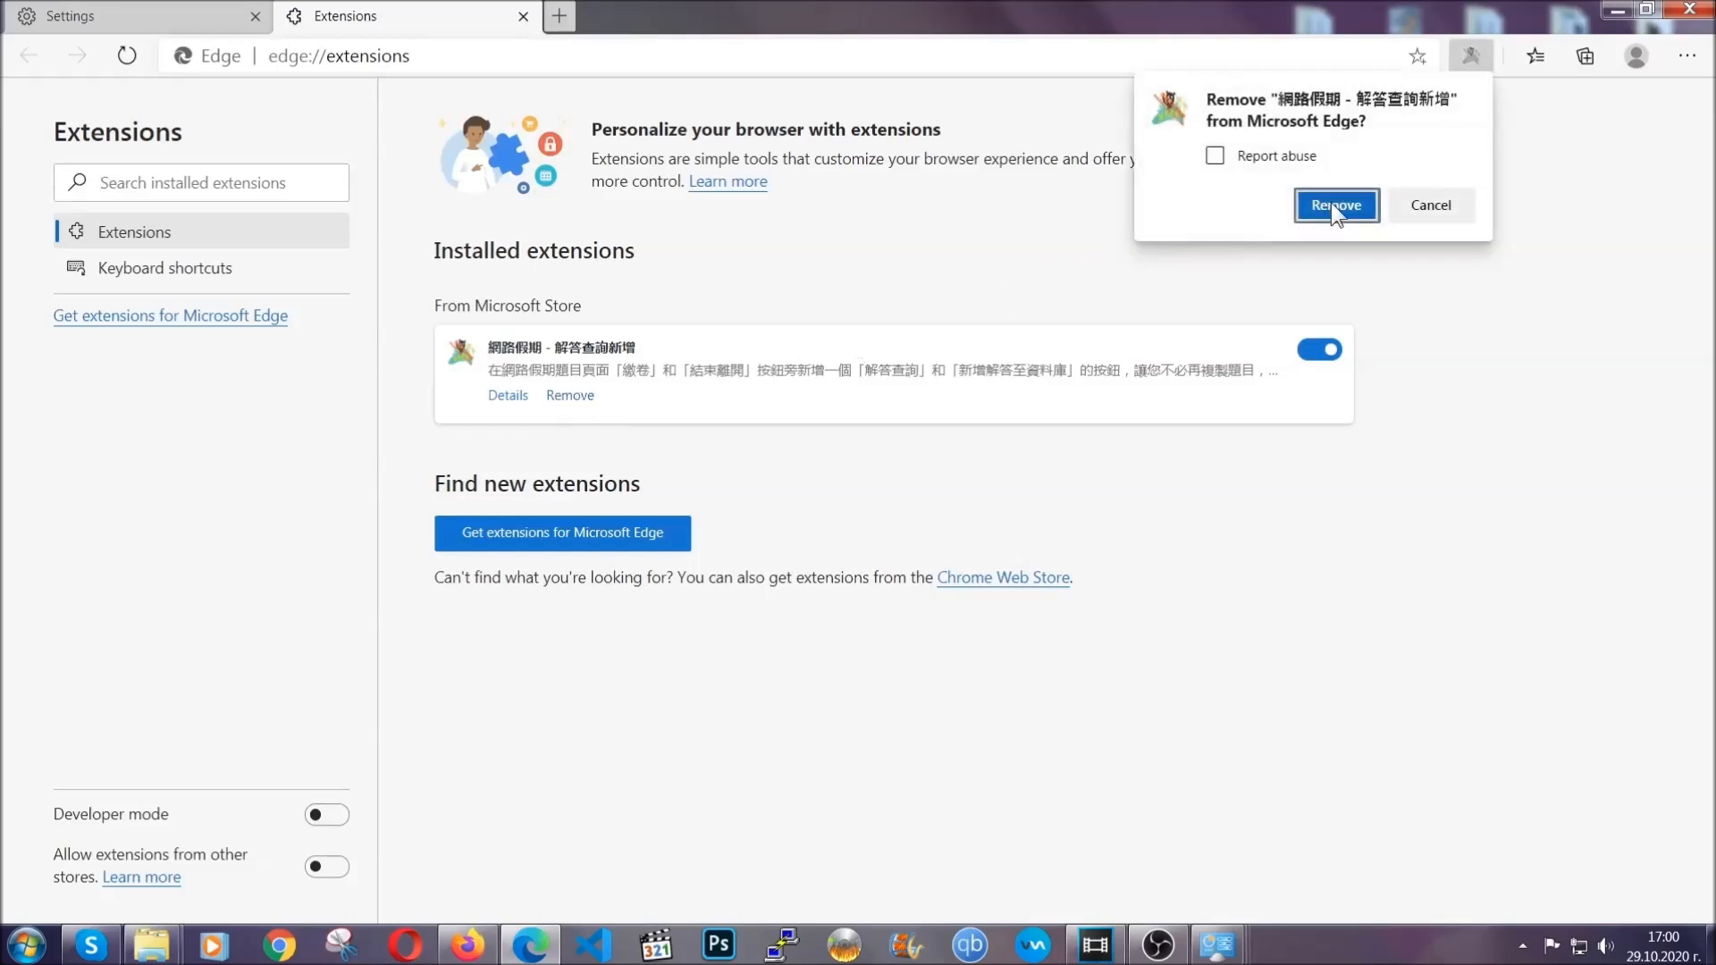
{"action": "left_click", "coordinate": [1334, 206]}
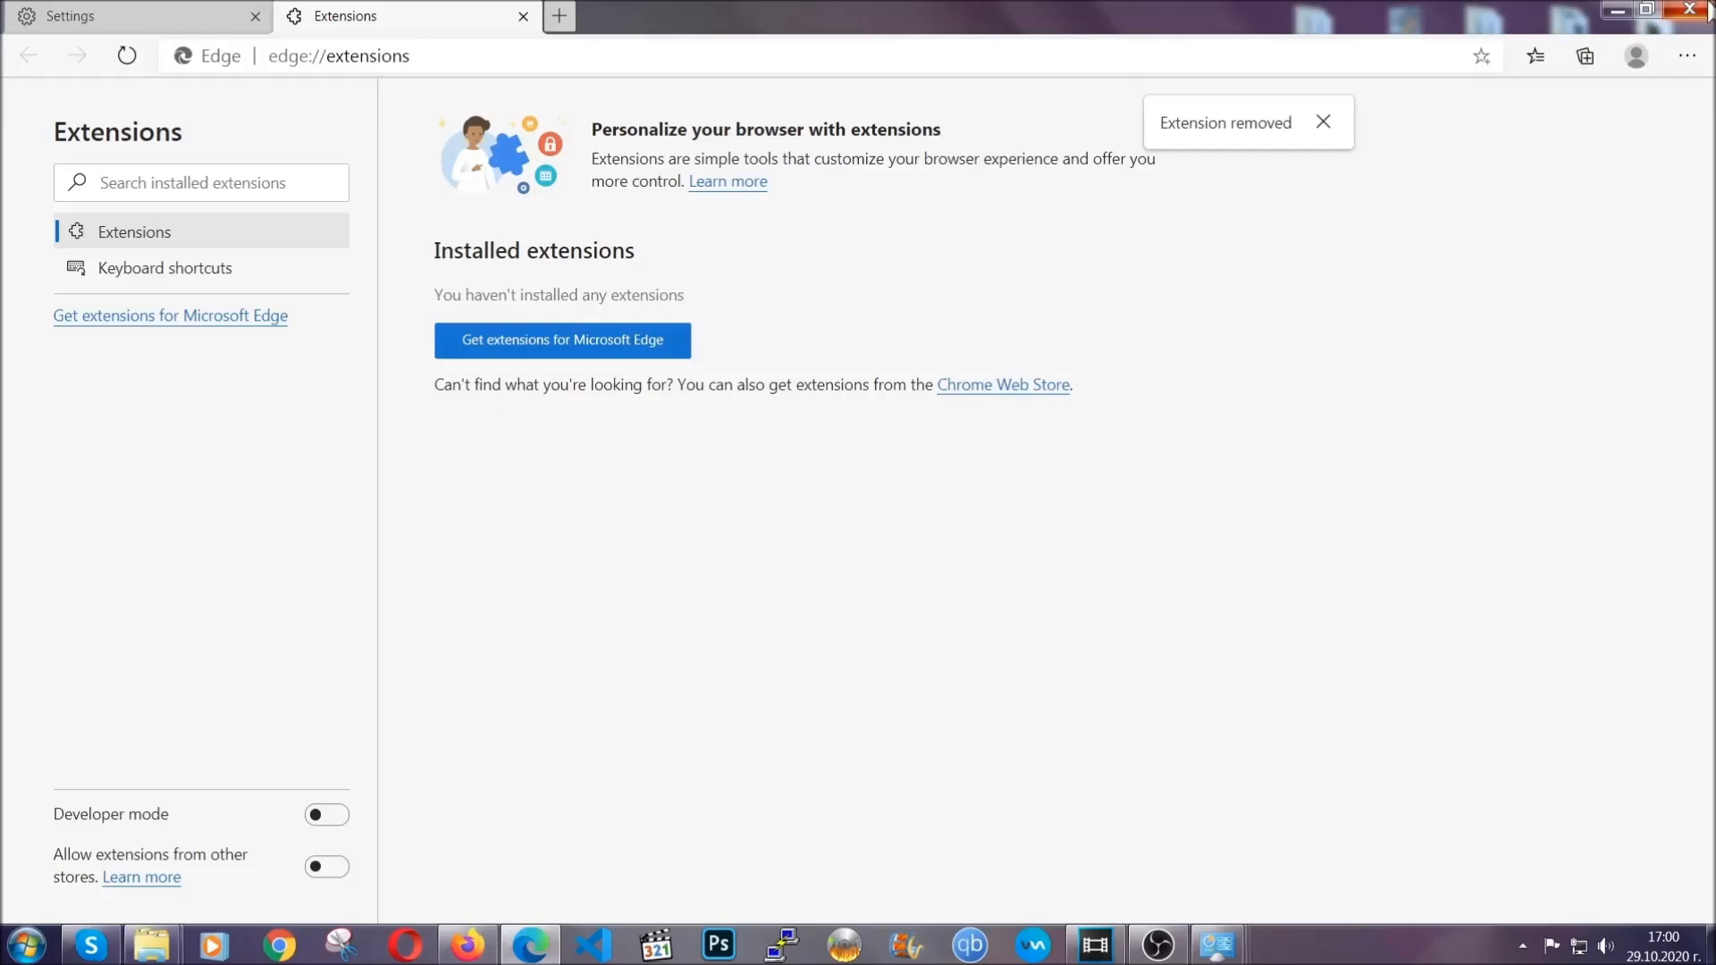
{"action": "left_click", "coordinate": [1695, 10]}
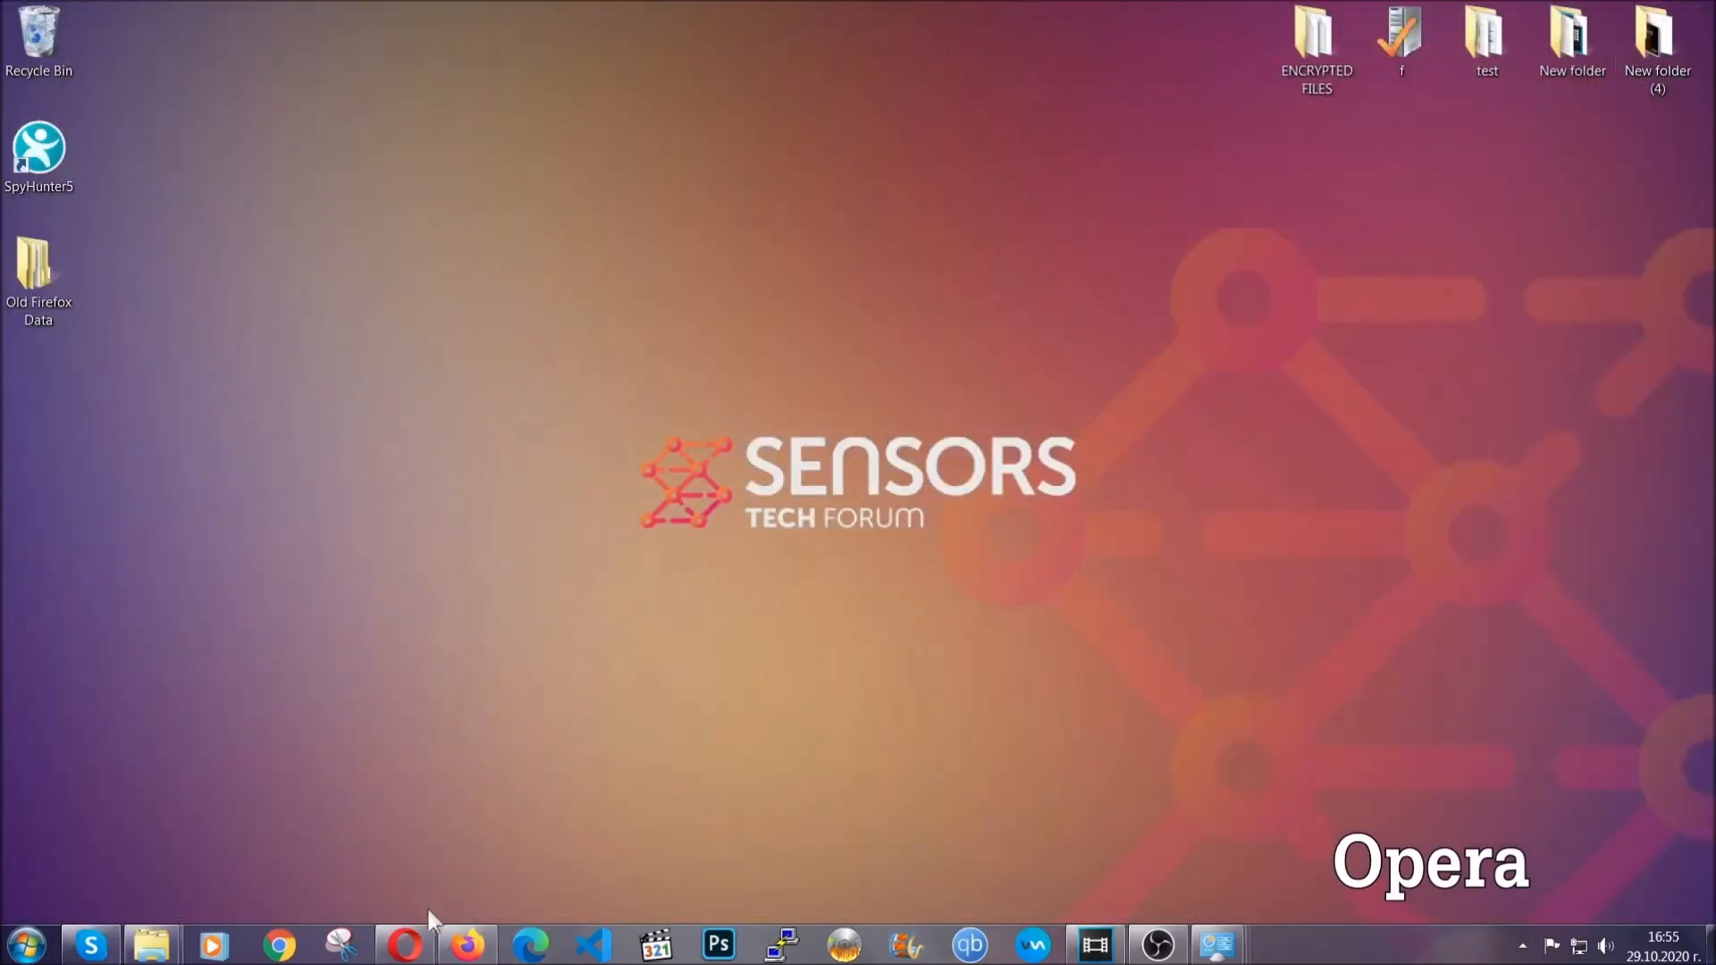
- Launch Opera and go to opera://settings/clearBrowserData
{"action": "left_click", "coordinate": [403, 943]}
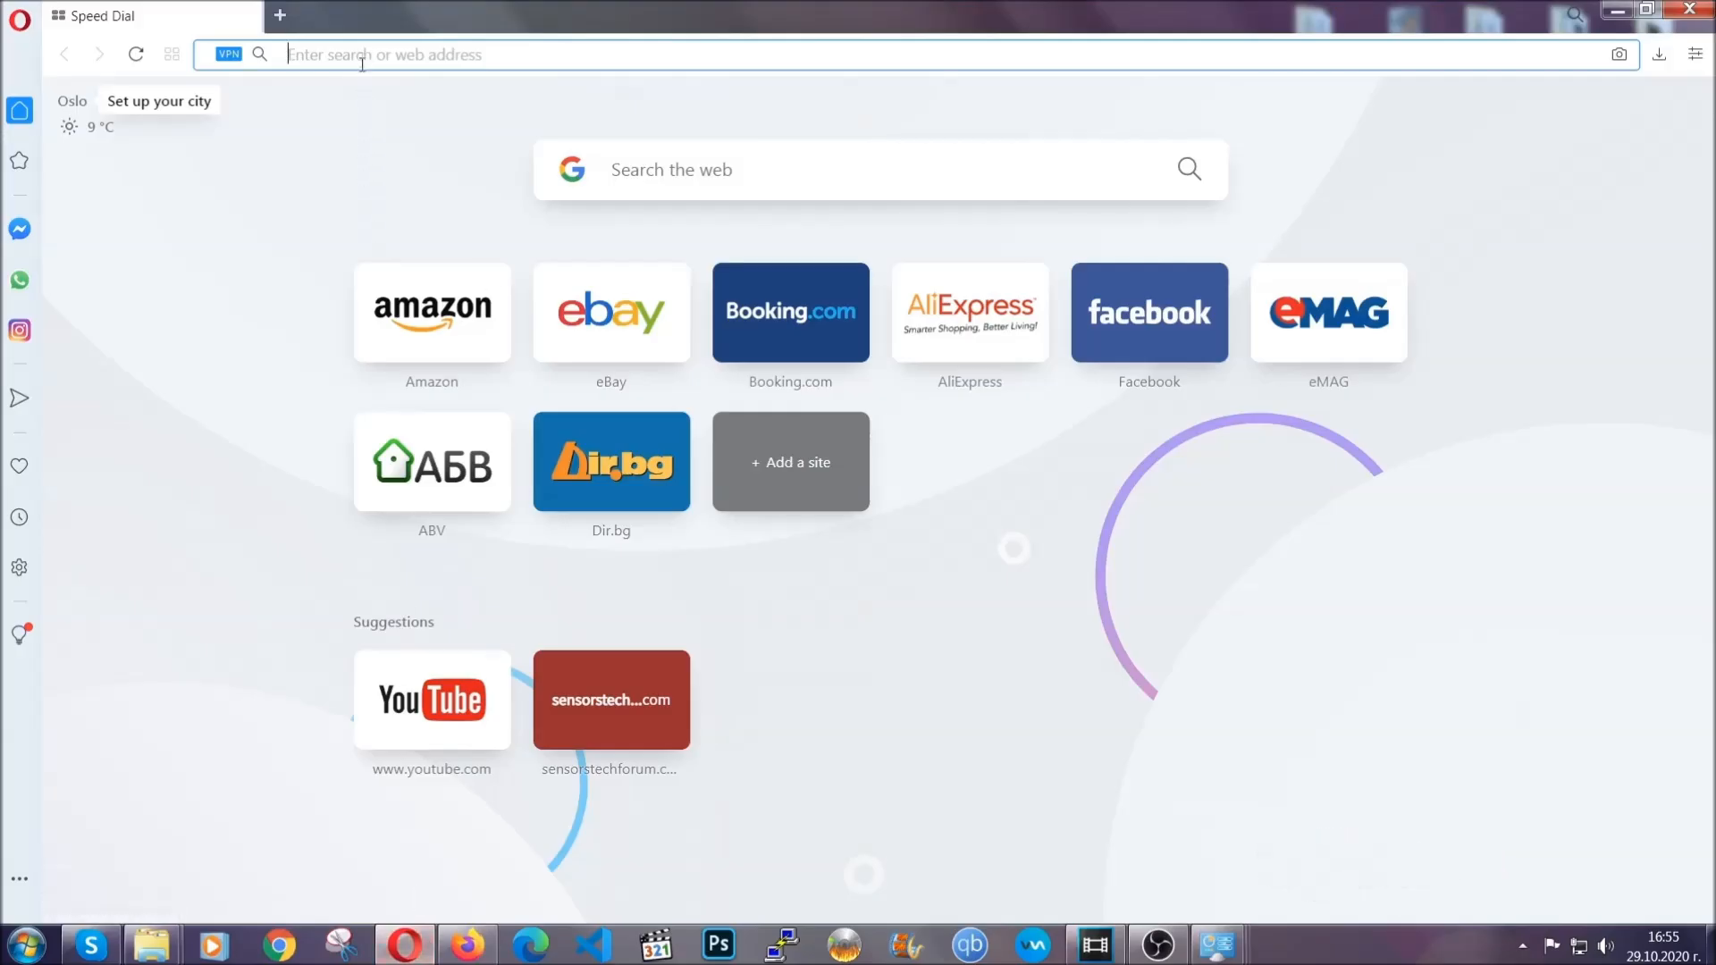
{"action": "type", "text": "opera://settings/c"}
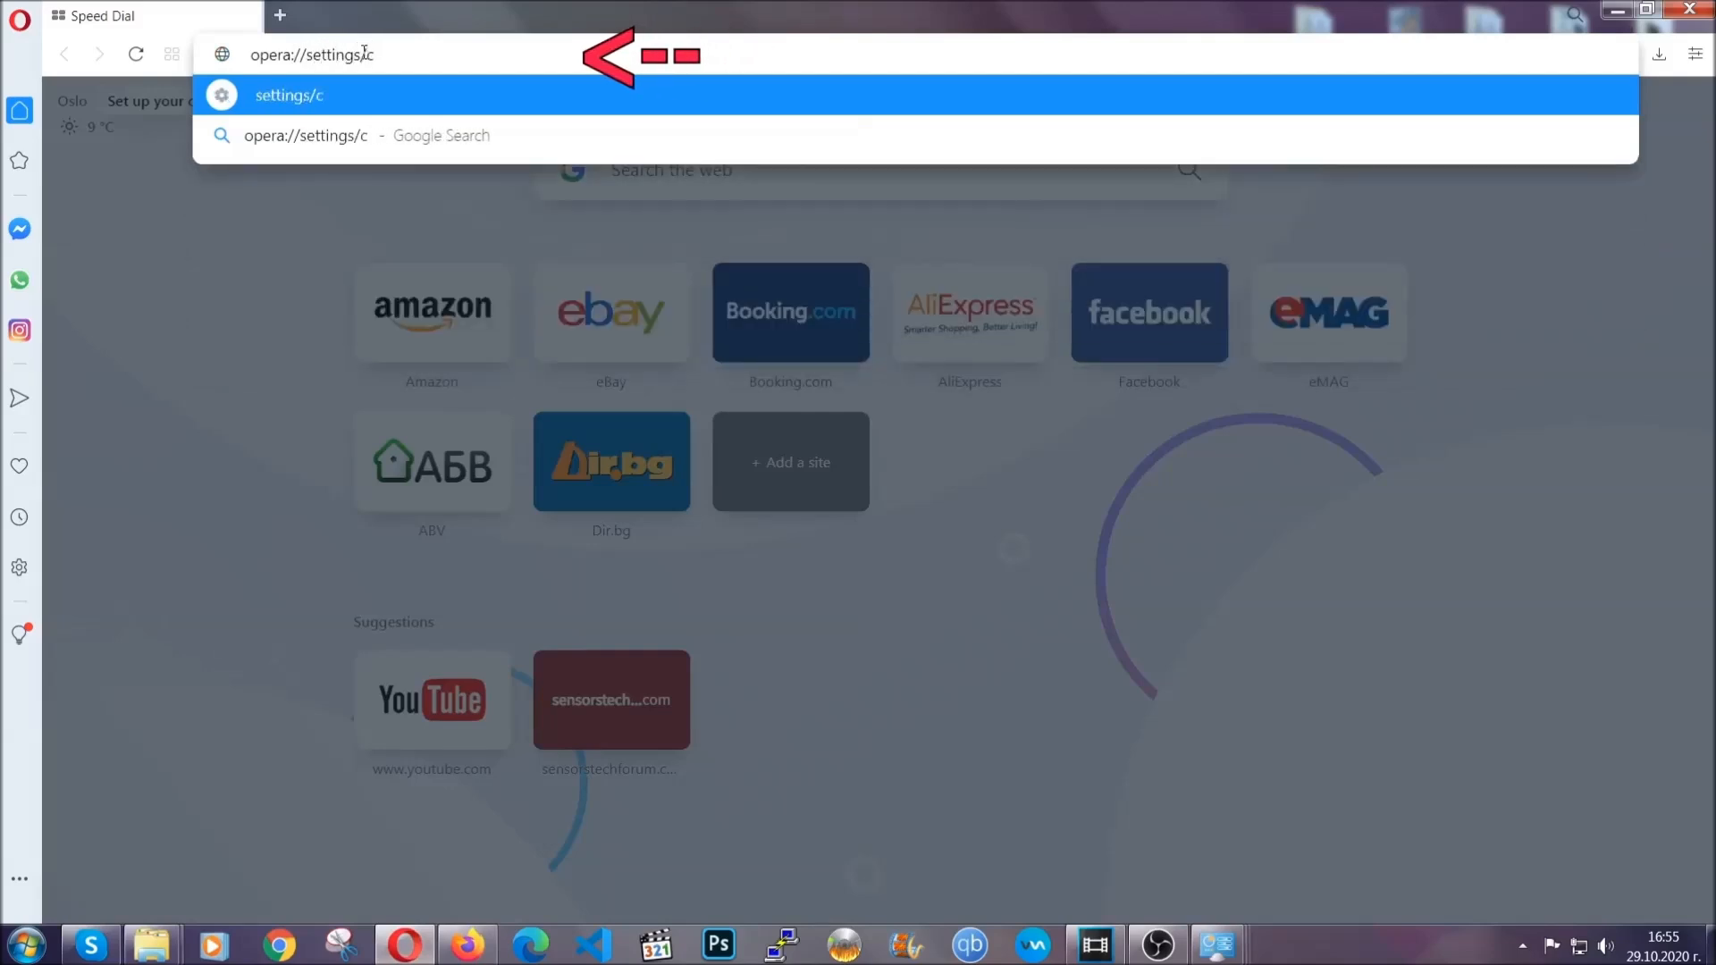
{"action": "type", "text": "learBr"}
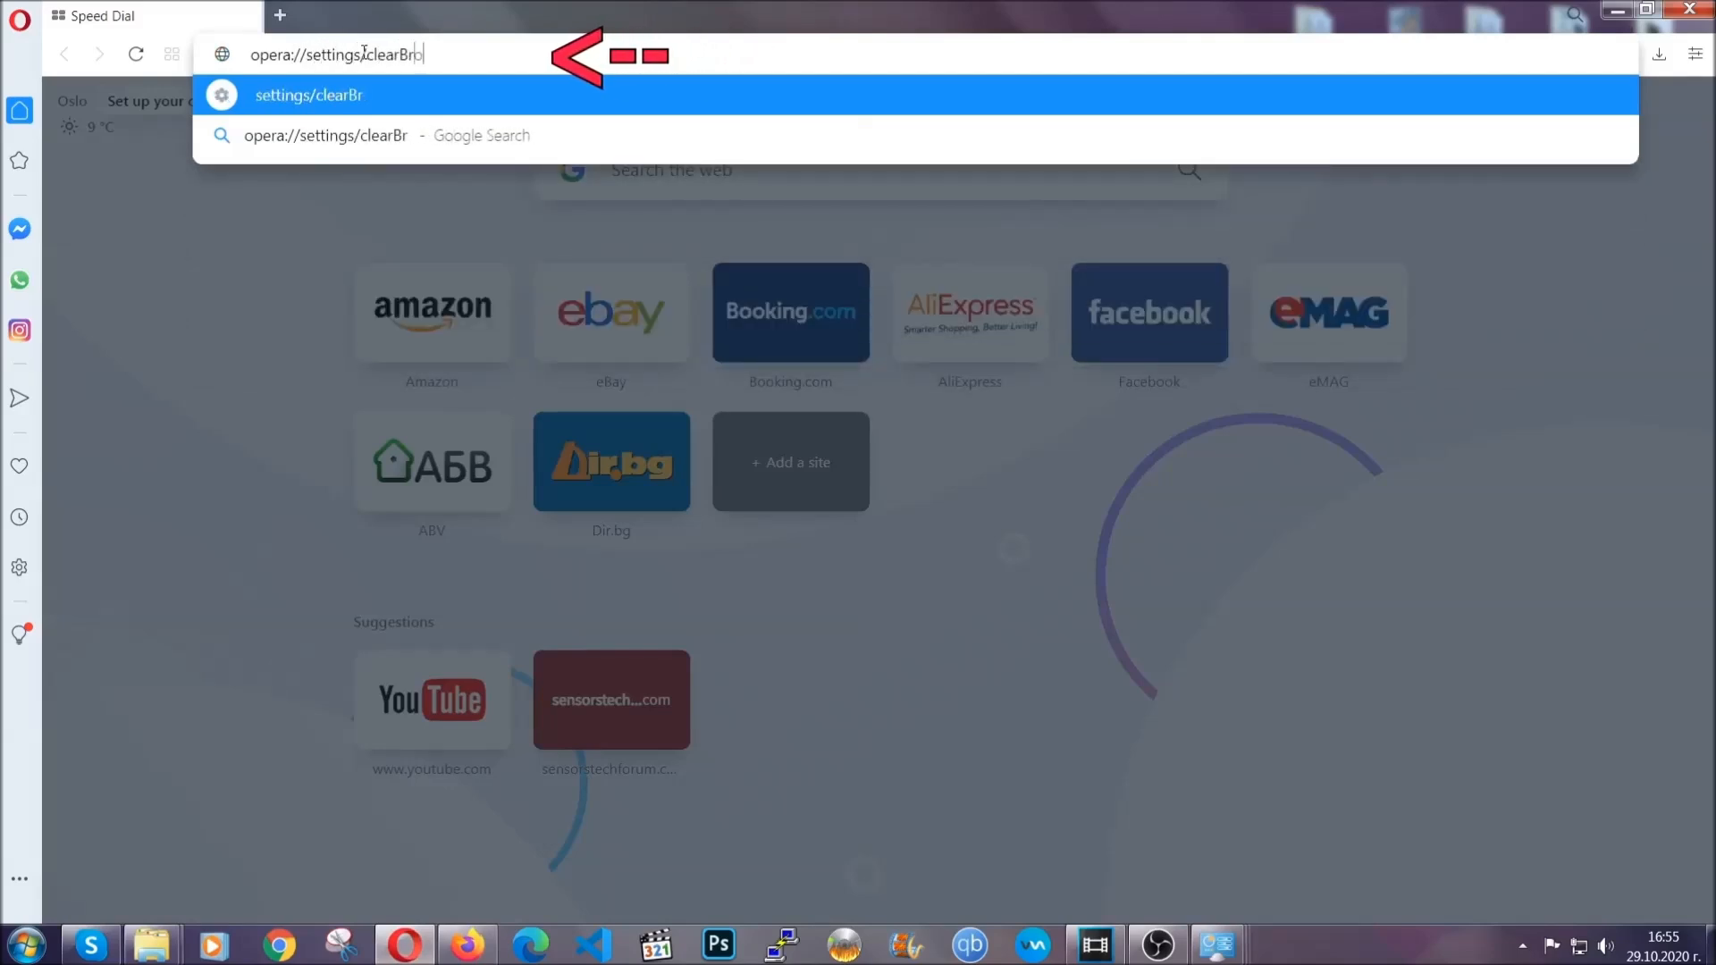
{"action": "type", "text": "owserData"}
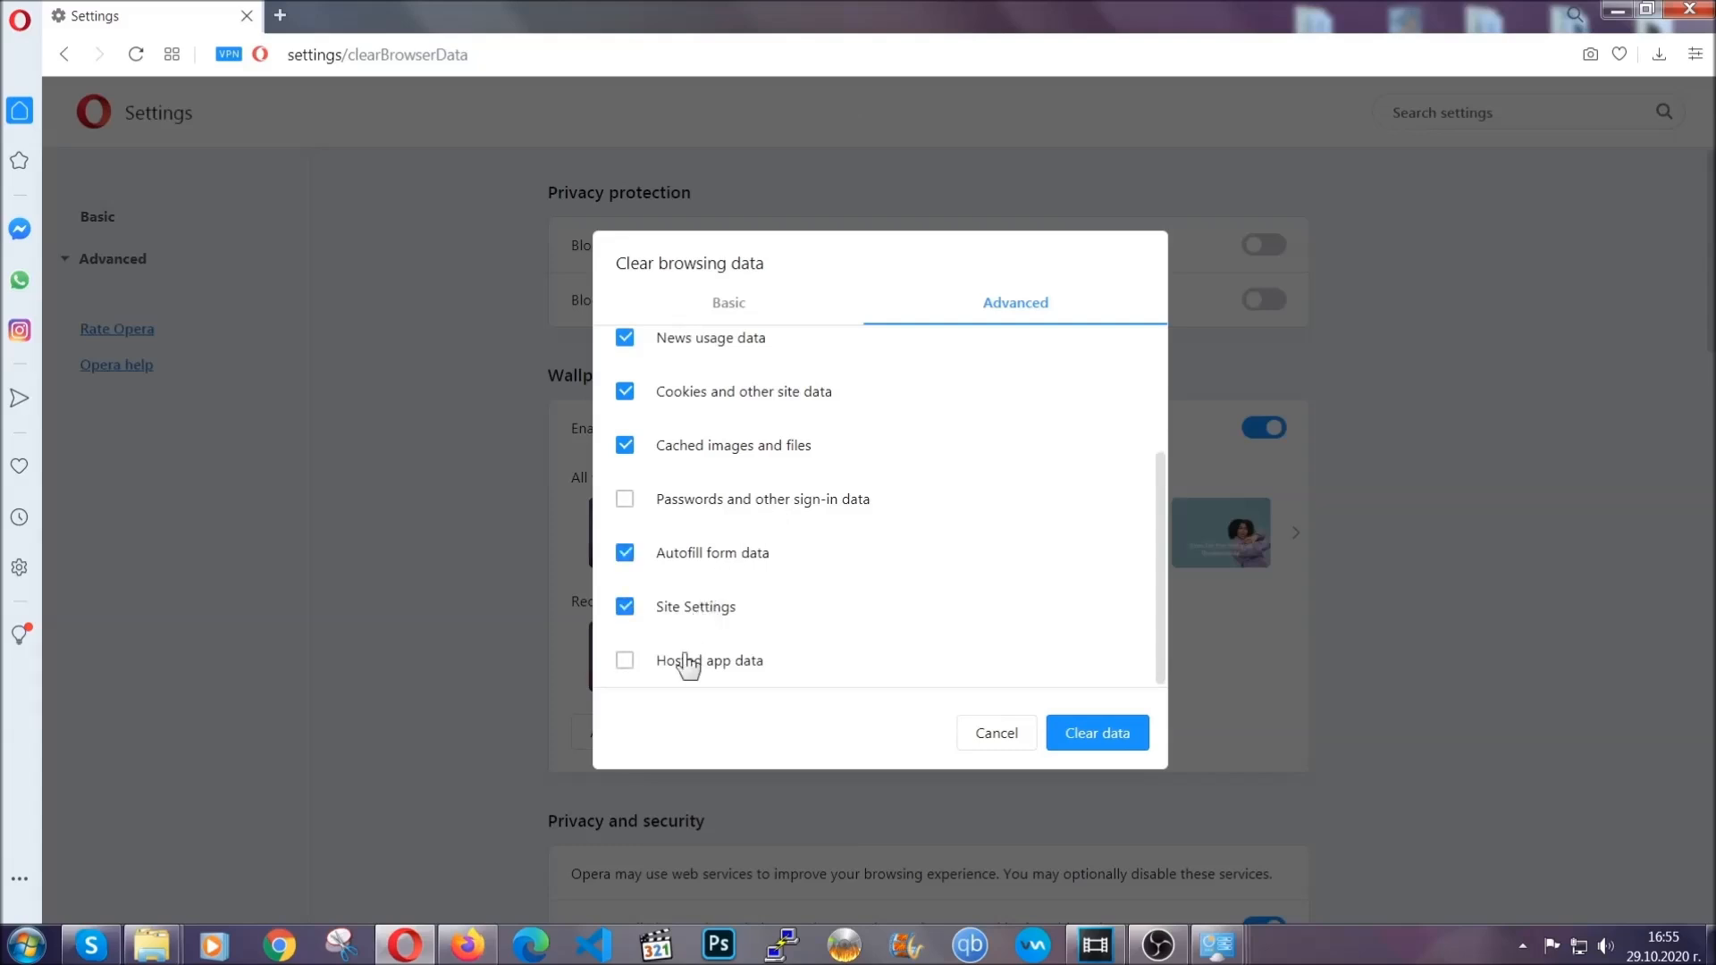
- Add hosted app data to the selection and clear Opera's browsing data, keeping passwords
{"action": "left_click", "coordinate": [625, 660]}
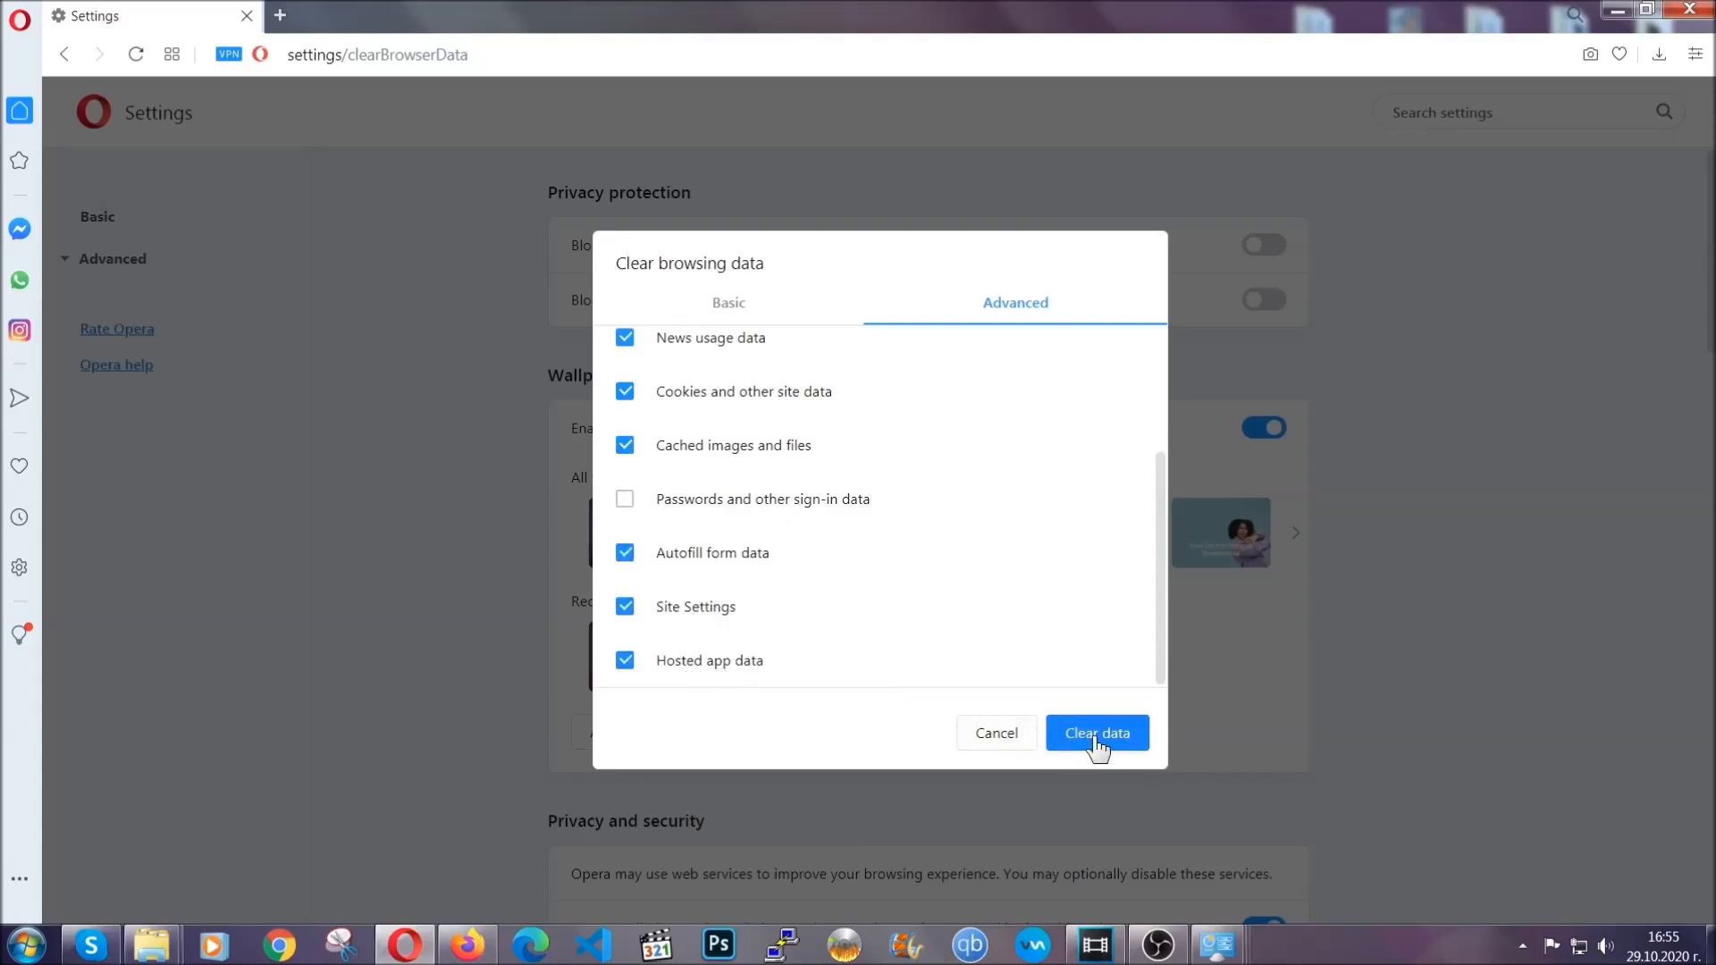
{"action": "left_click", "coordinate": [1097, 733]}
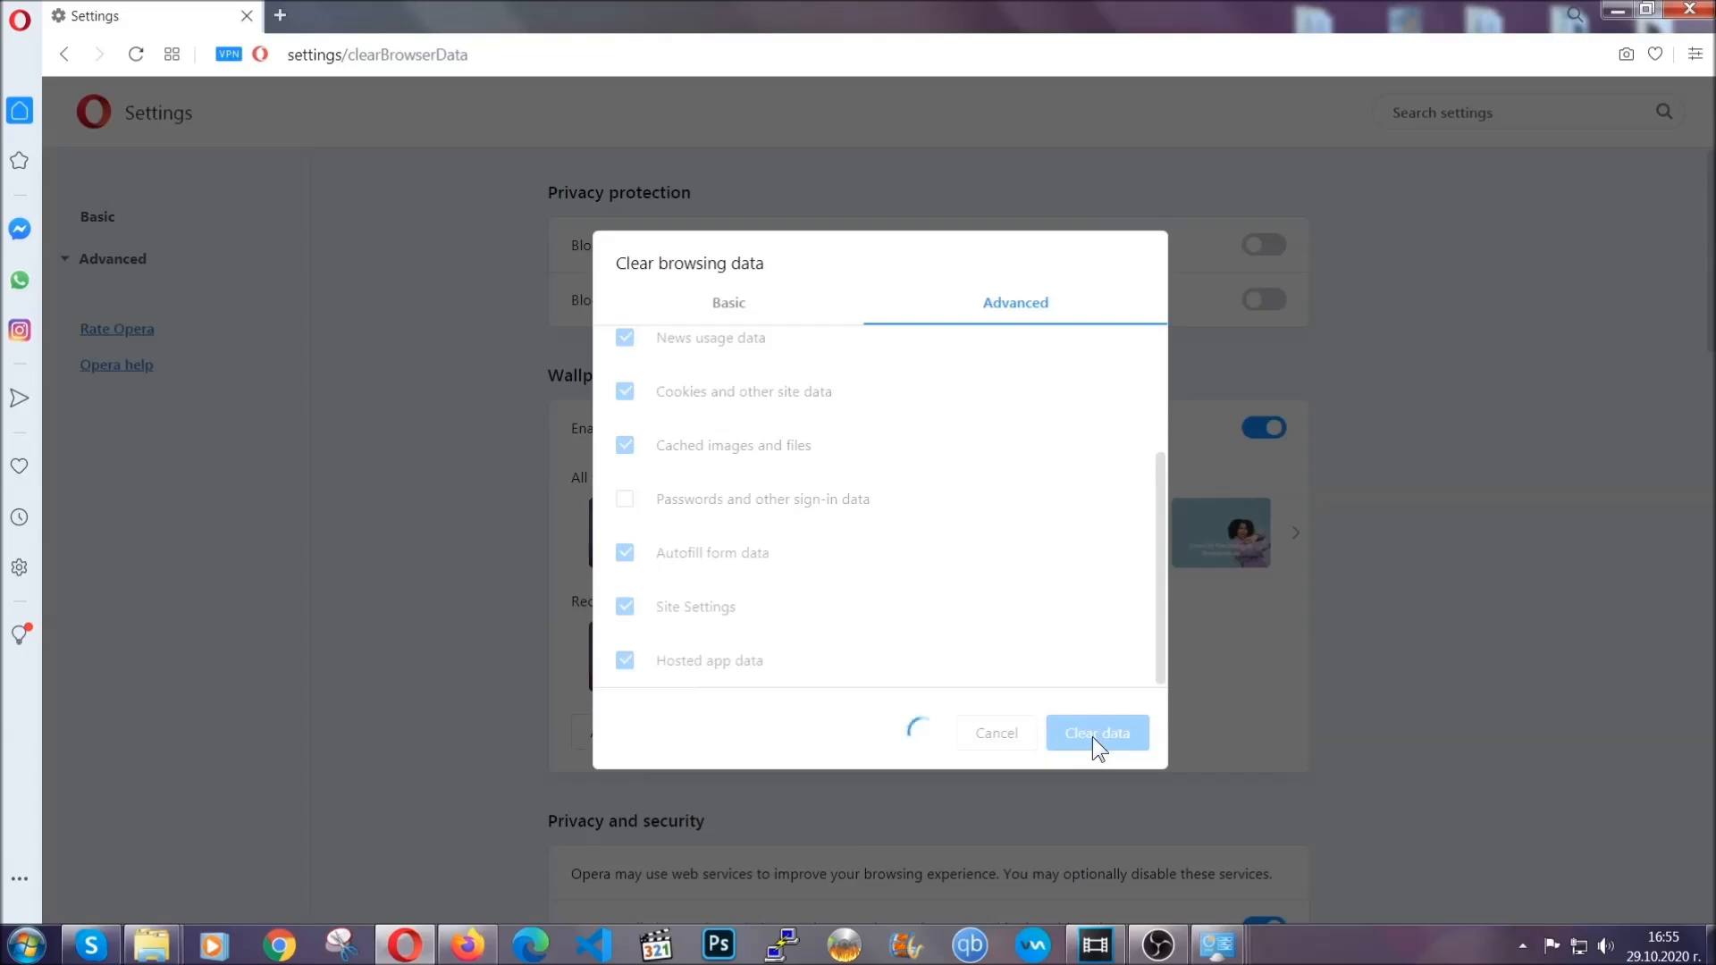
{"action": "left_click", "coordinate": [1096, 732]}
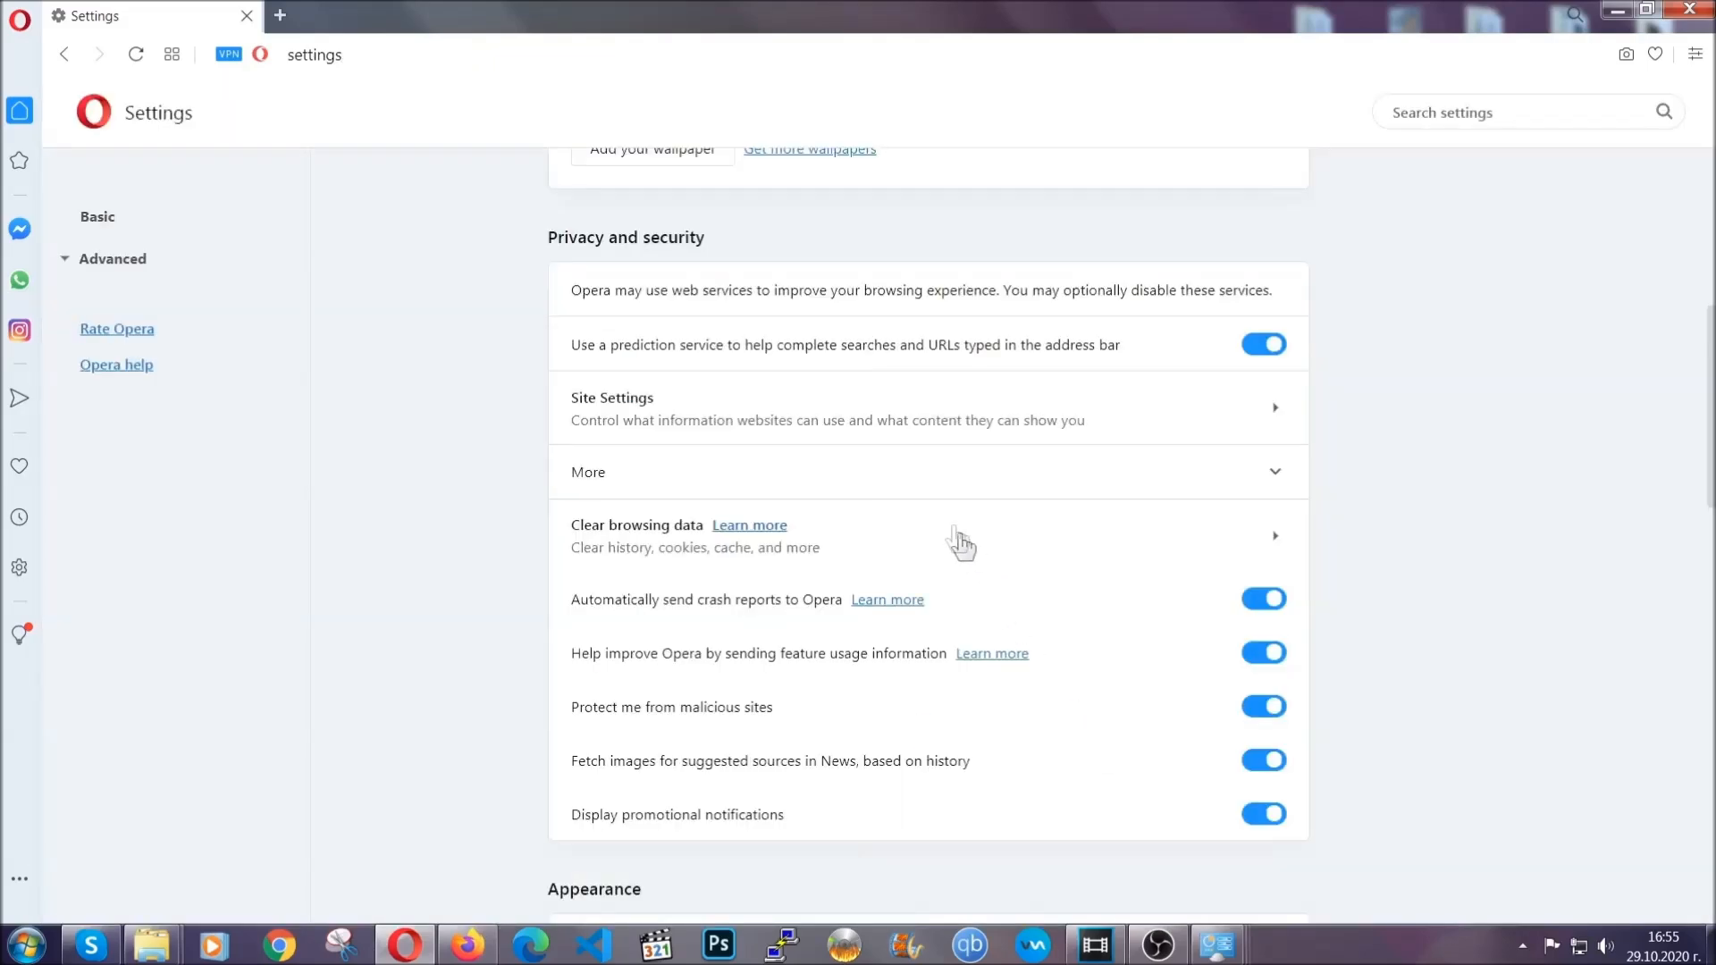
{"action": "mouse_move", "coordinate": [1113, 414]}
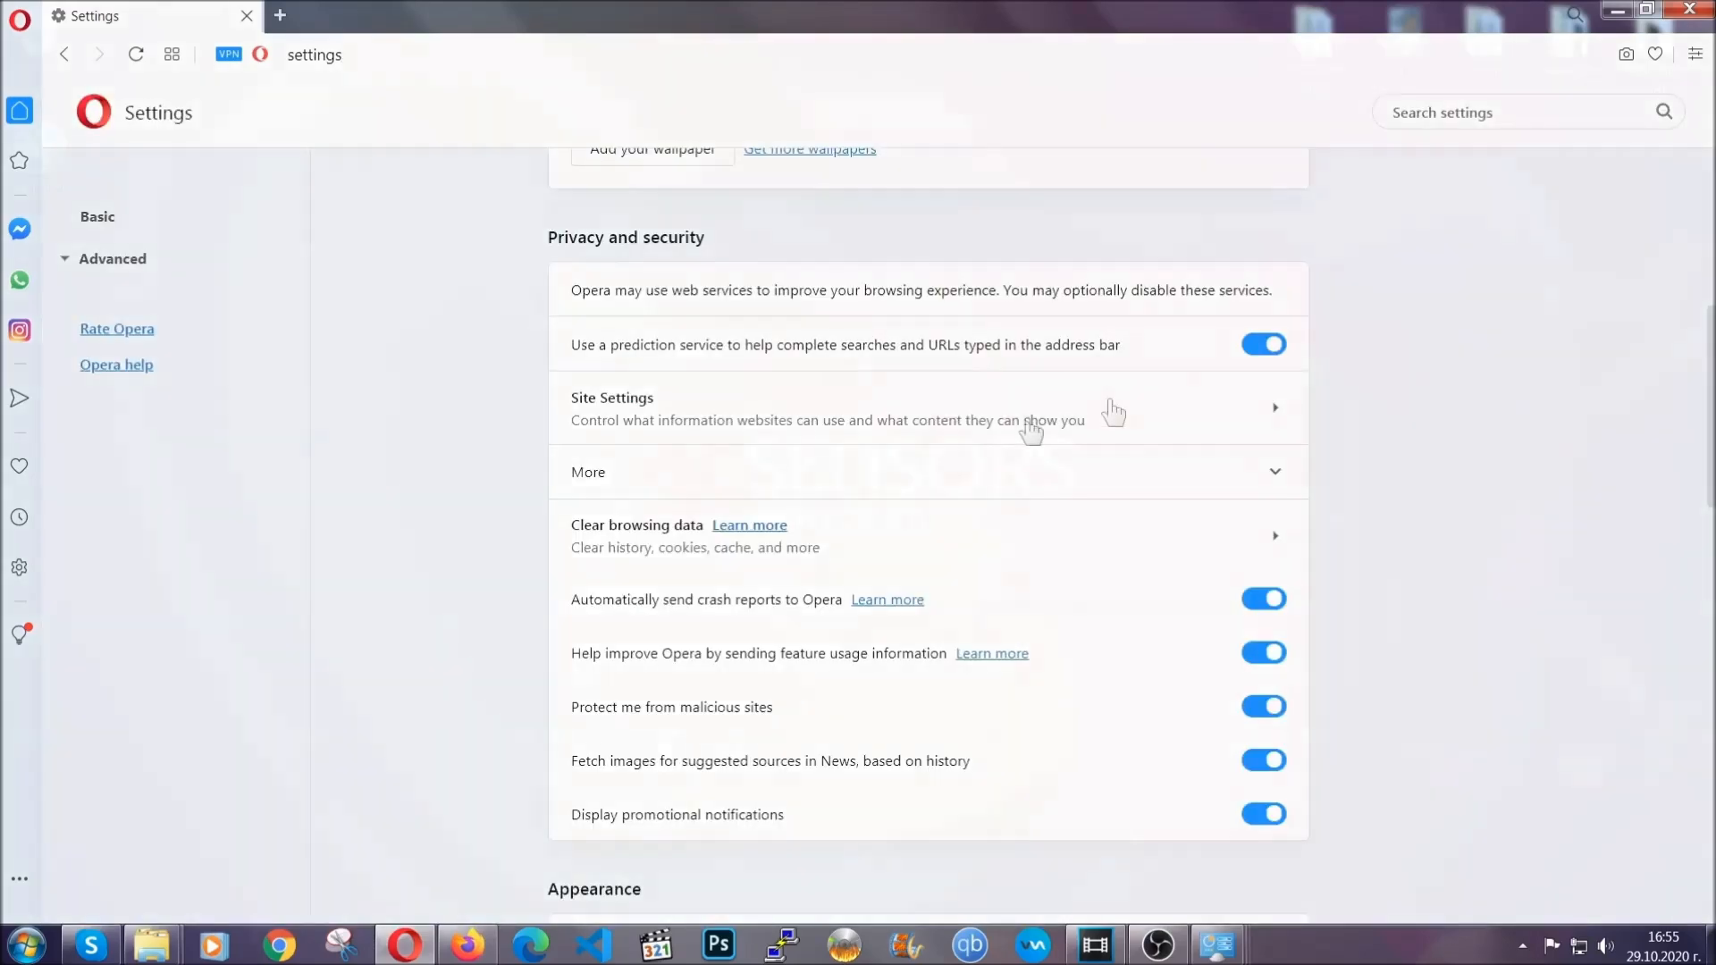